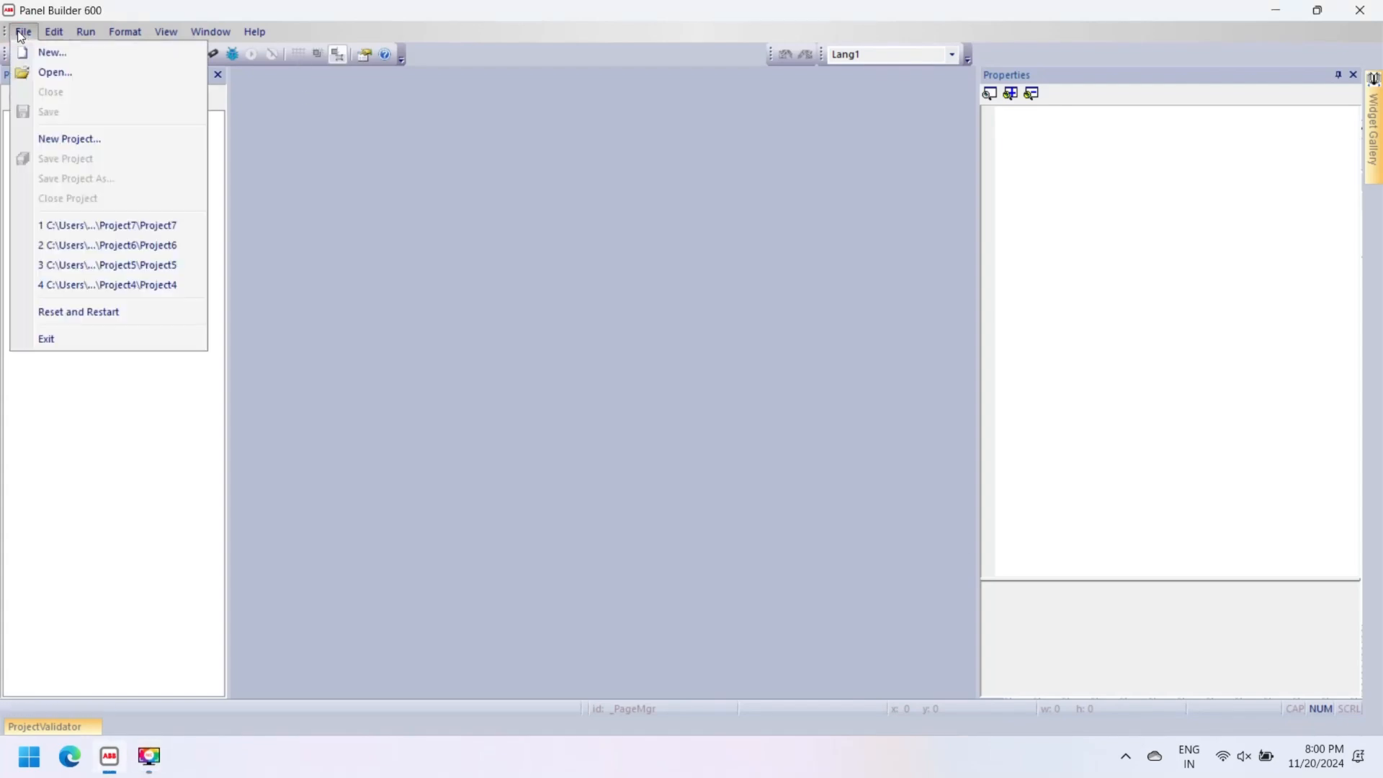
Step: Create a new project targeting the CP6607 panel with the Unified profile, opening empty Page1
left_click(69, 139)
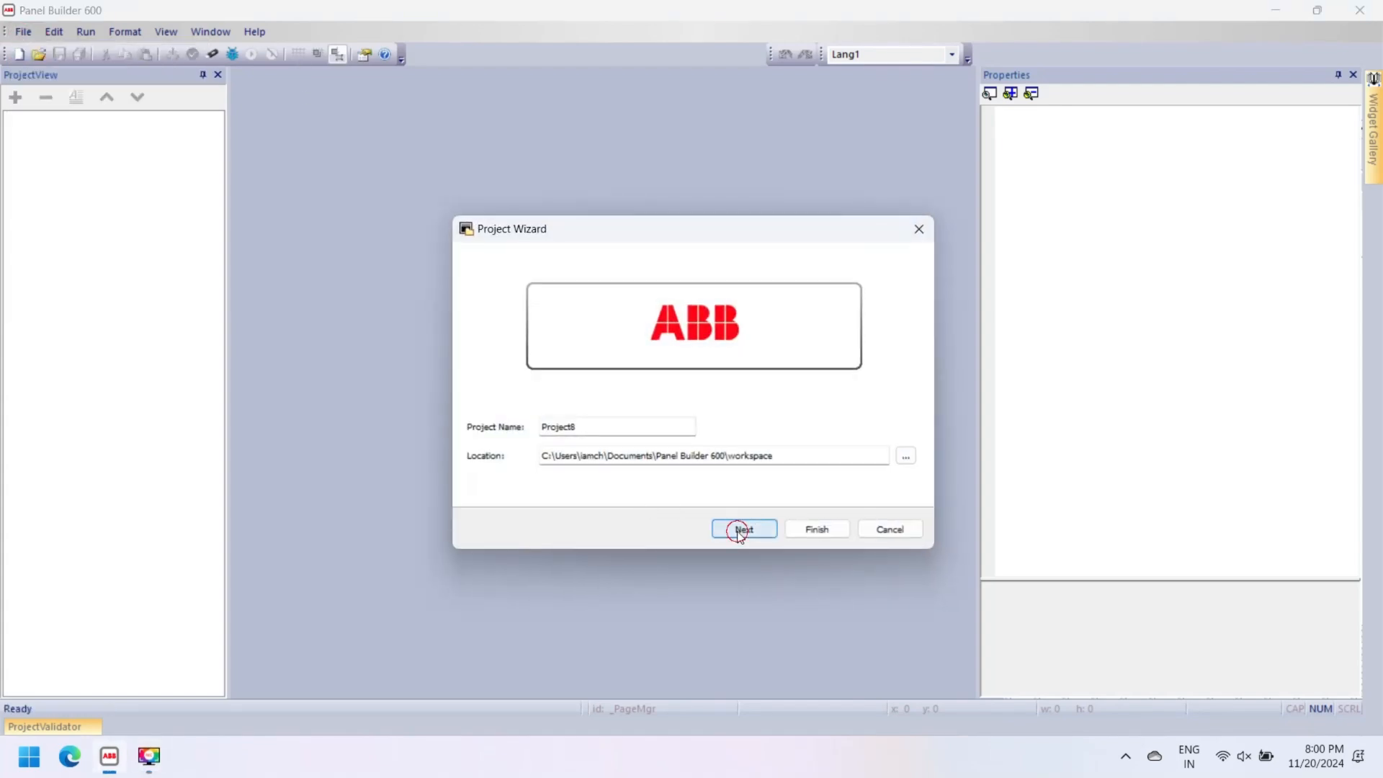
left_click(744, 529)
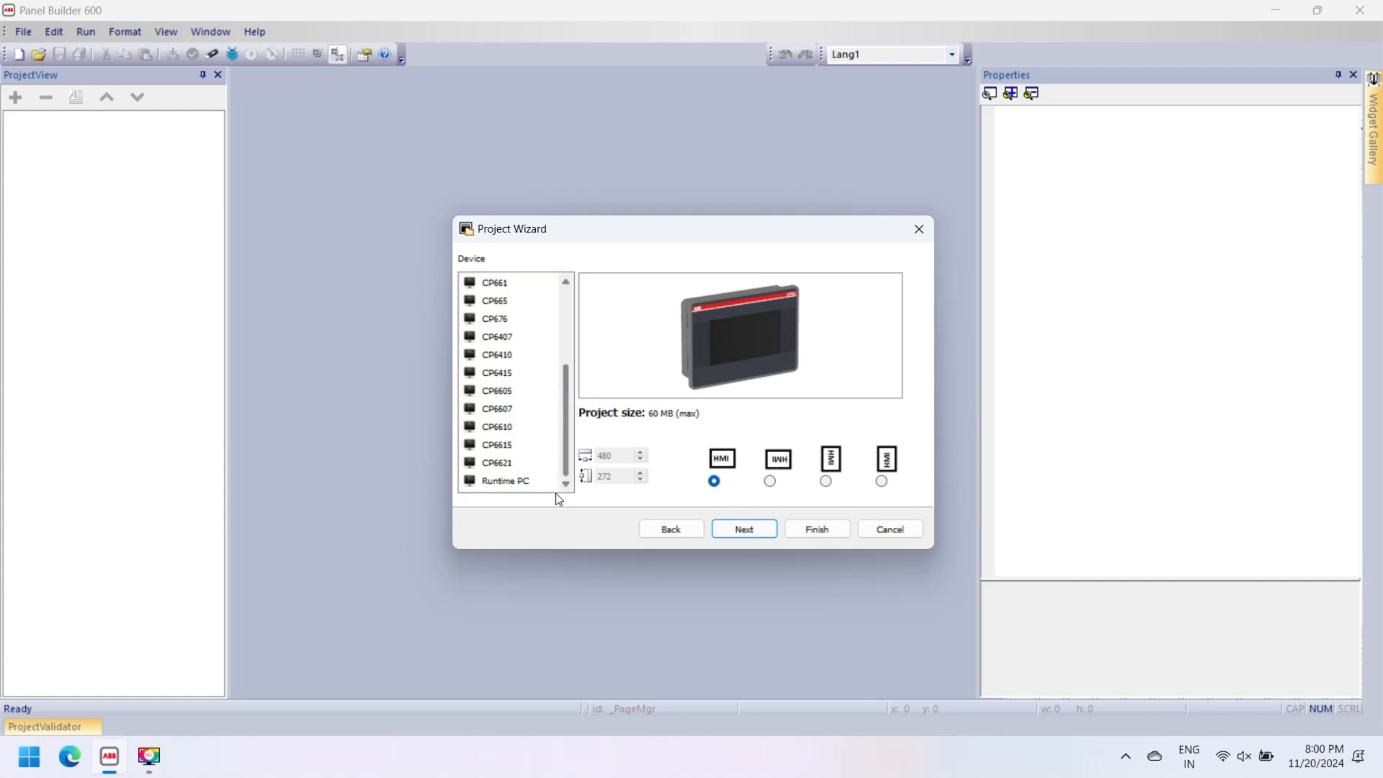
left_click(498, 427)
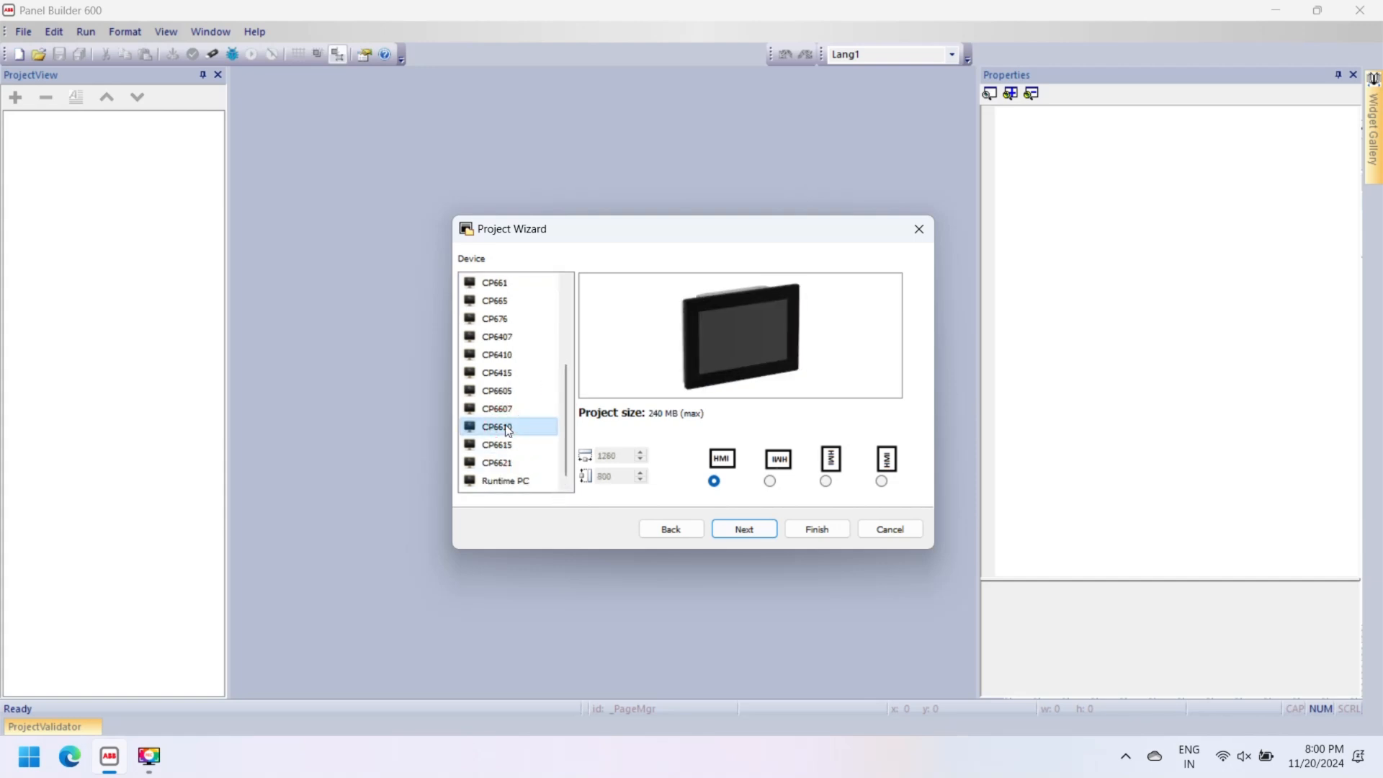
left_click(499, 409)
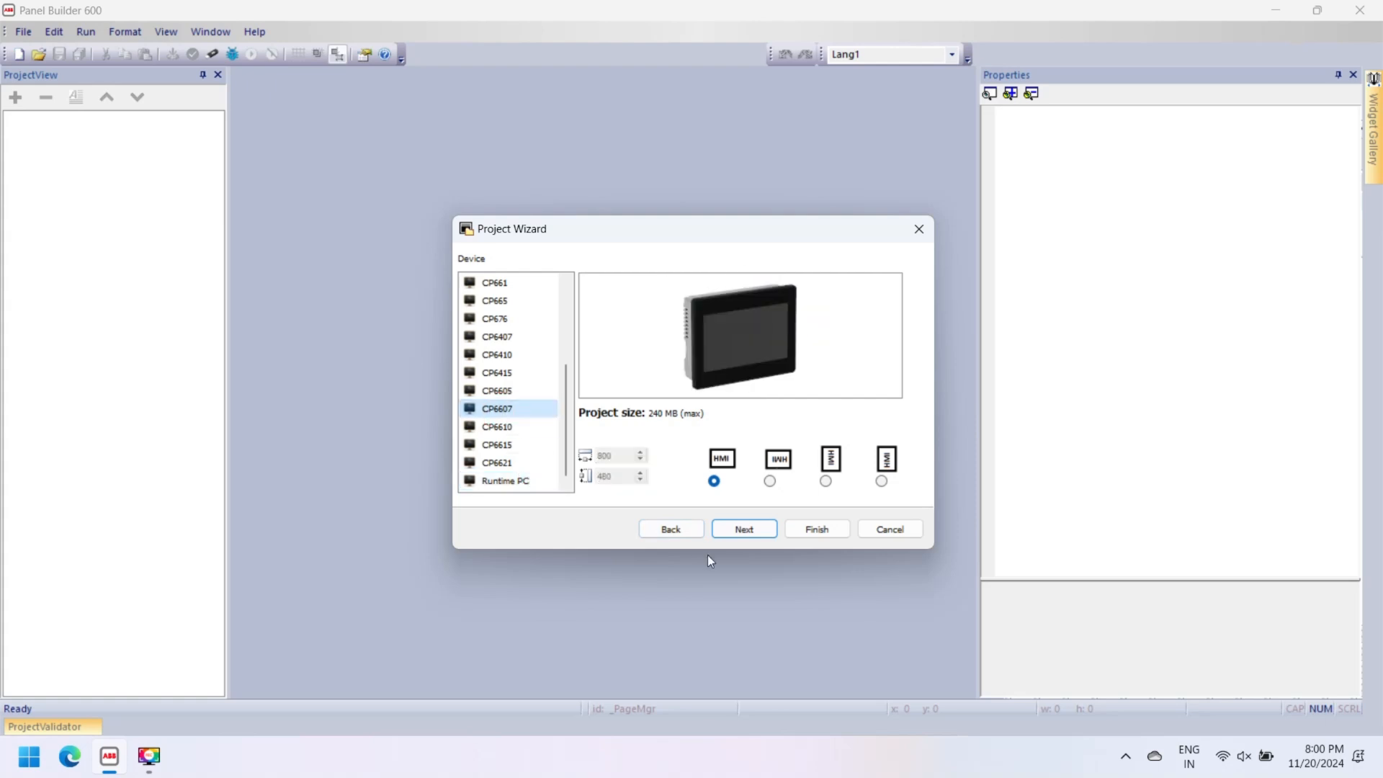
left_click(743, 529)
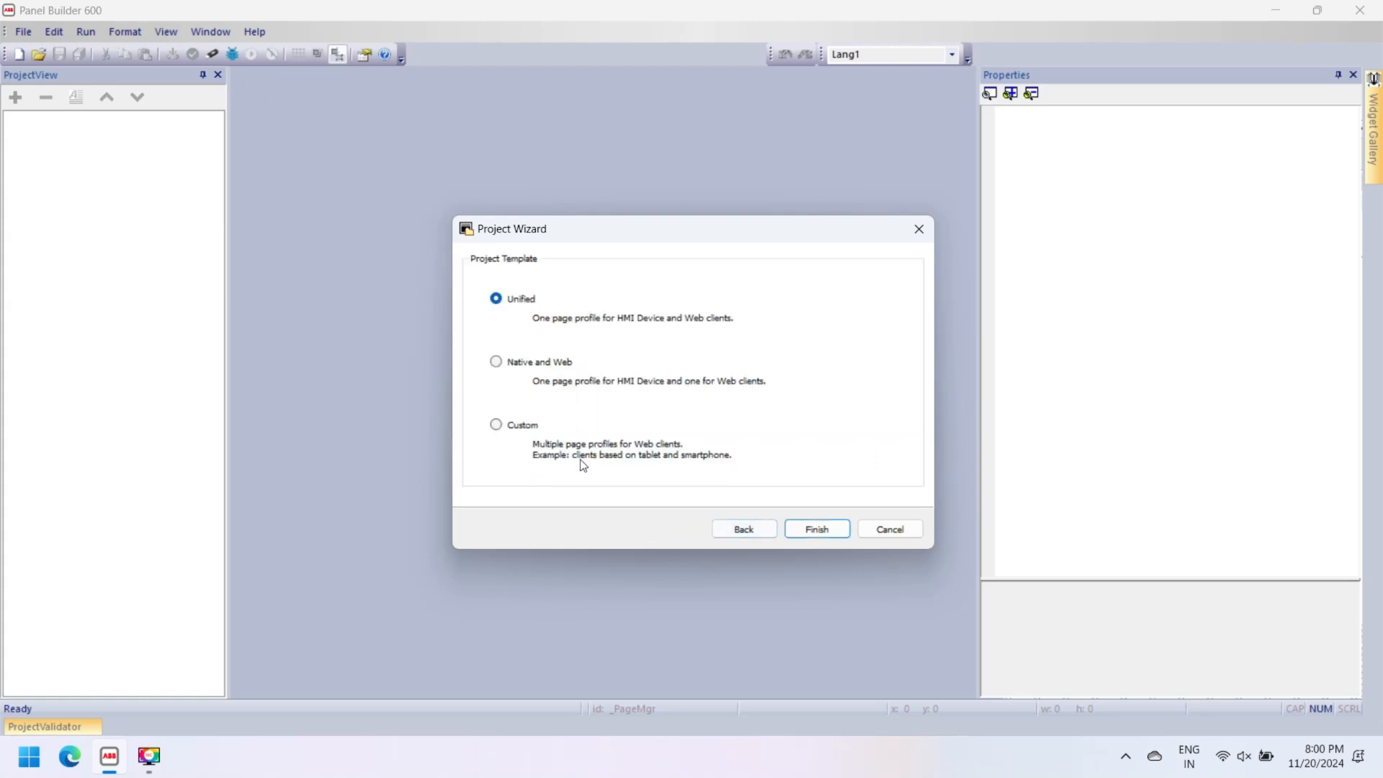
left_click(817, 529)
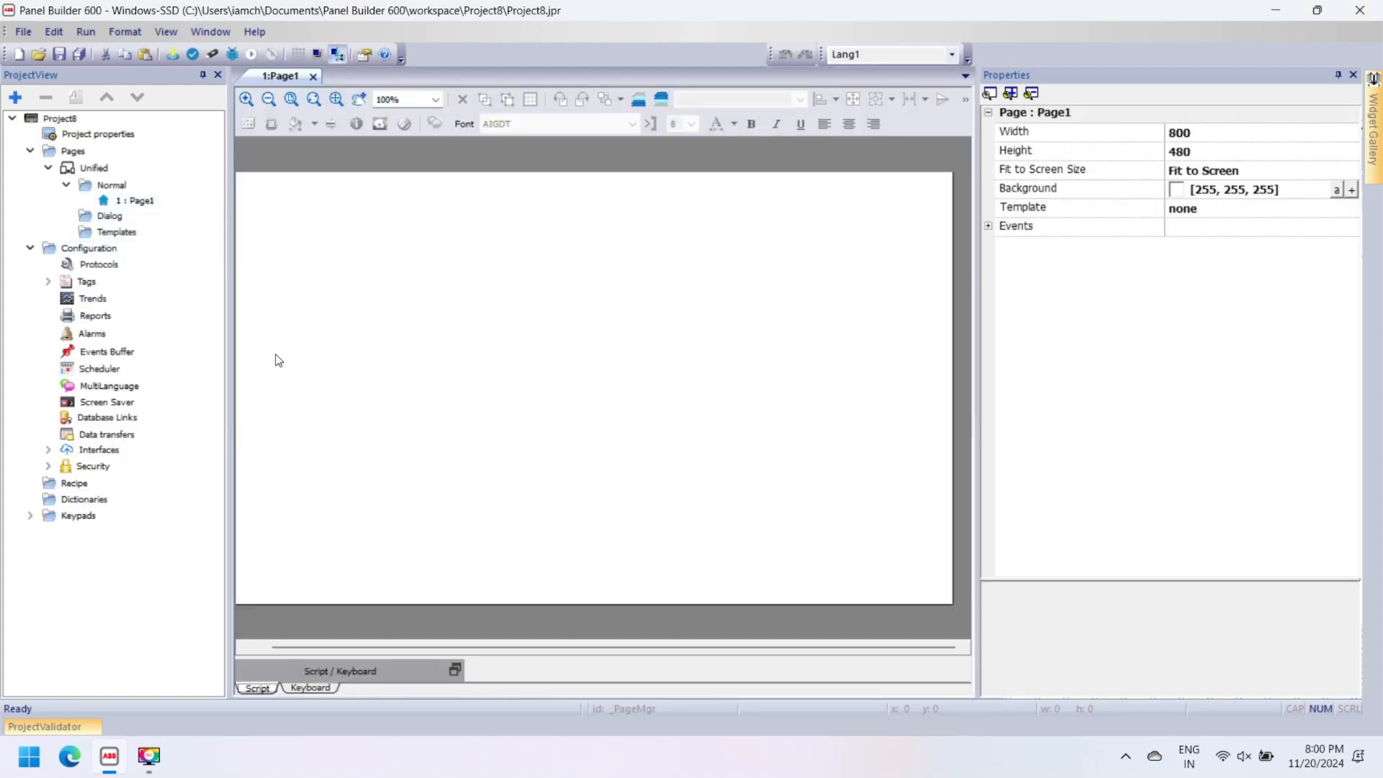
Step: Look into the Trends editor, return to Page1 and expand the Basic widget category
left_click(92, 298)
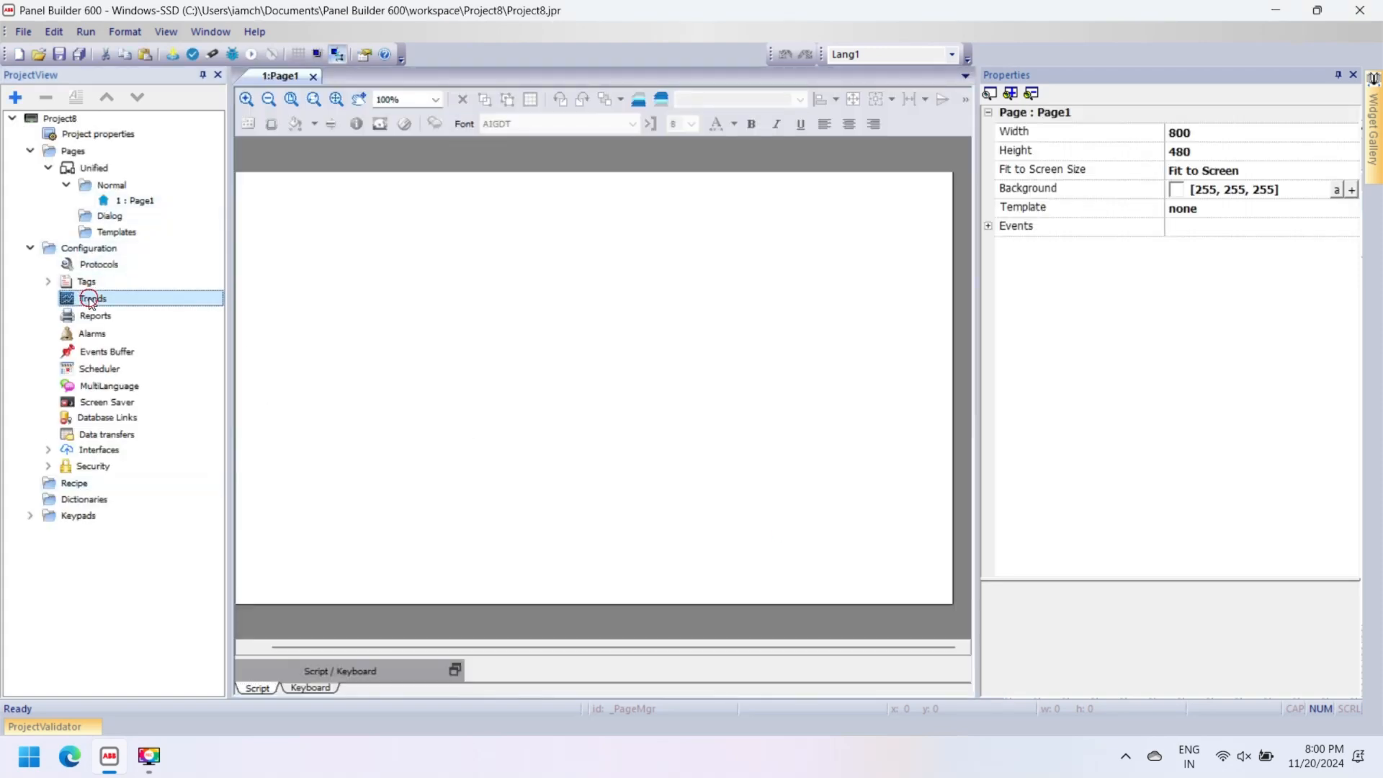
double_click(92, 298)
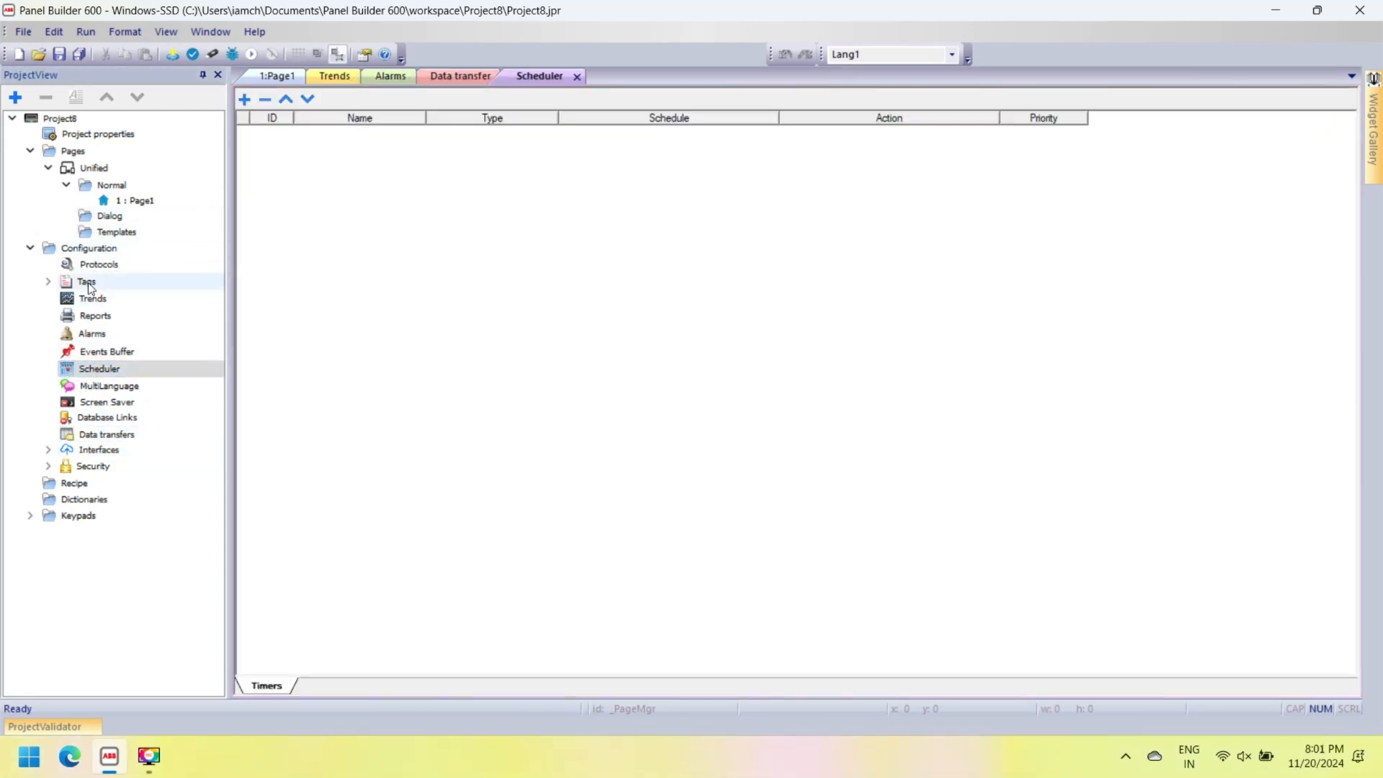
double_click(132, 200)
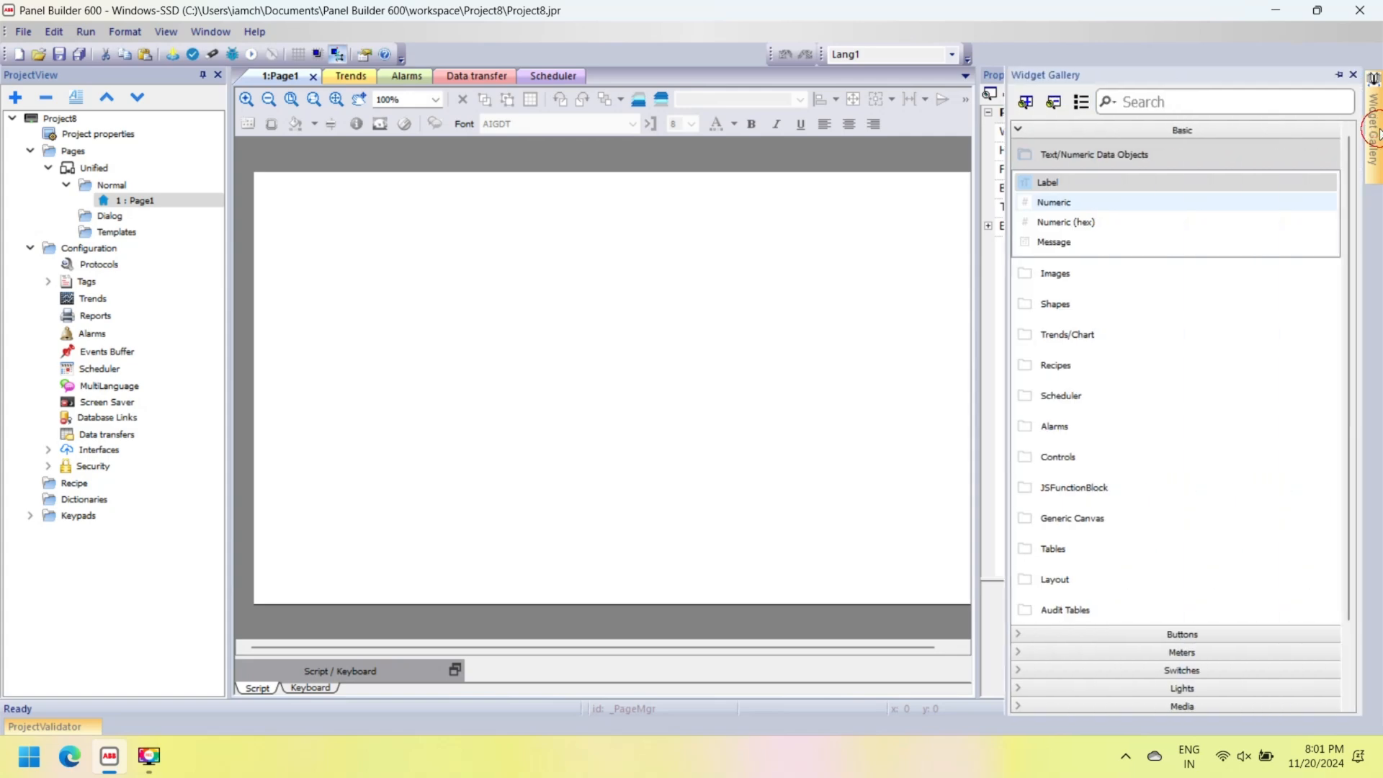
left_click(1017, 130)
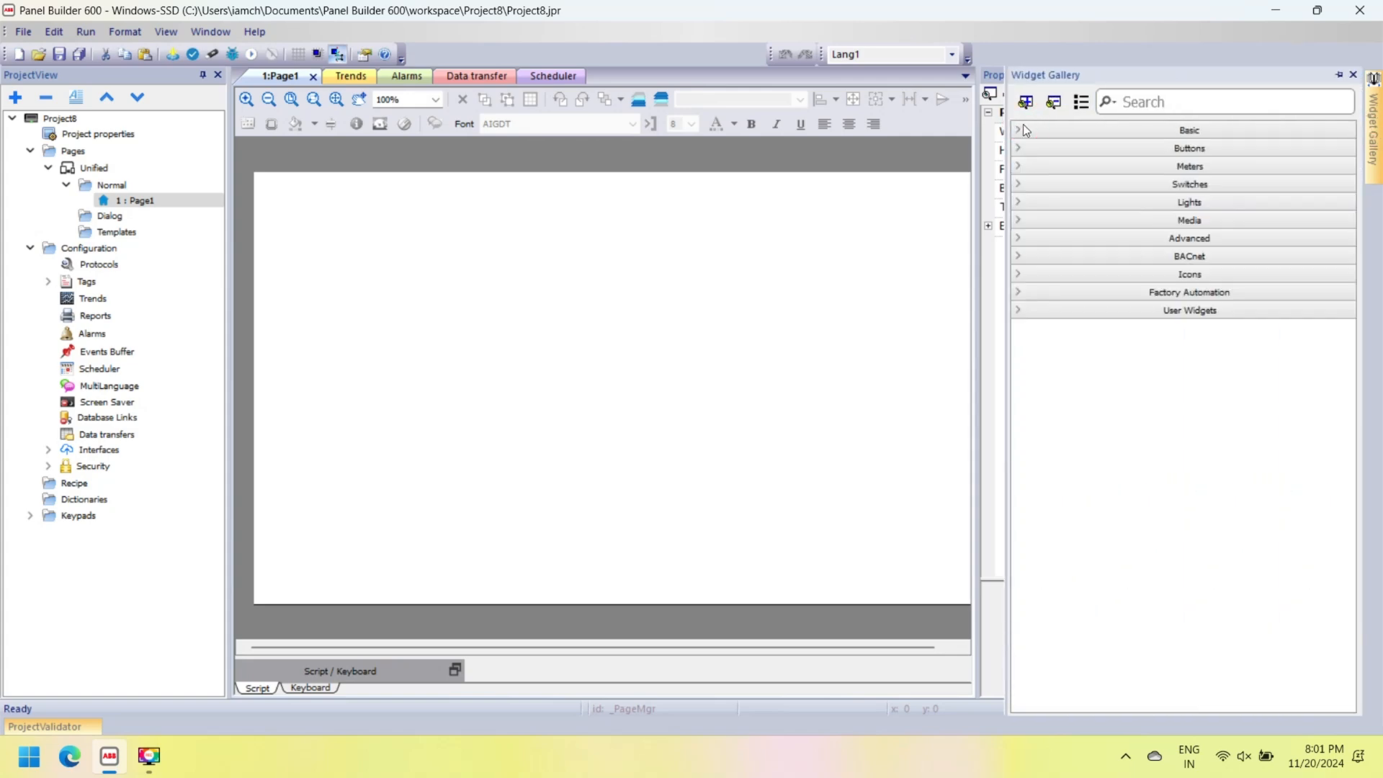
left_click(1187, 130)
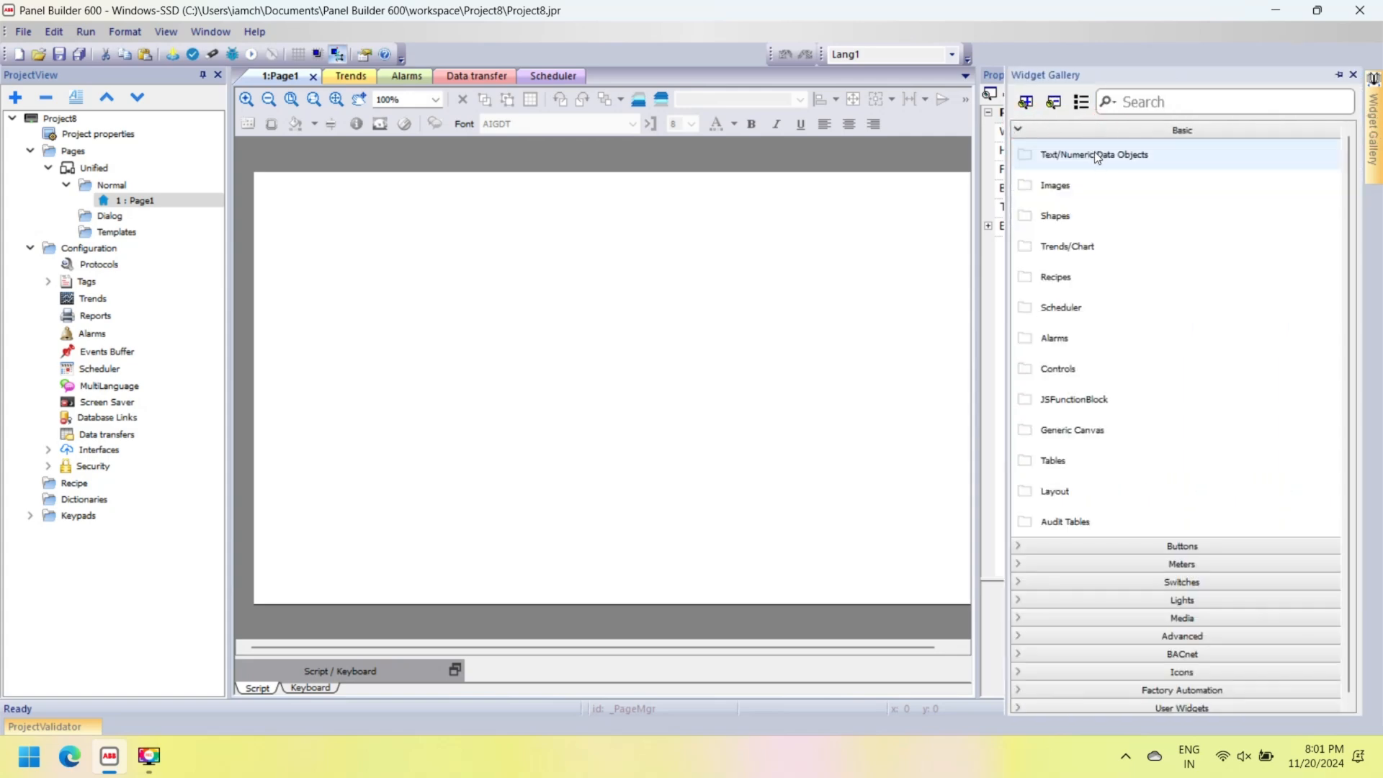
Step: Place a text label near the top of the page in Roboto at 32 point after trying other fonts
left_click(1094, 154)
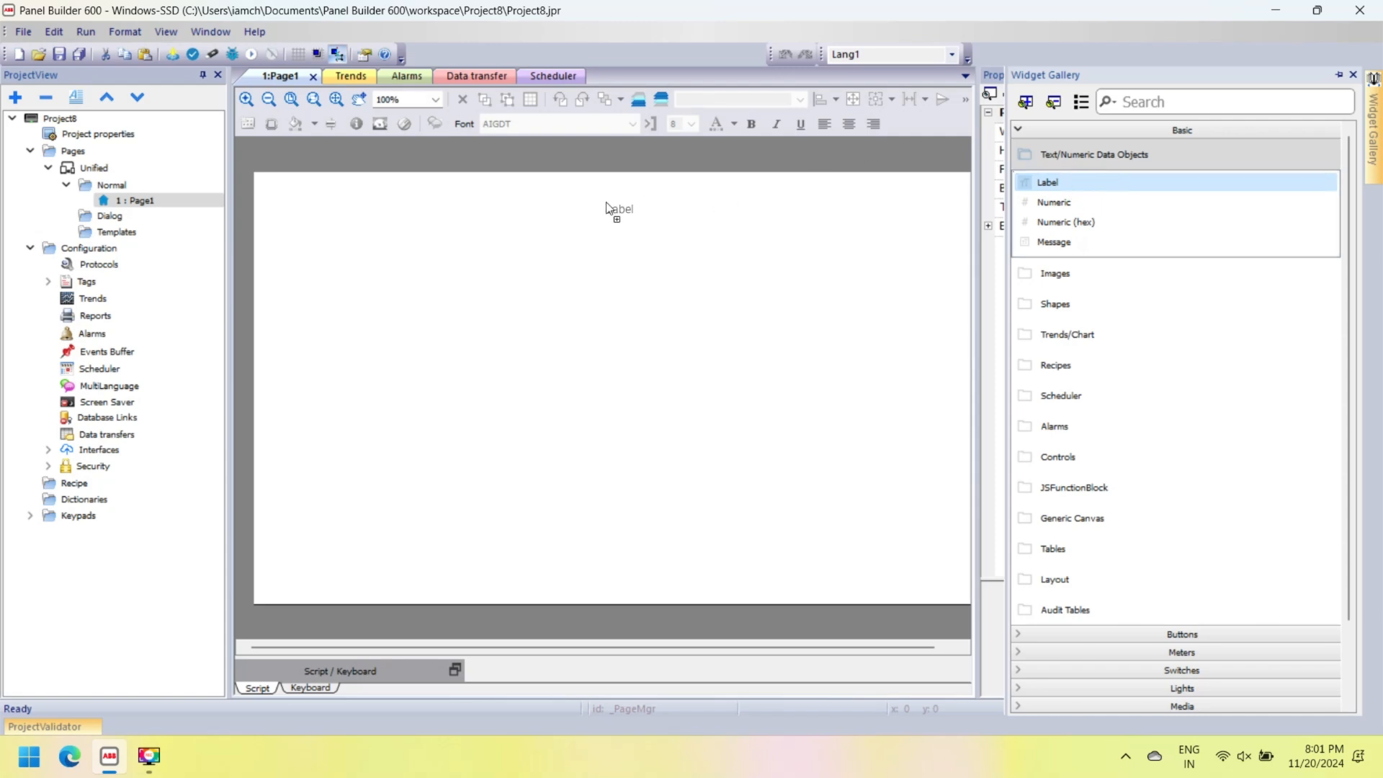
left_click(621, 210)
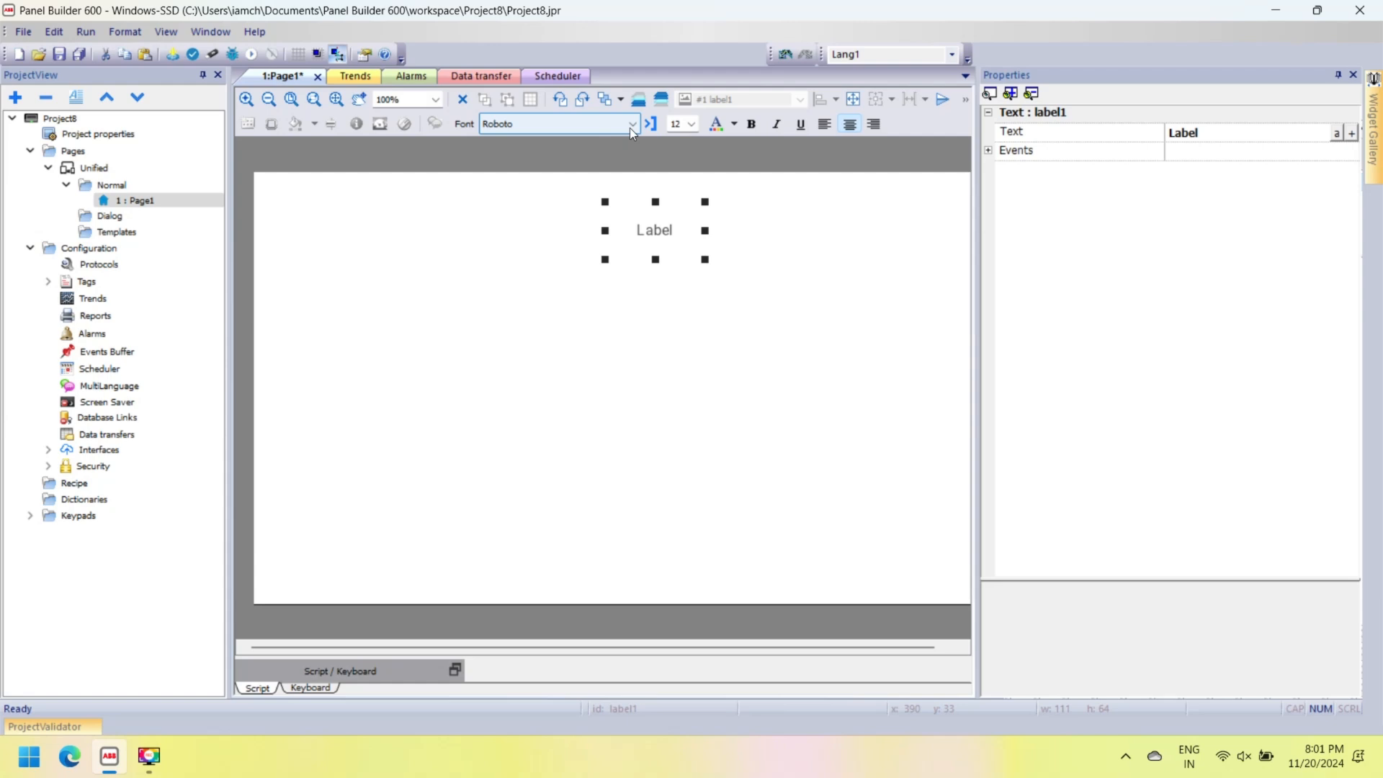
left_click(630, 124)
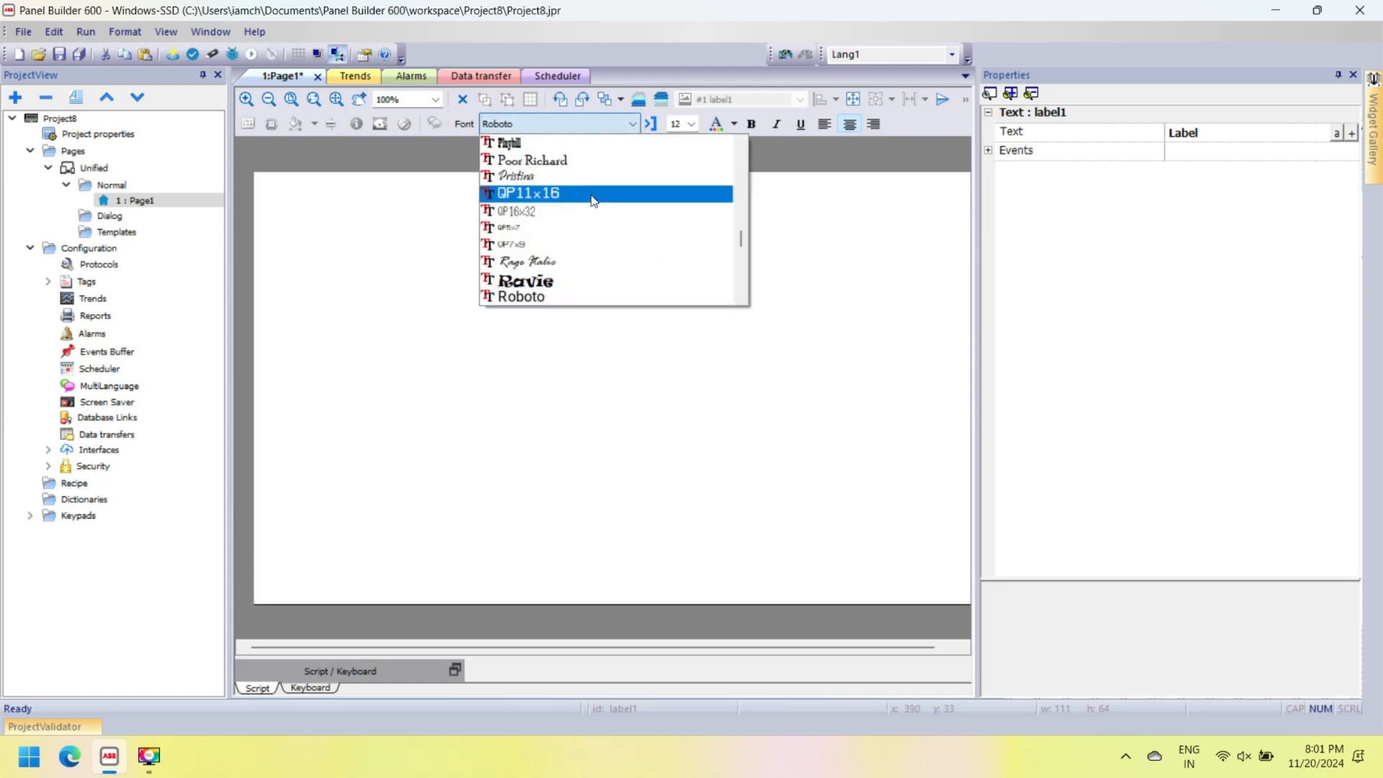
left_click(539, 193)
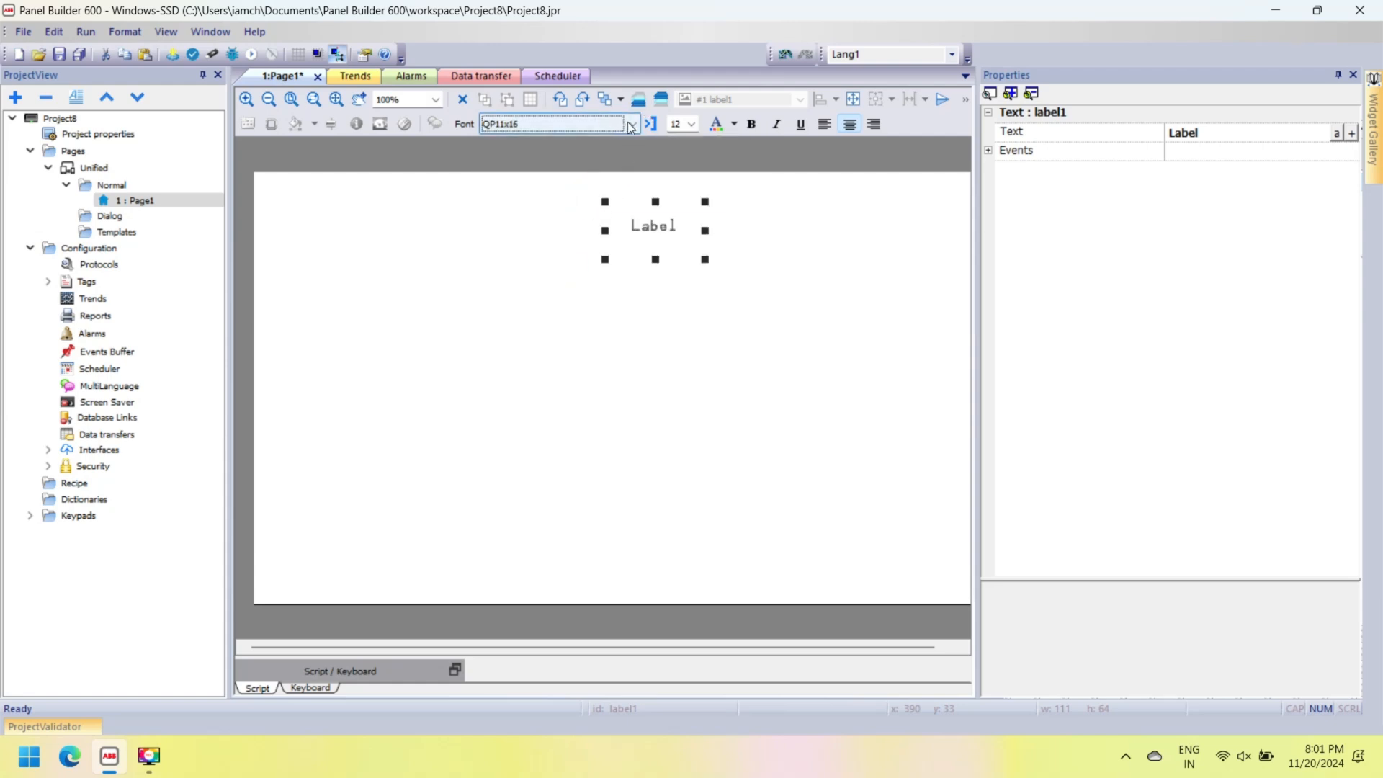
left_click(637, 123)
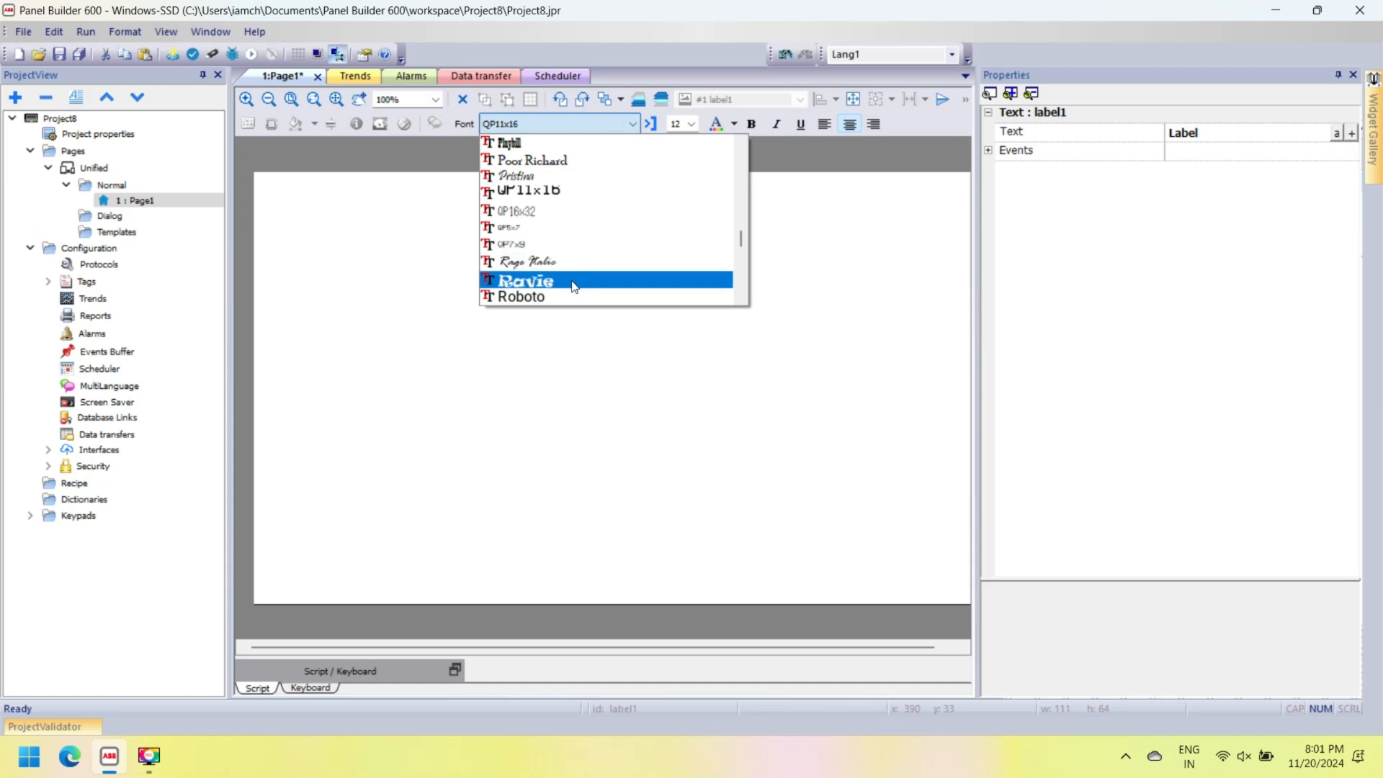
left_click(525, 280)
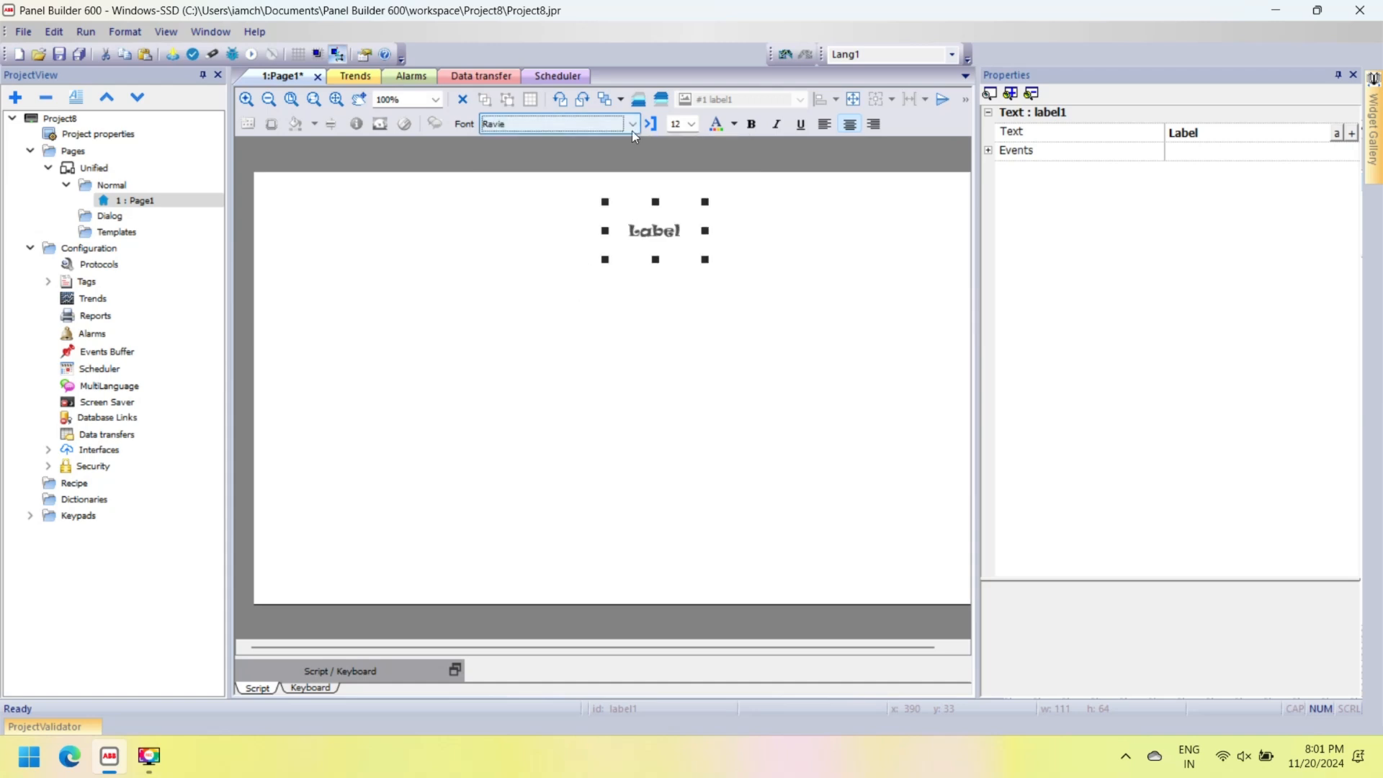
left_click(633, 124)
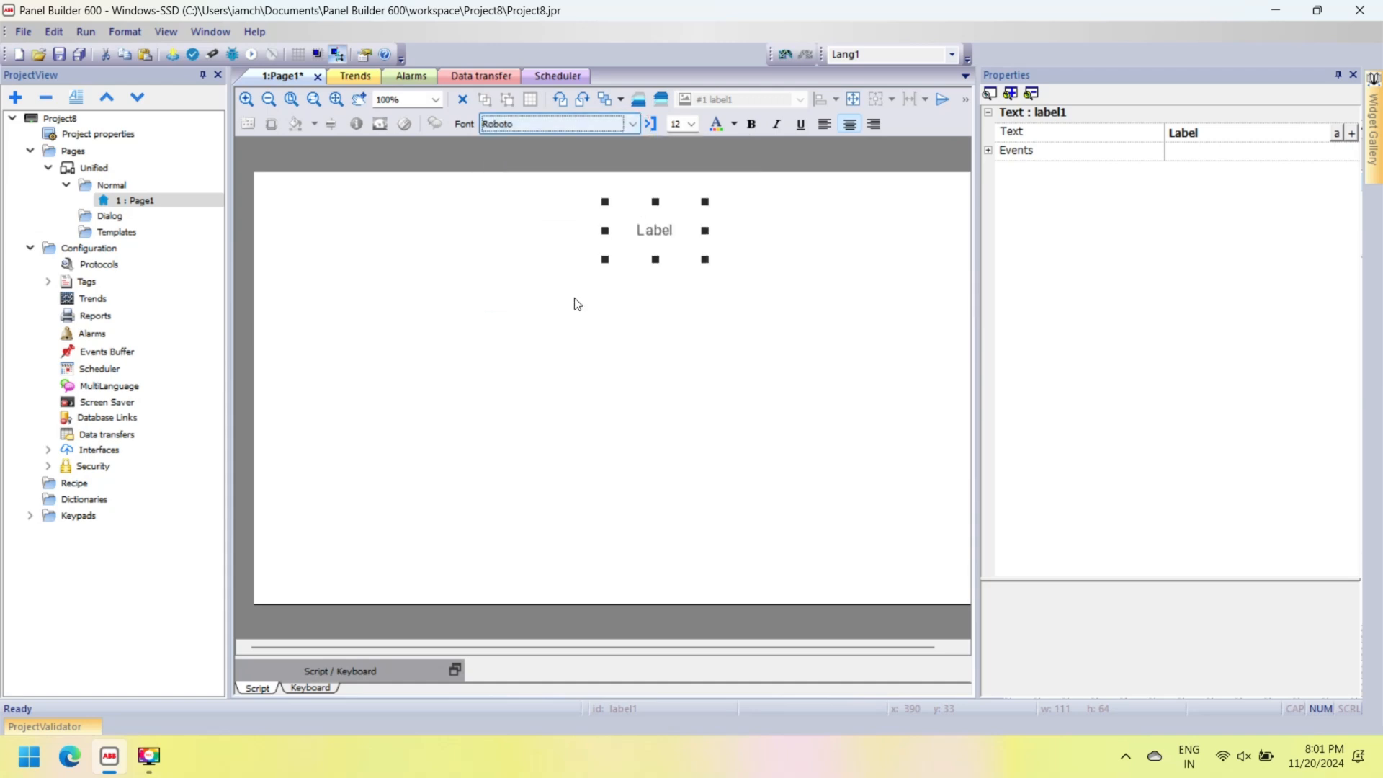
left_click(690, 124)
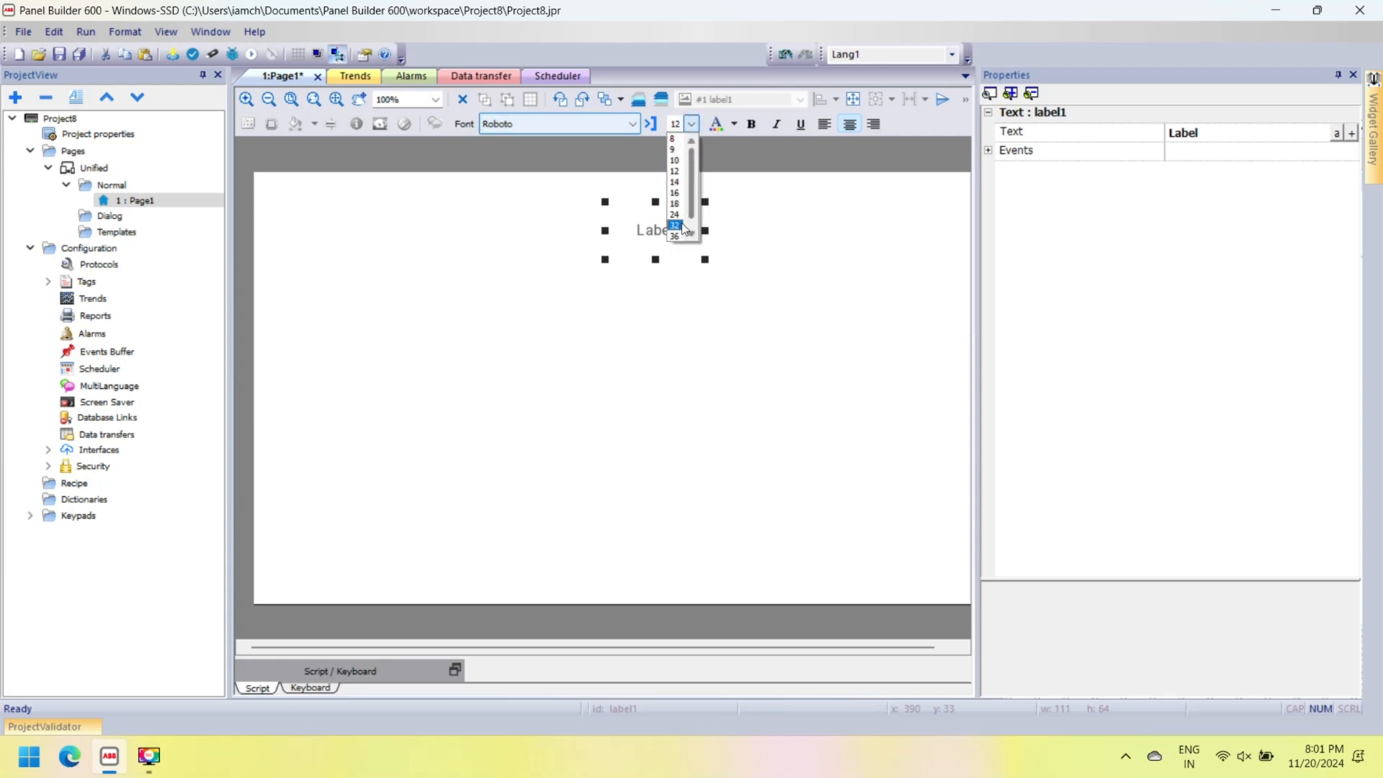
left_click(675, 224)
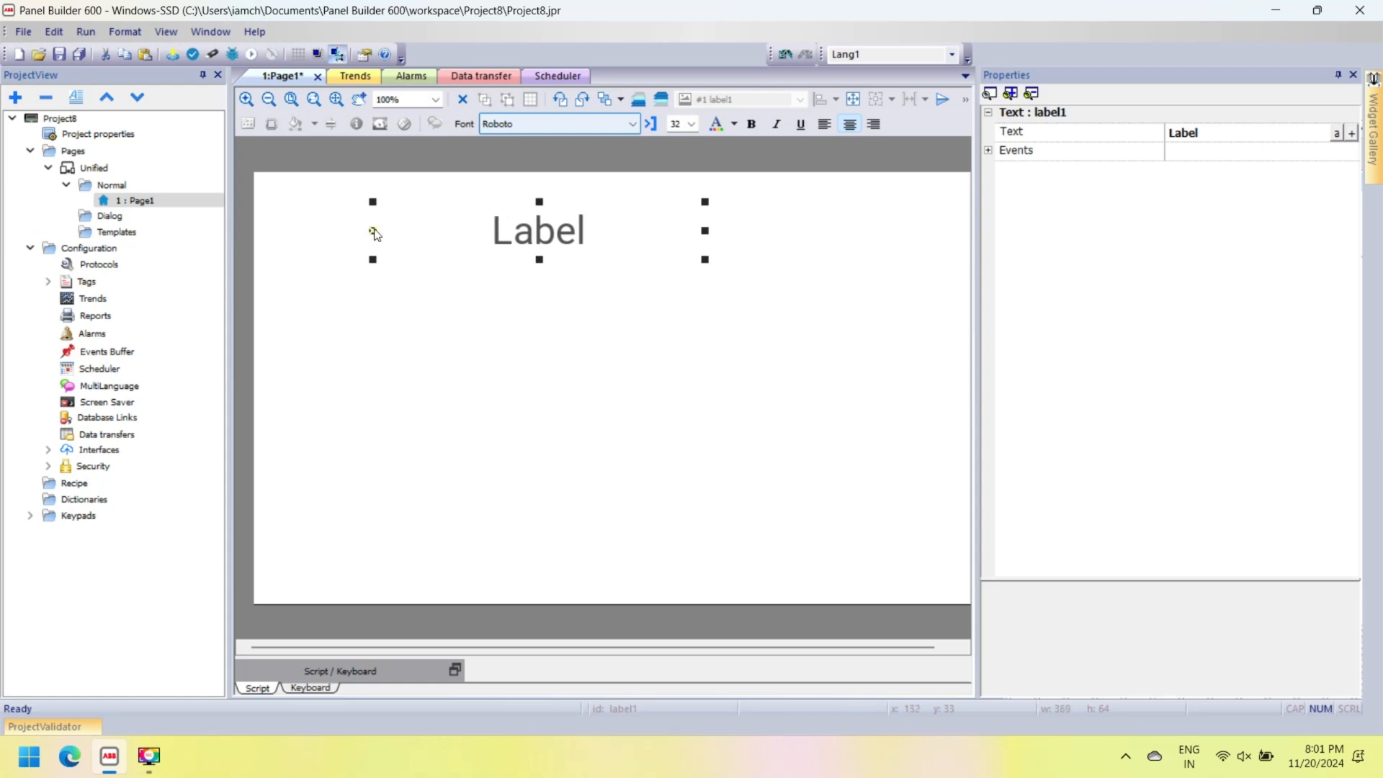
Step: Make the label left-aligned, dark blue and bold, and set its text to Test HMI
left_click(824, 124)
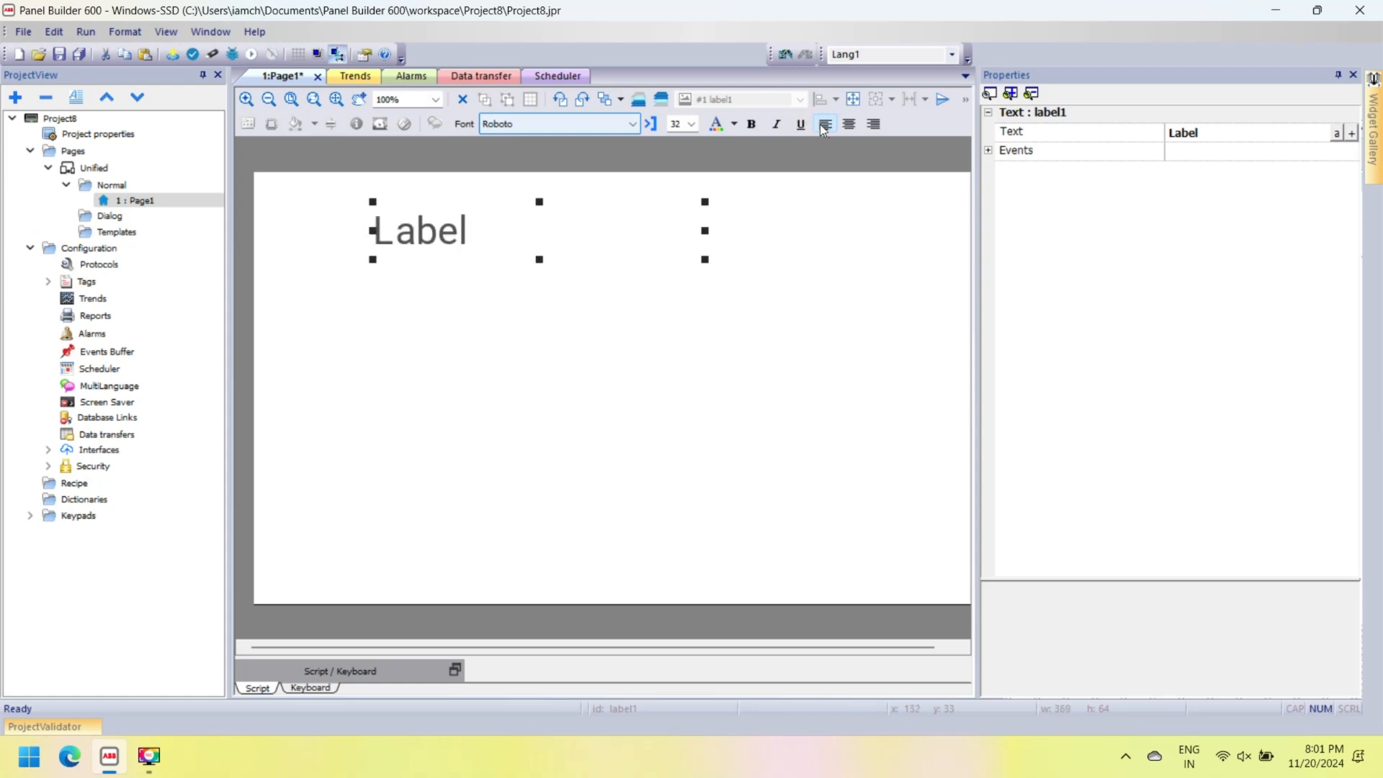
left_click(732, 124)
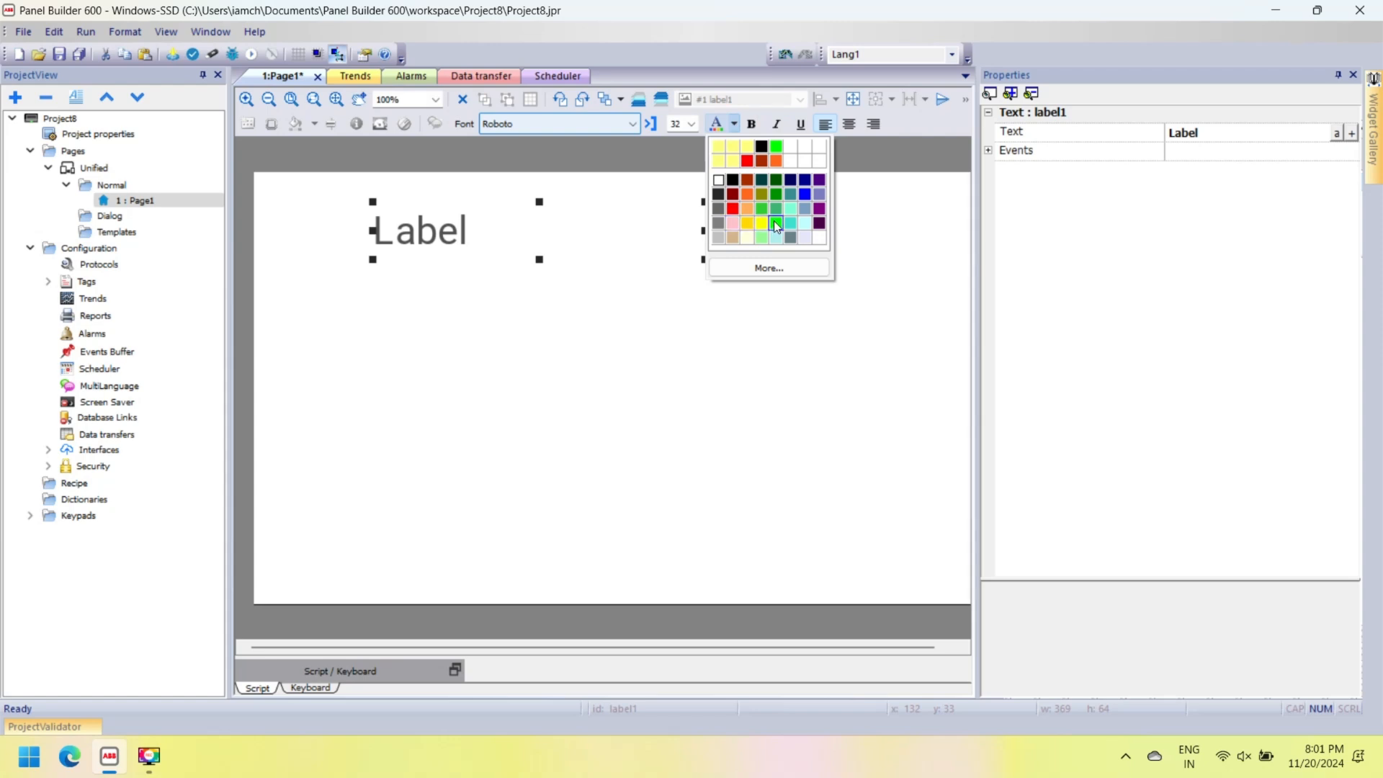
left_click(775, 224)
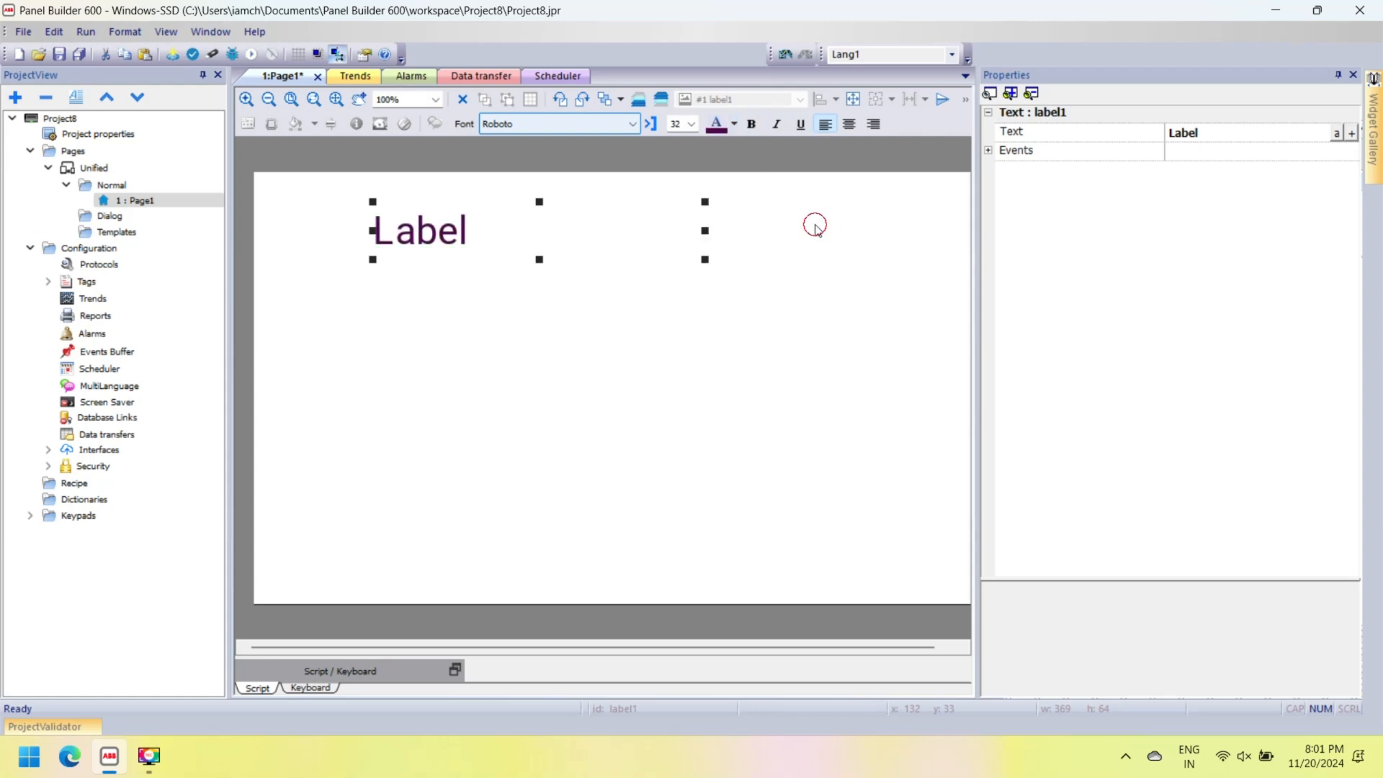
left_click(732, 124)
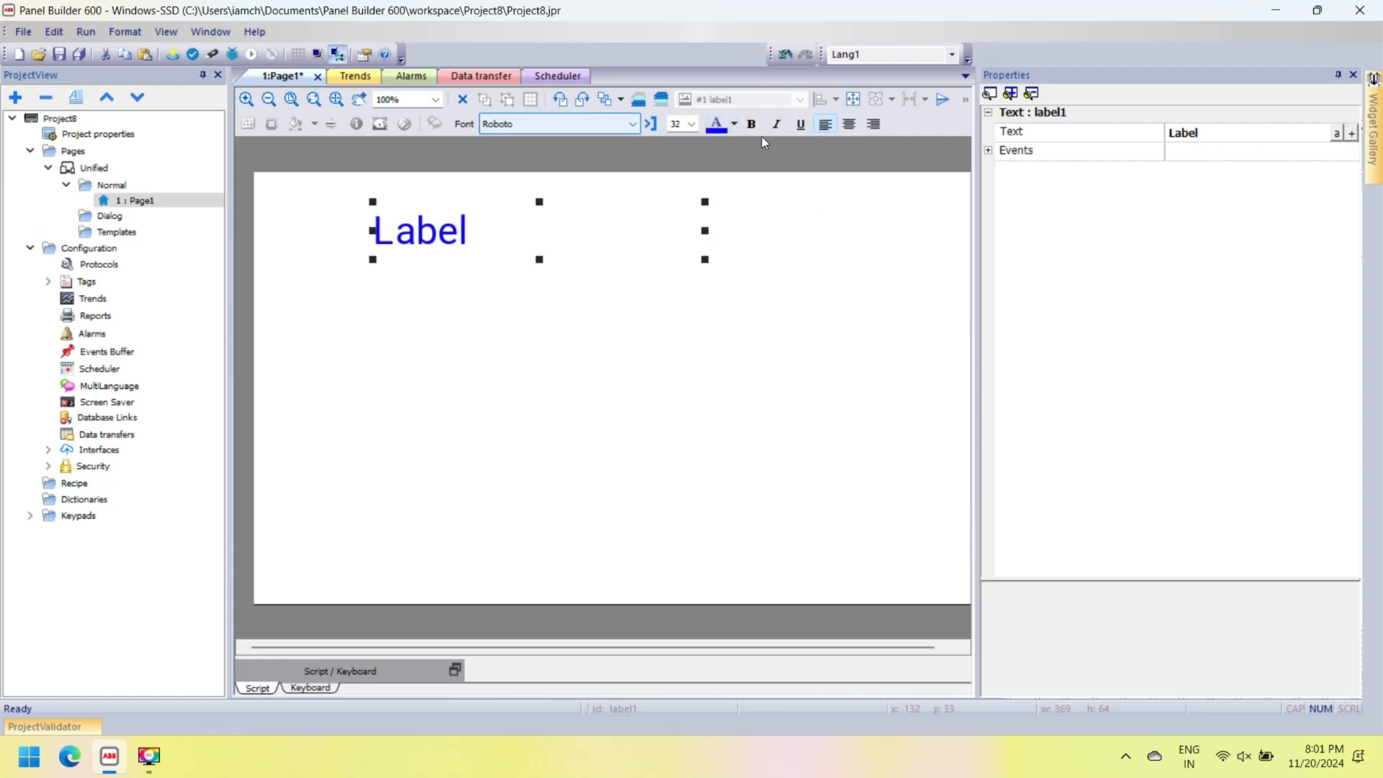
left_click(752, 123)
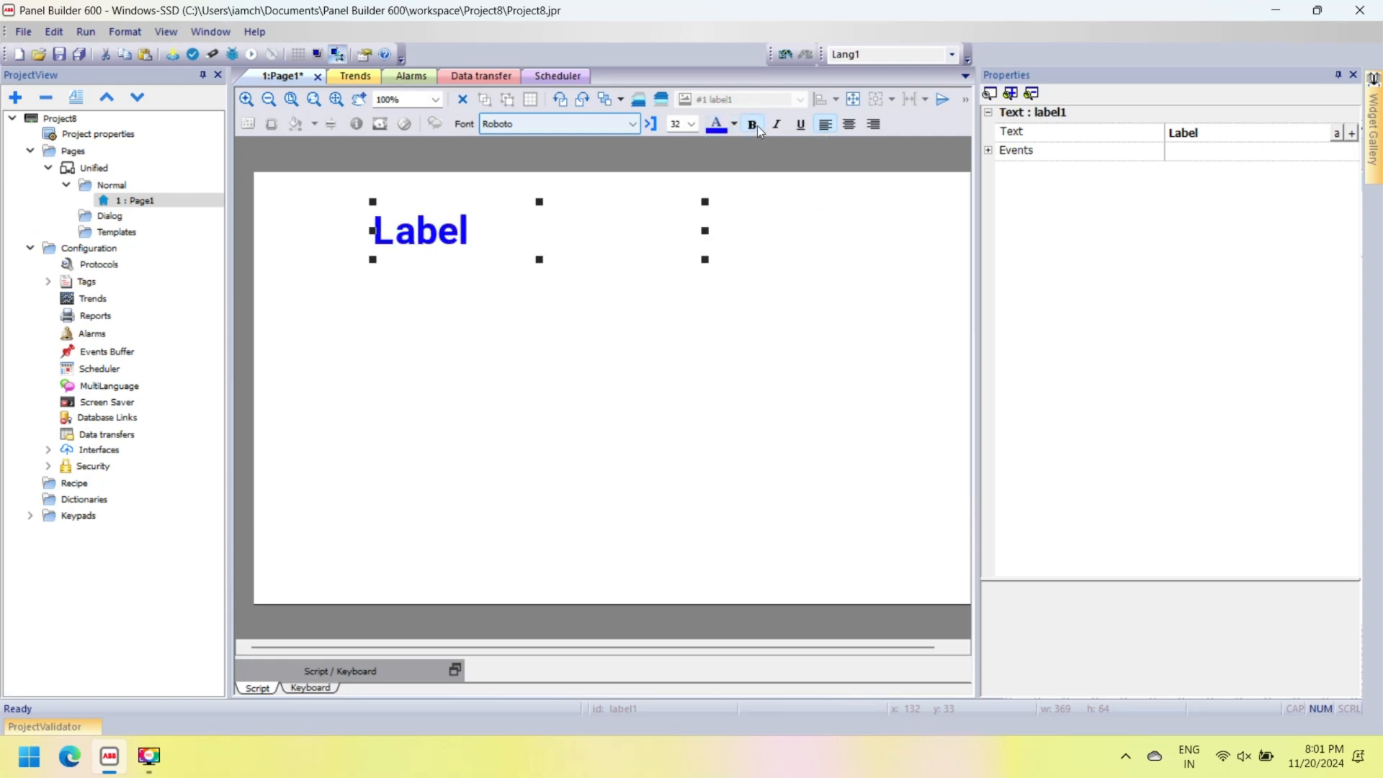
left_click(1220, 131)
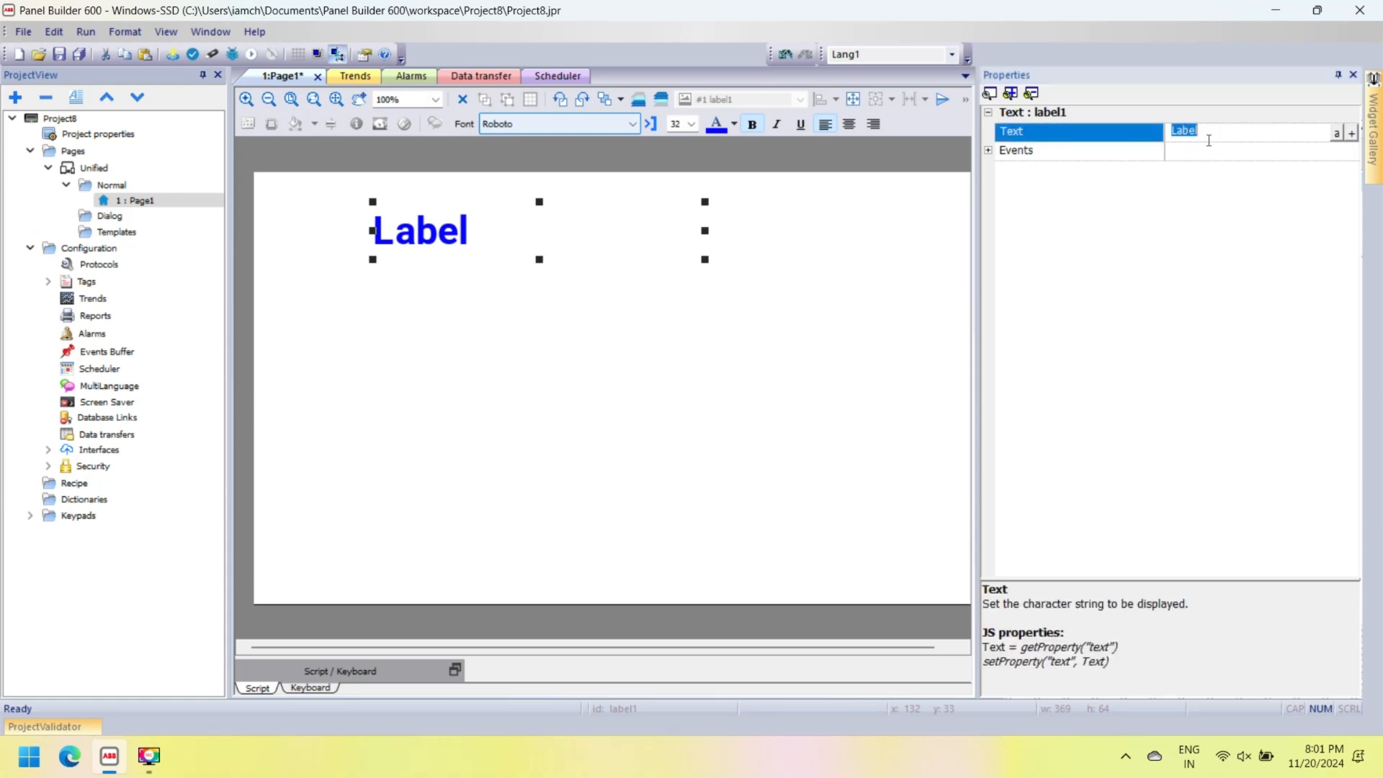
type("Test HMI")
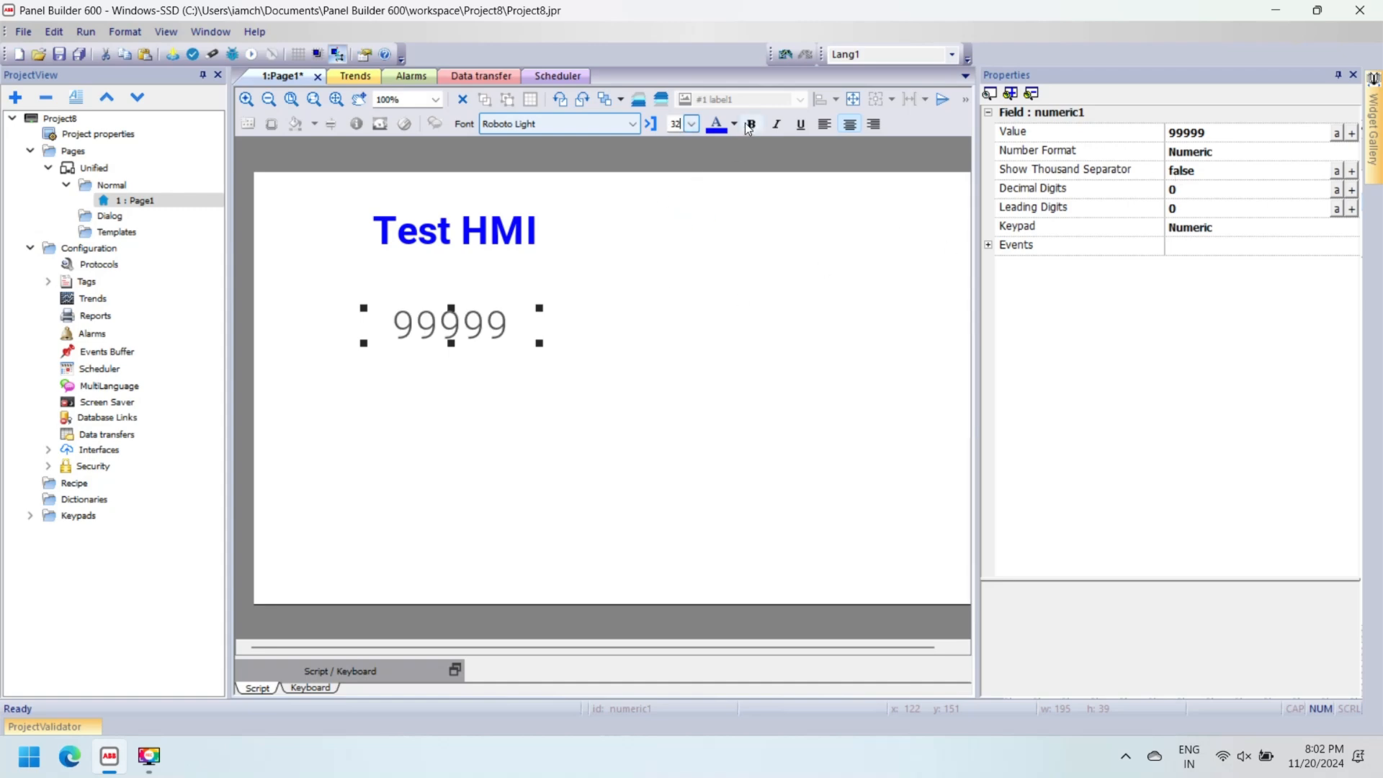
Step: Colour the 99999 numeric display red
left_click(732, 124)
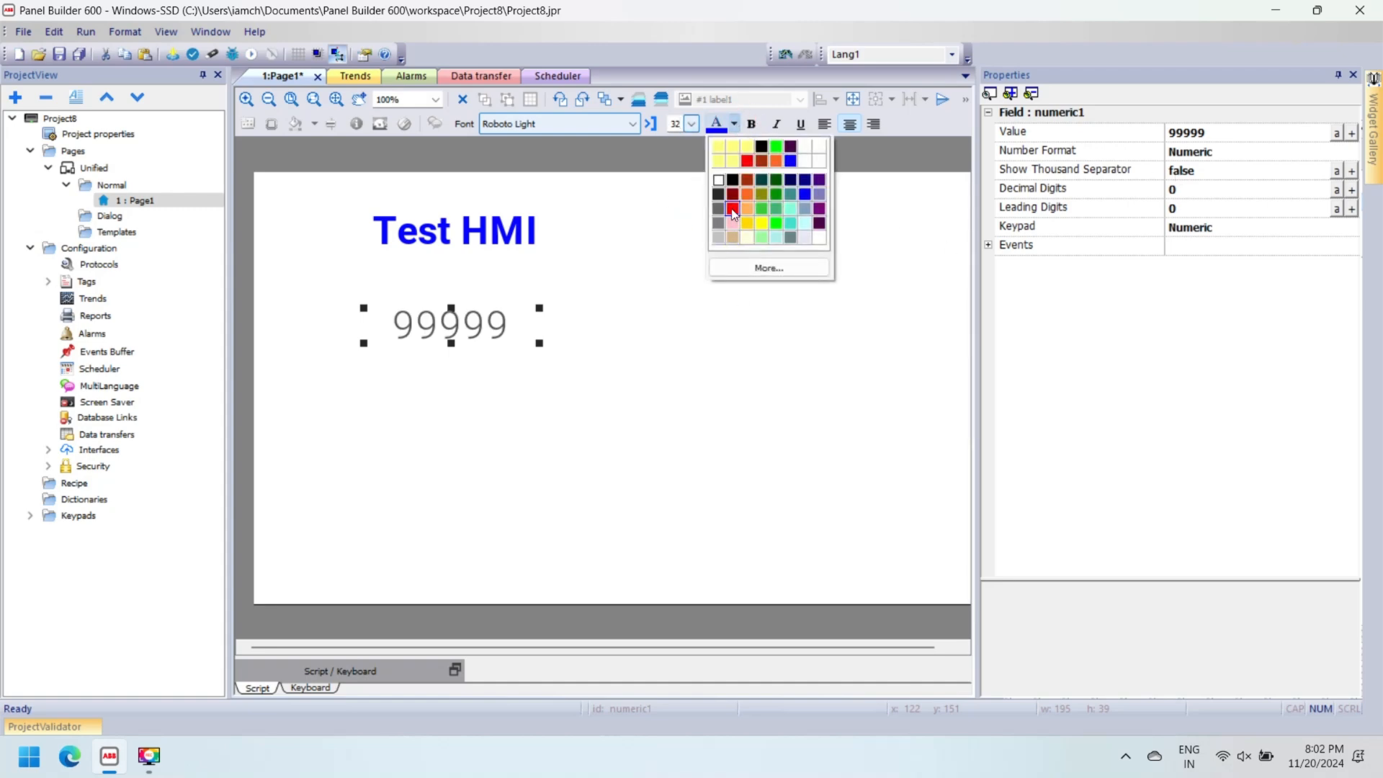
left_click(732, 211)
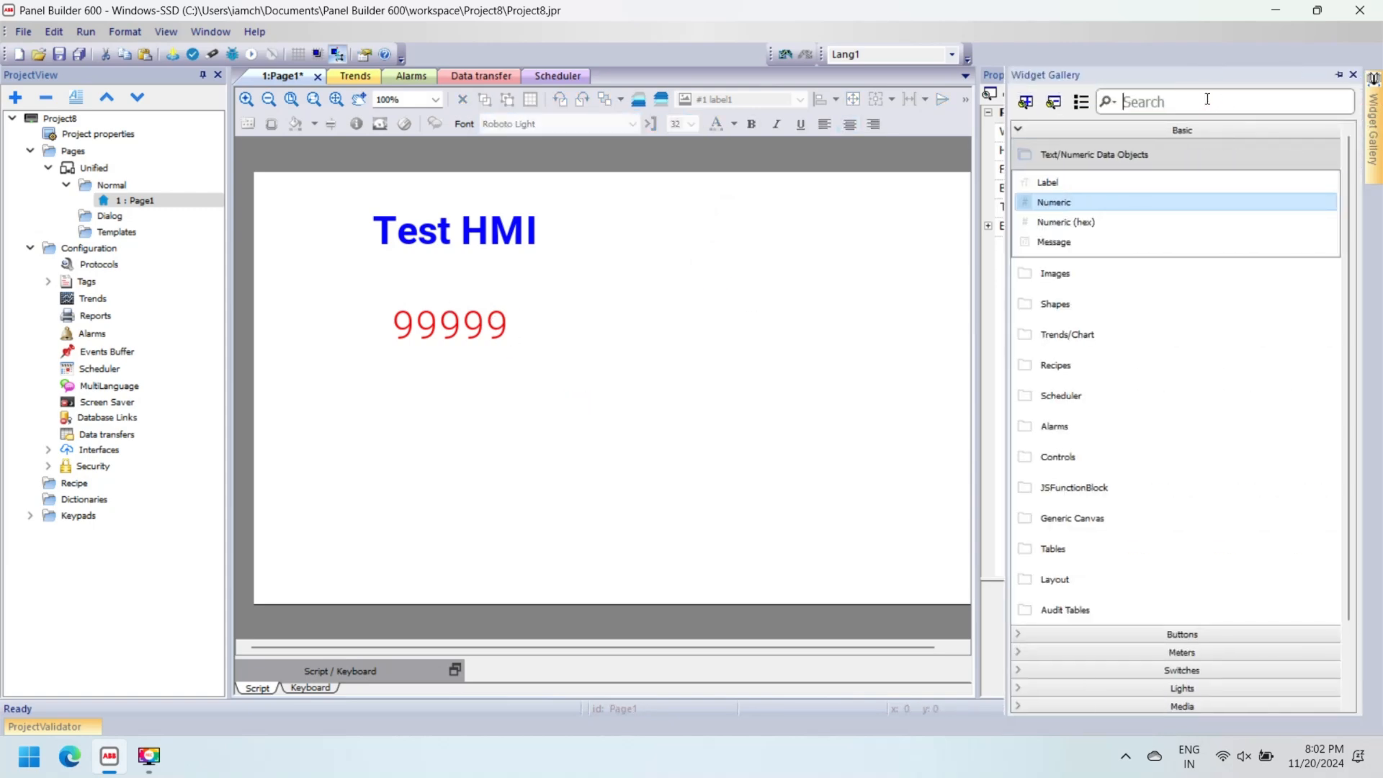
Step: Find a button widget, place and enlarge it below the number, labelled SET at 32 point
type("butti")
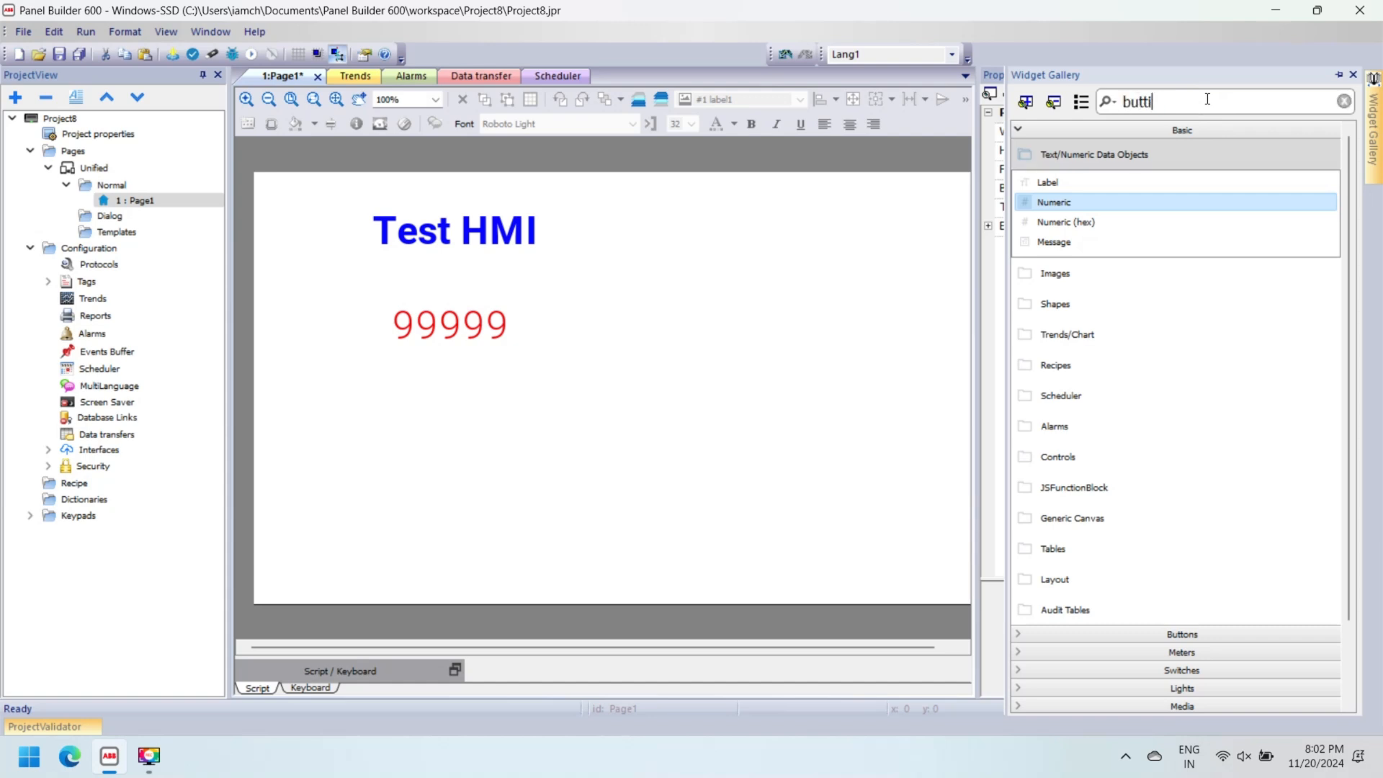
key("BackSpace")
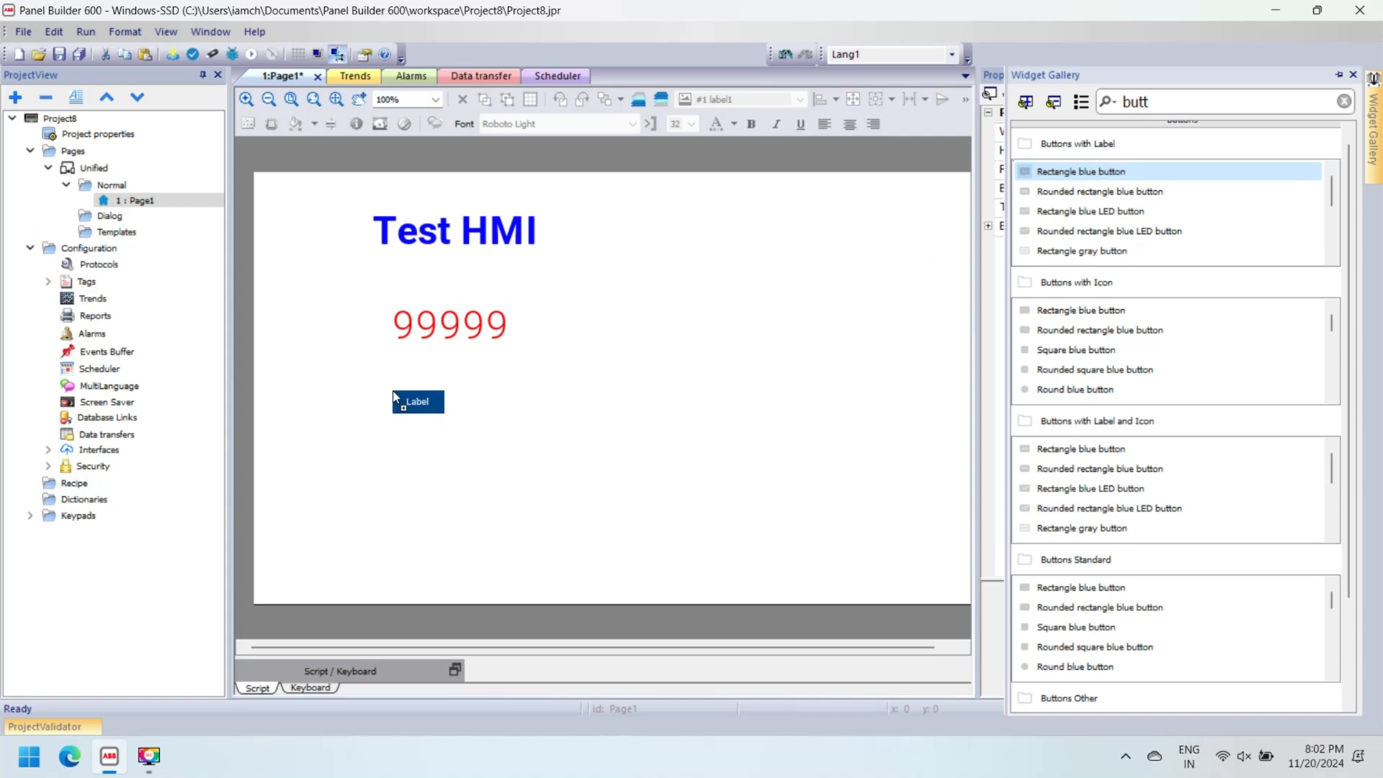
left_click(417, 403)
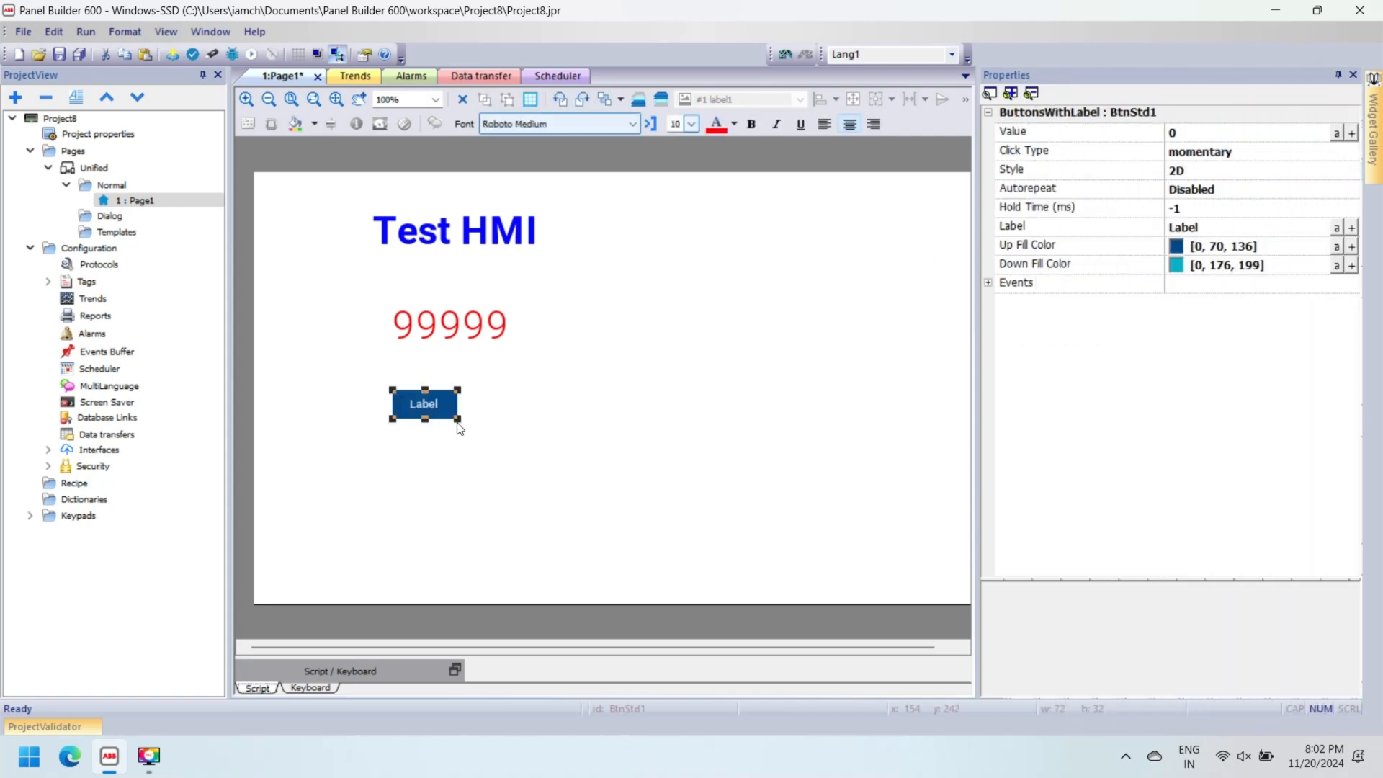
left_click_drag(458, 423, 539, 450)
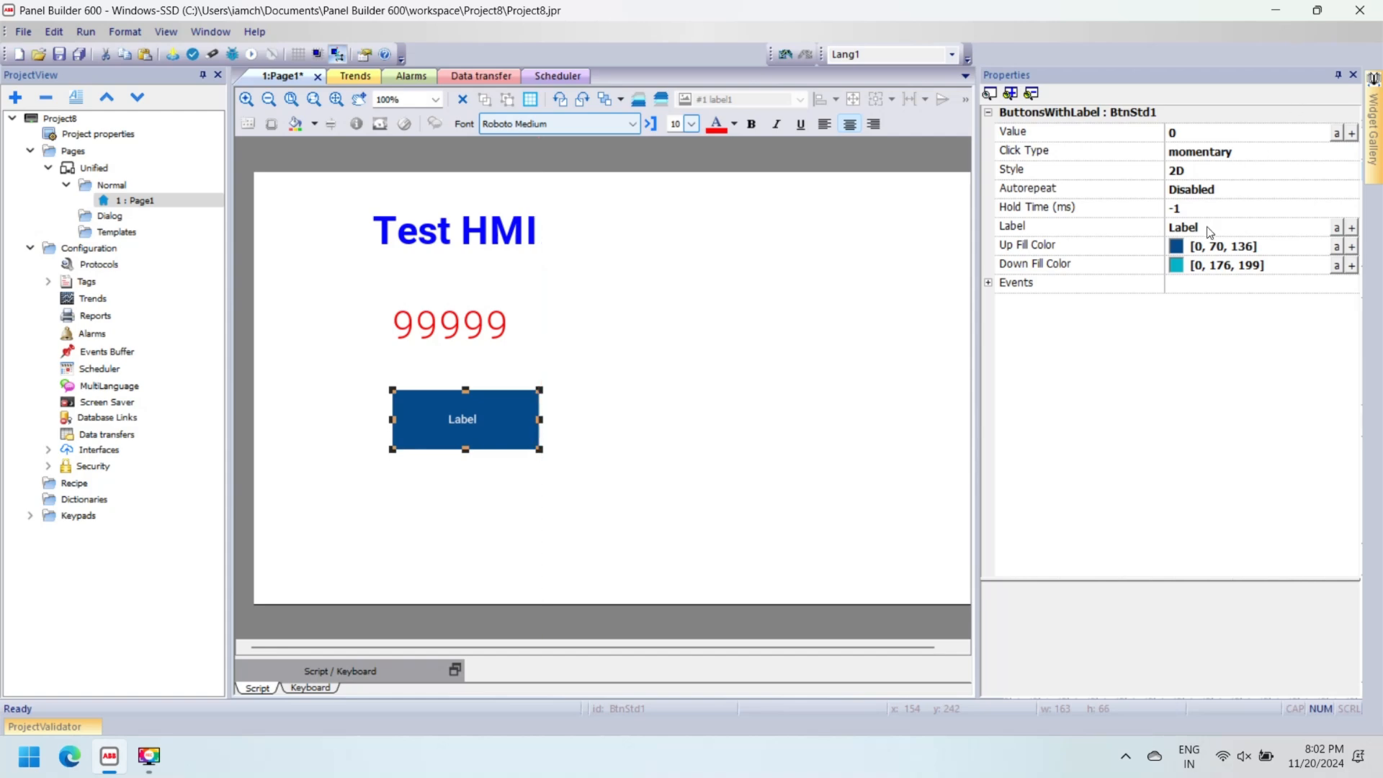
type("SET")
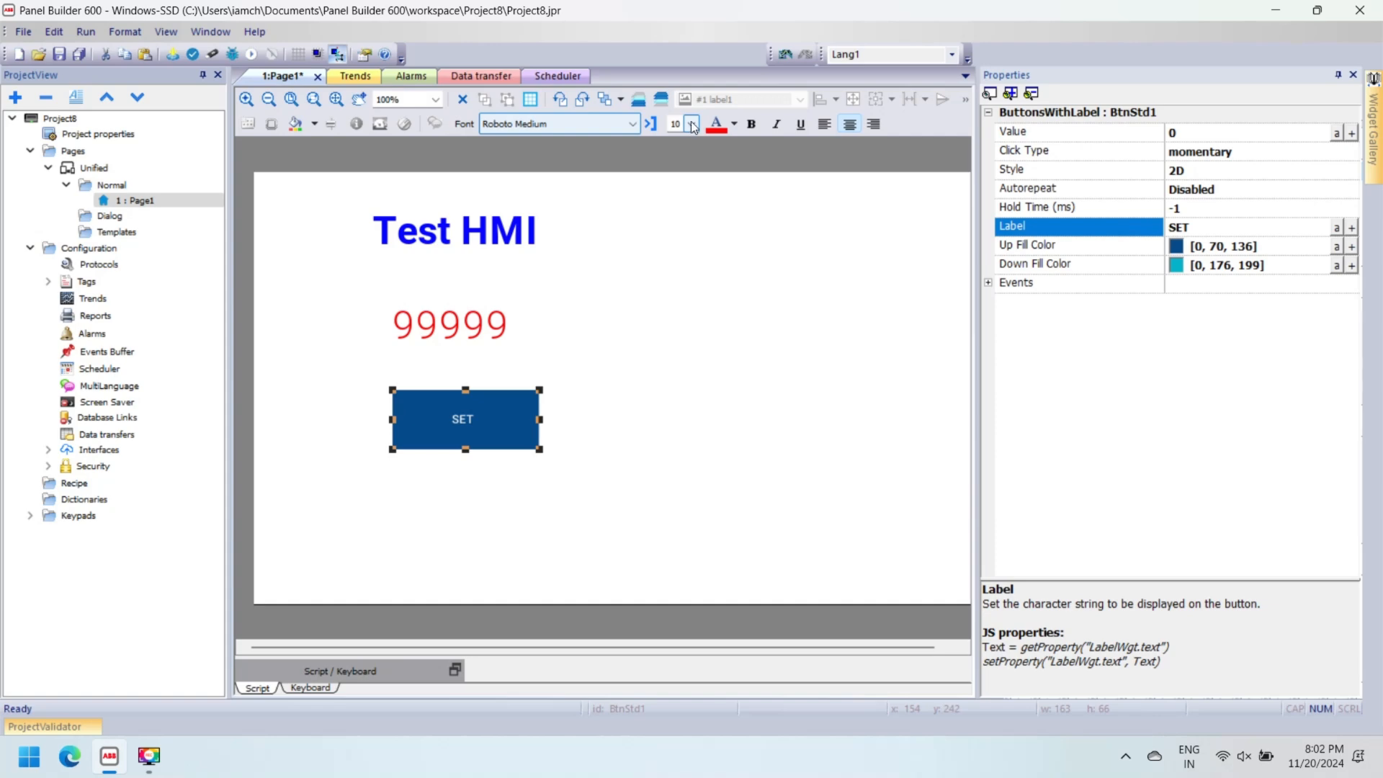
left_click(691, 124)
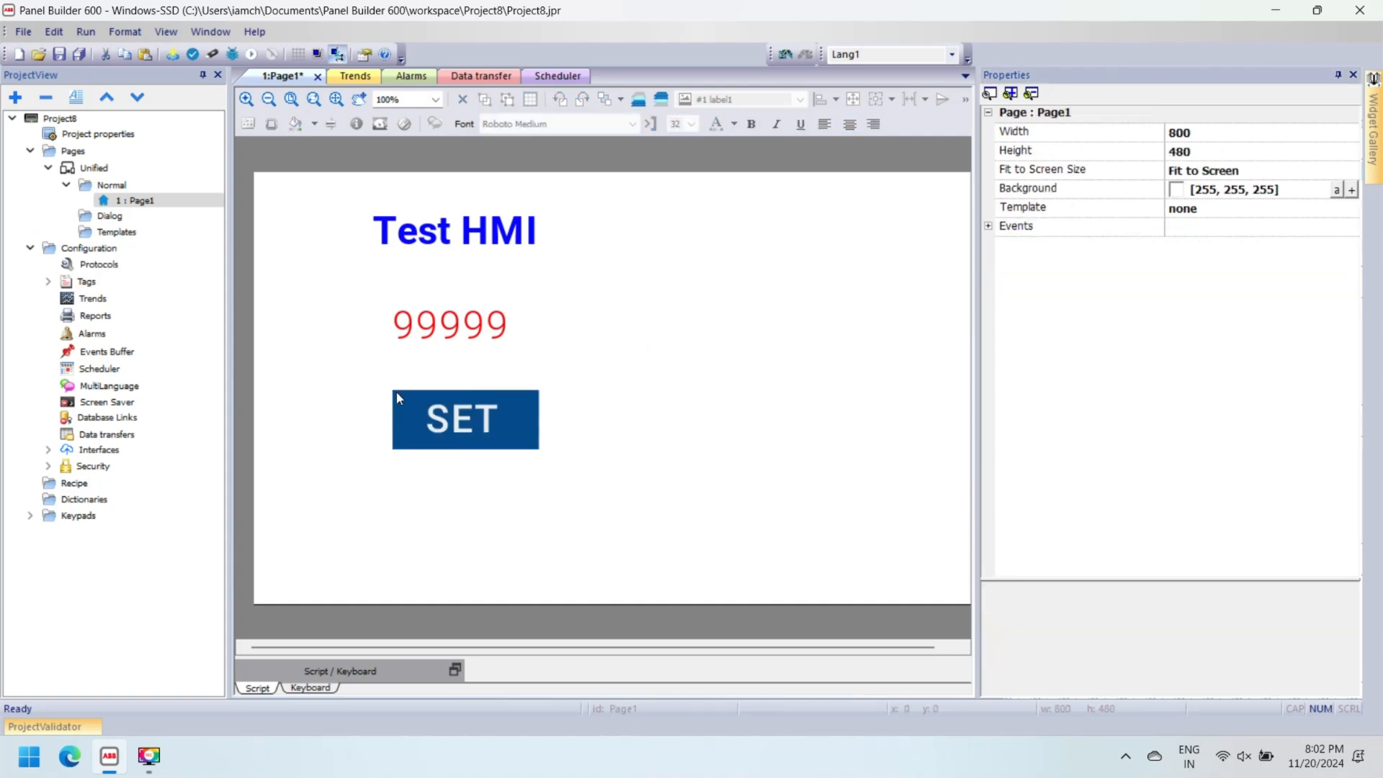
Step: Duplicate the SET button and relabel the copy RESET
left_click(461, 422)
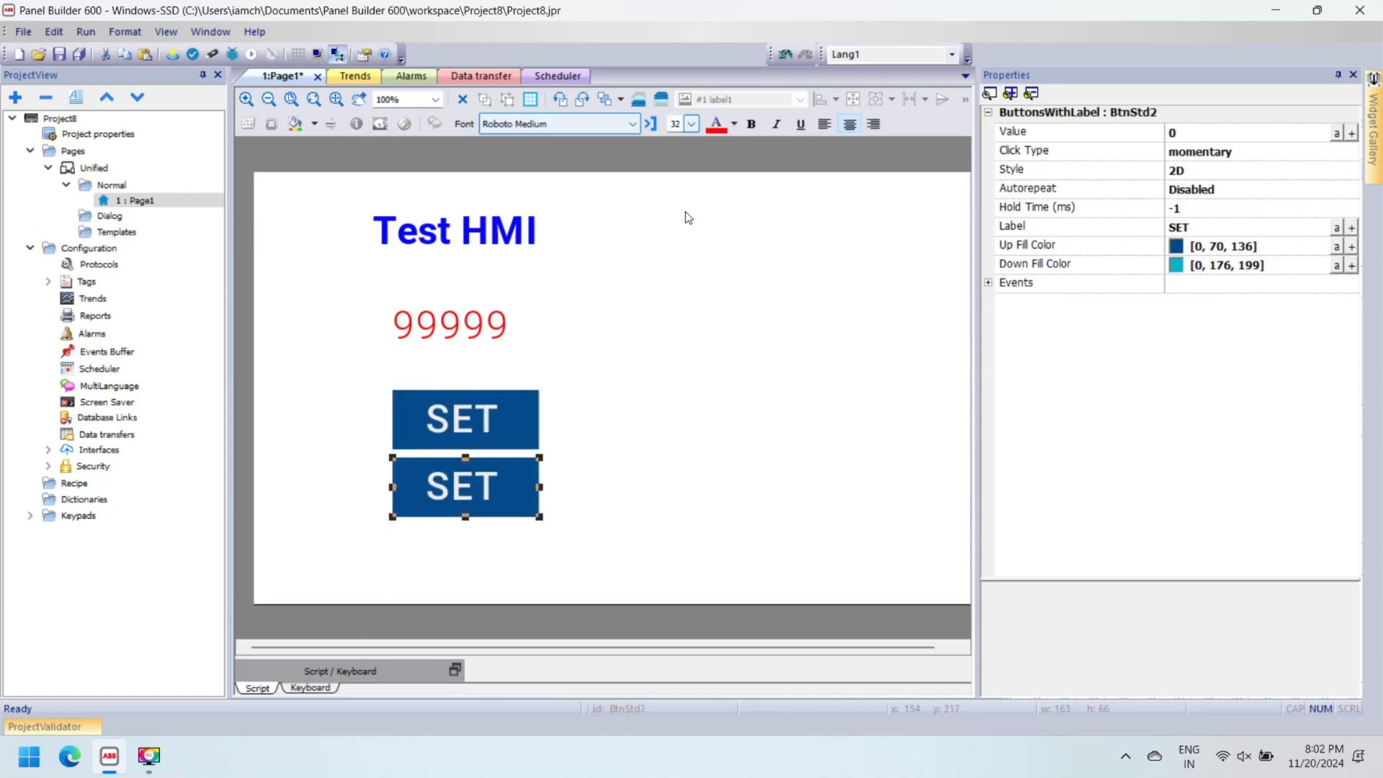
left_click(1209, 225)
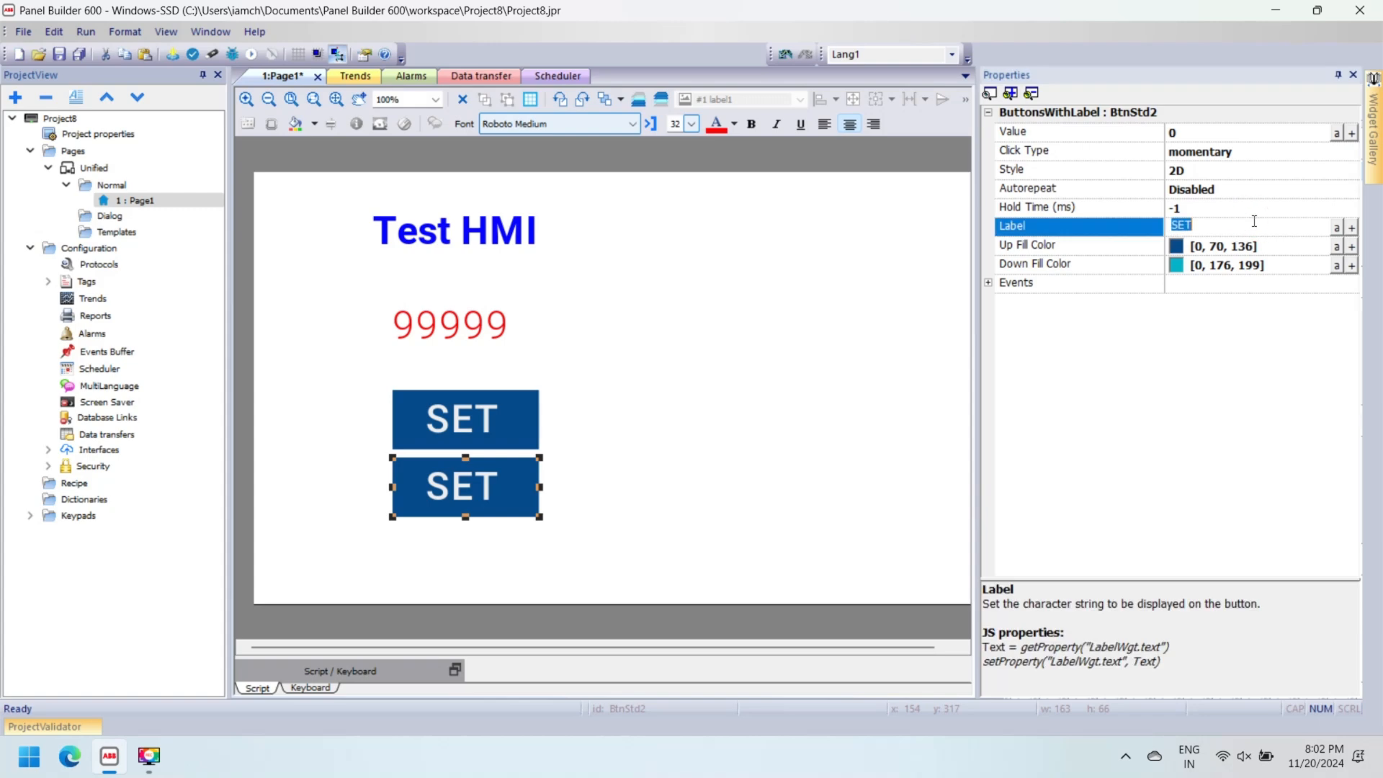
type("RESET")
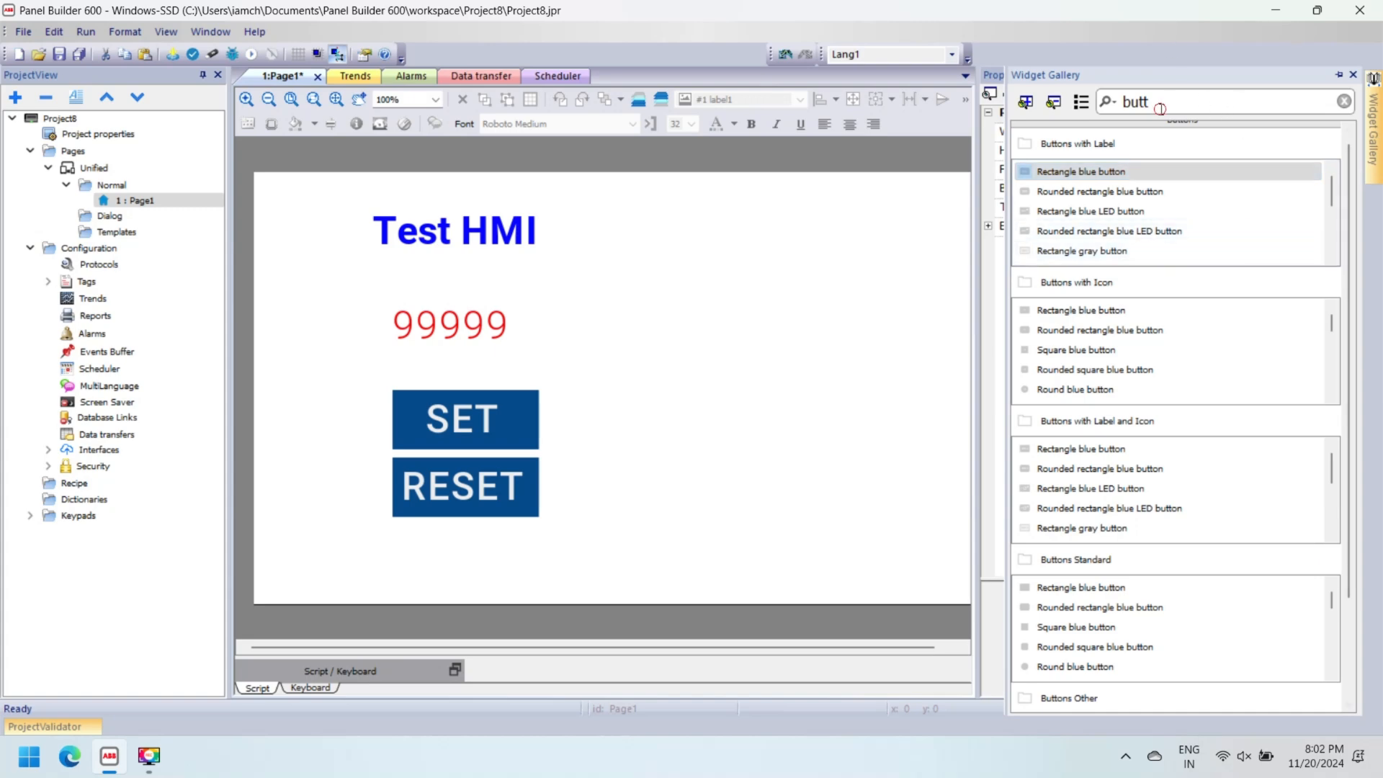
Step: Add a light widget beside the buttons with 32-point label and green on-state colour, then search for sliders
type("ligh")
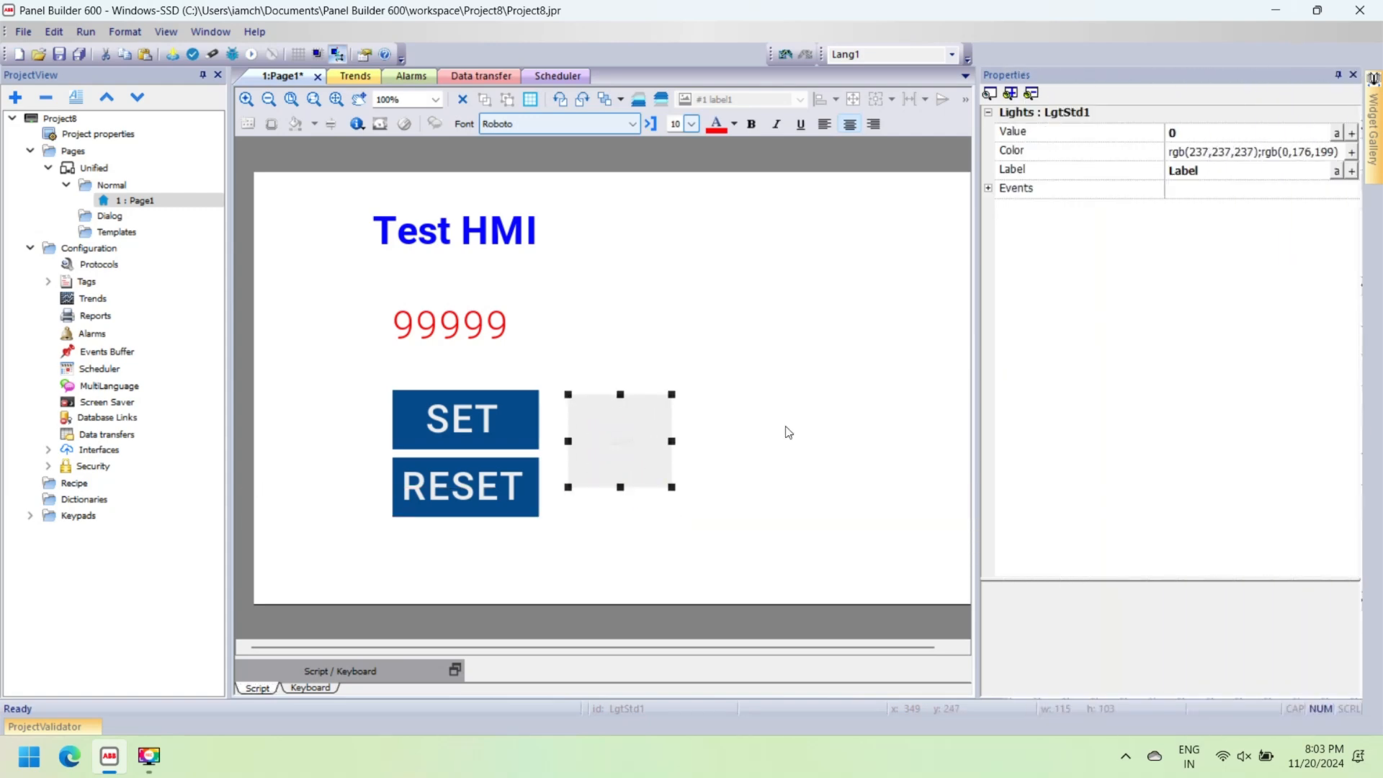
left_click(691, 124)
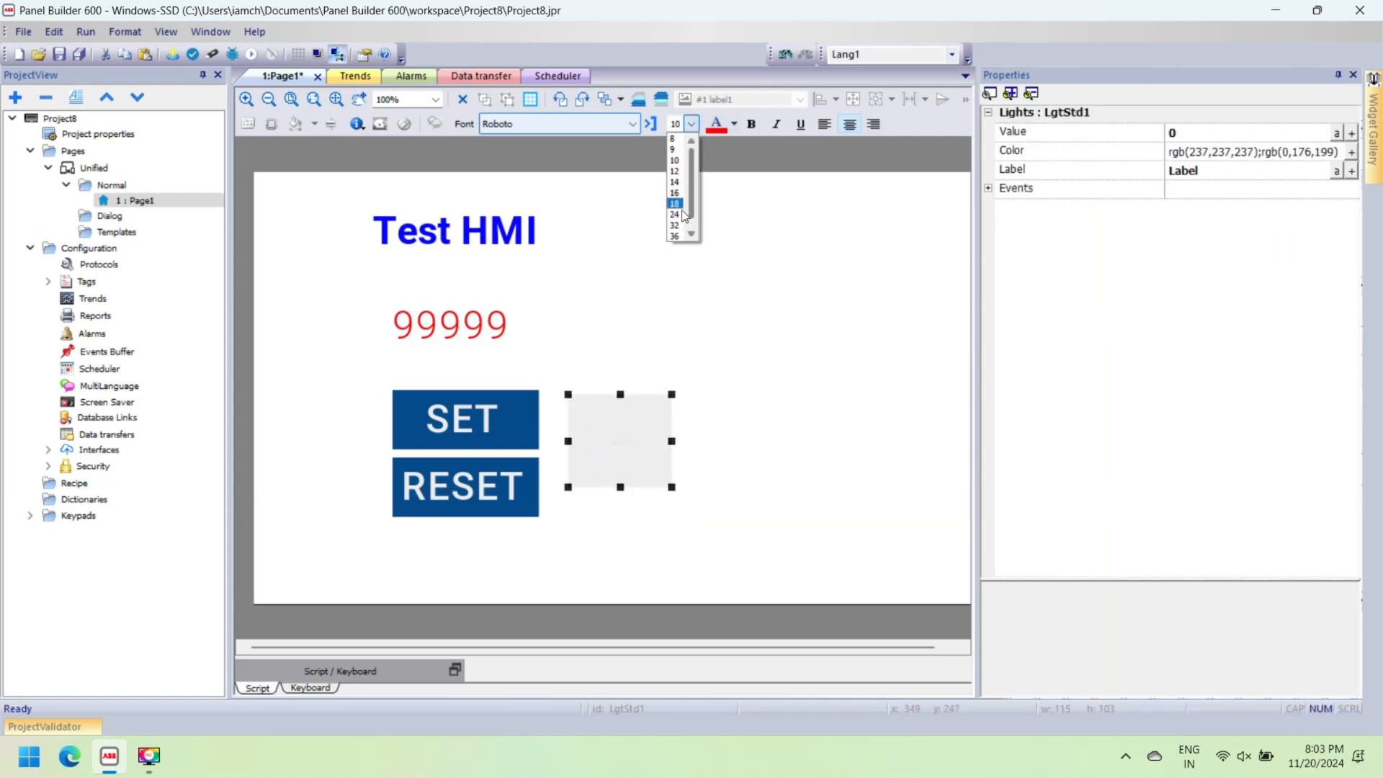
left_click(674, 225)
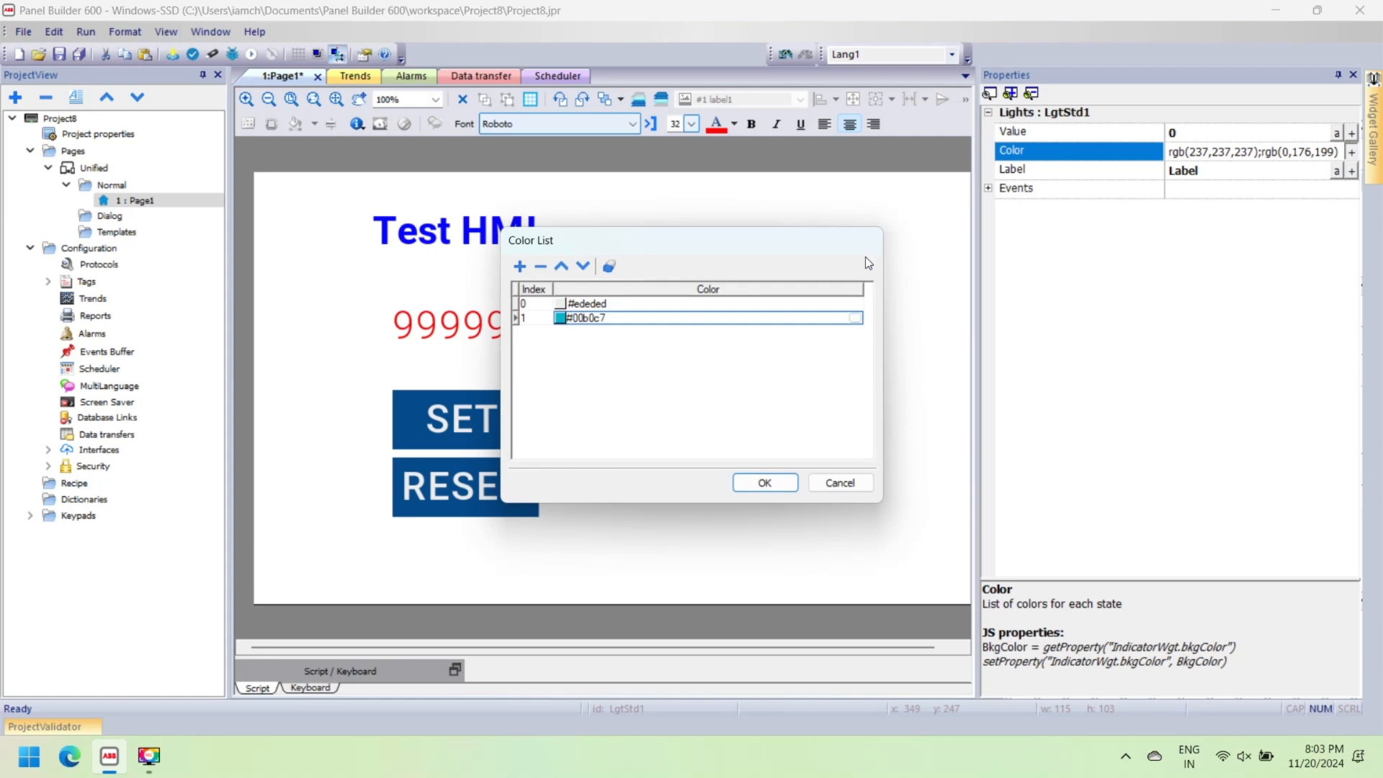
left_click(855, 317)
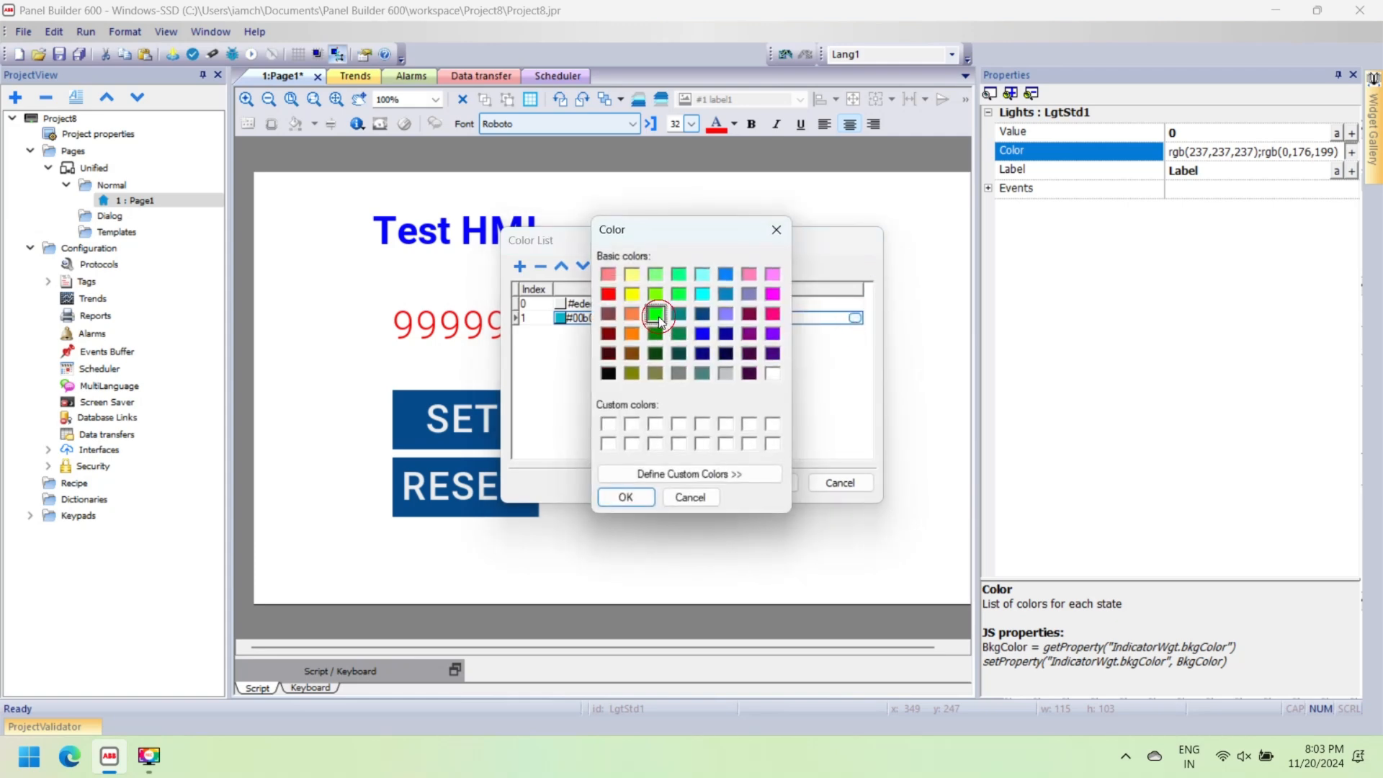
left_click(625, 497)
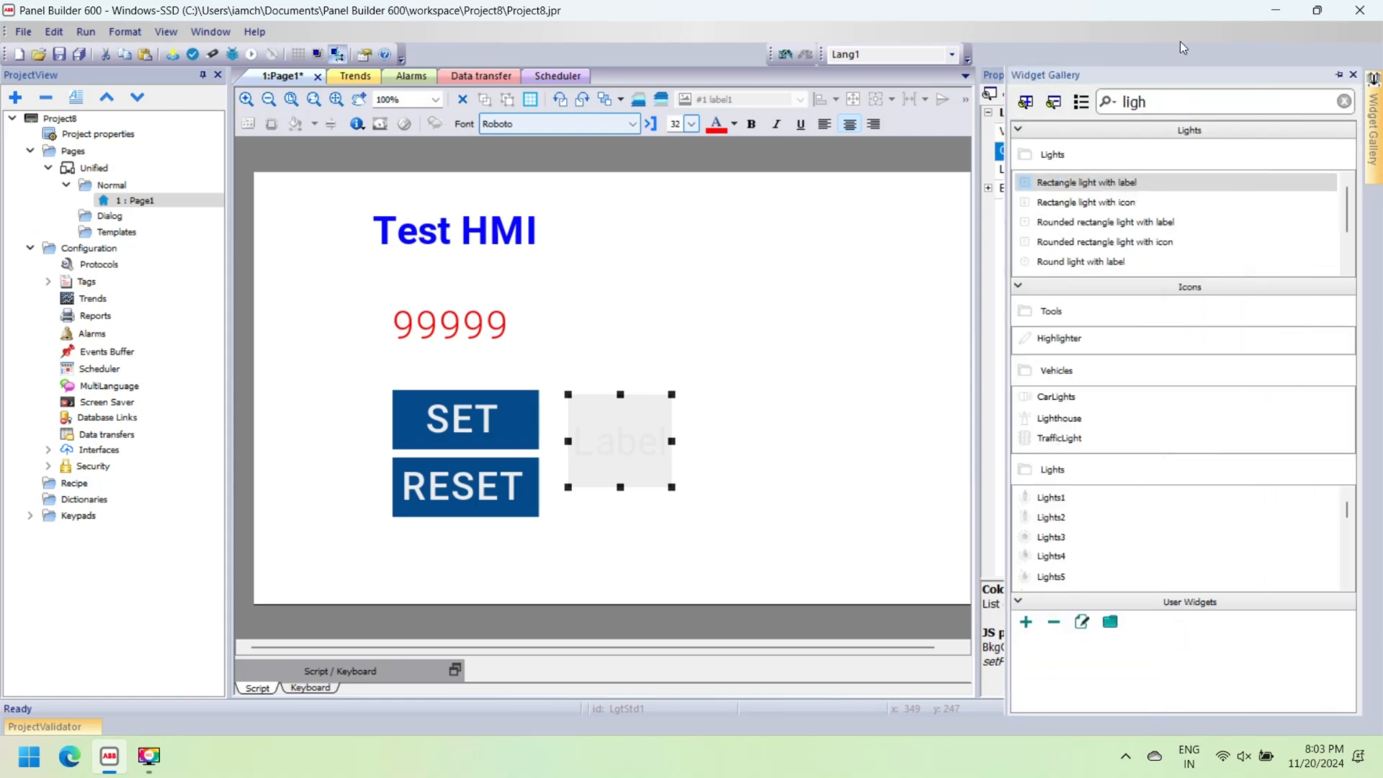
type("slider")
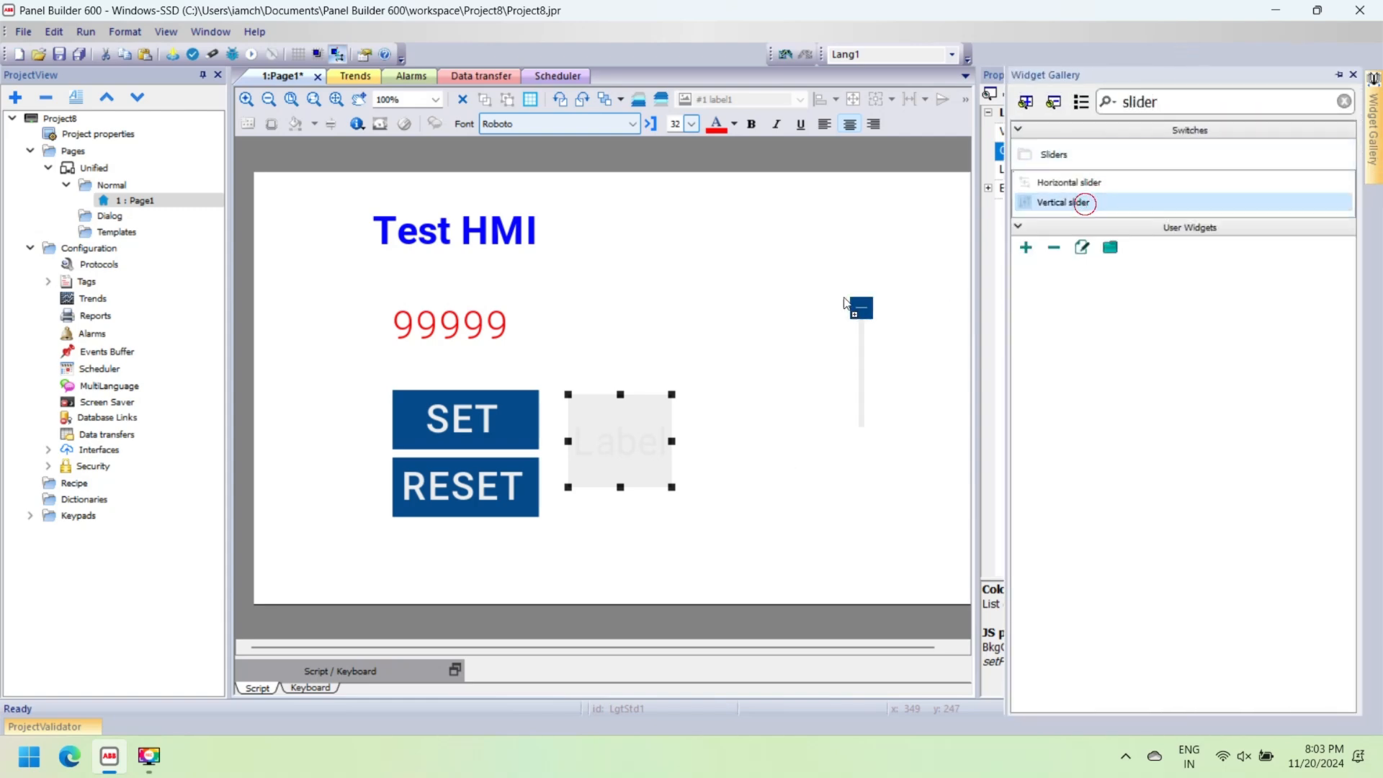
Step: Place a vertical slider on the right with Show Scale and Reverse enabled, scale up to 500
left_click_drag(860, 306, 788, 423)
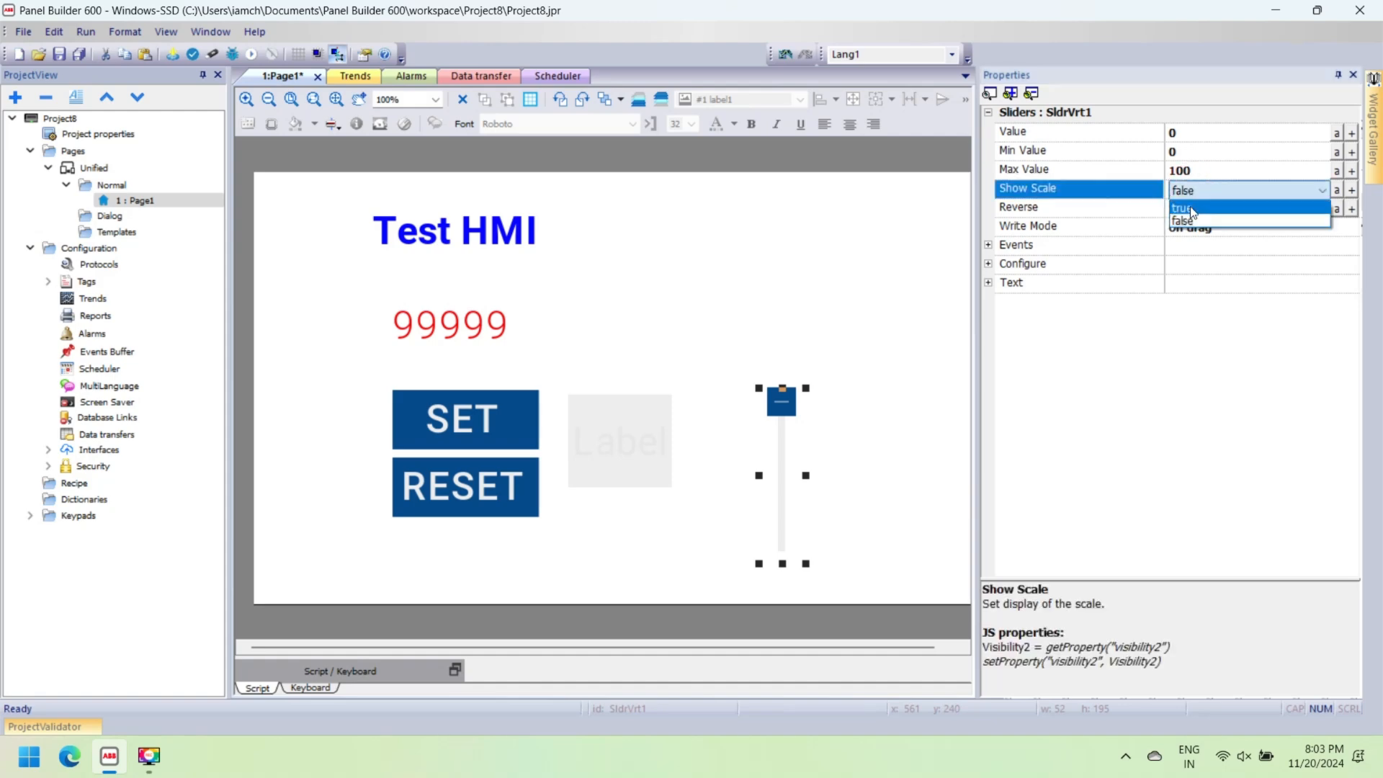
left_click(1182, 207)
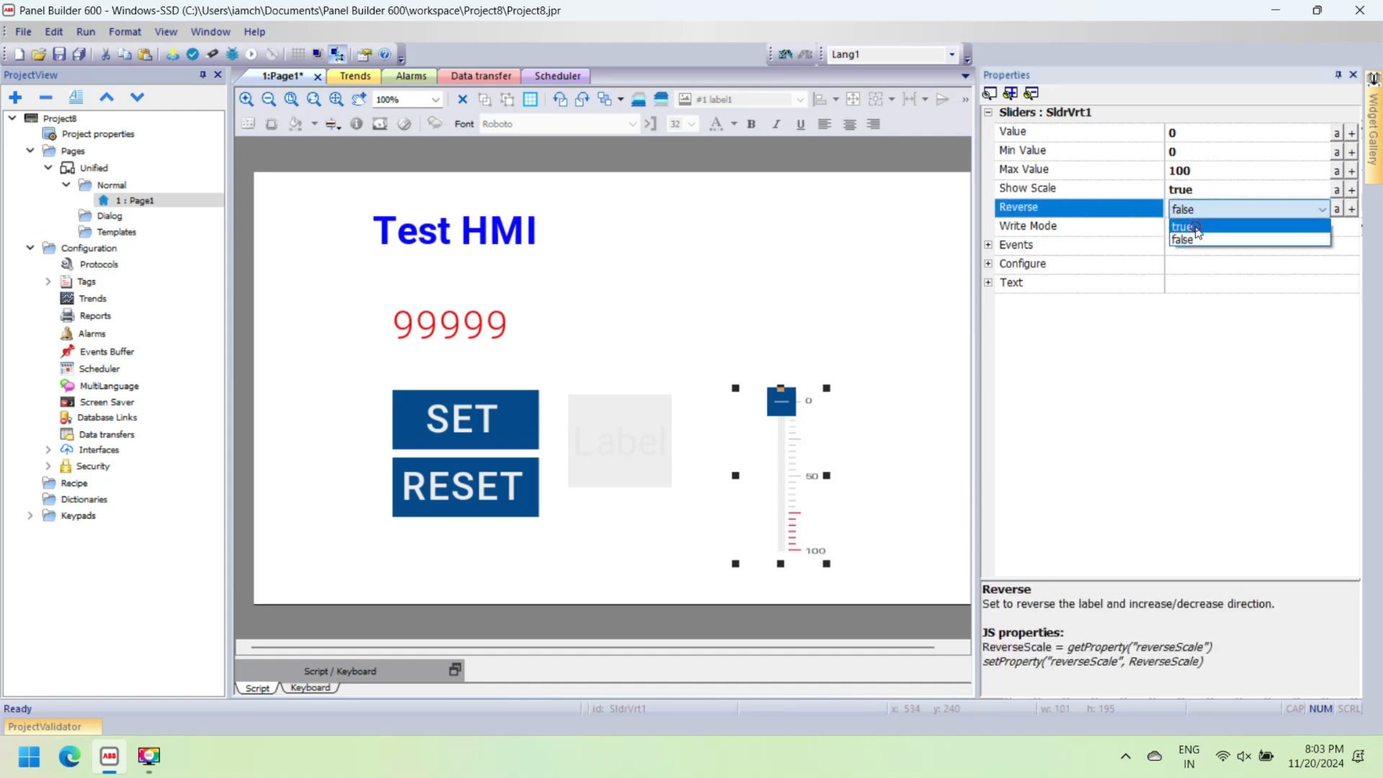
left_click(1182, 226)
type("500")
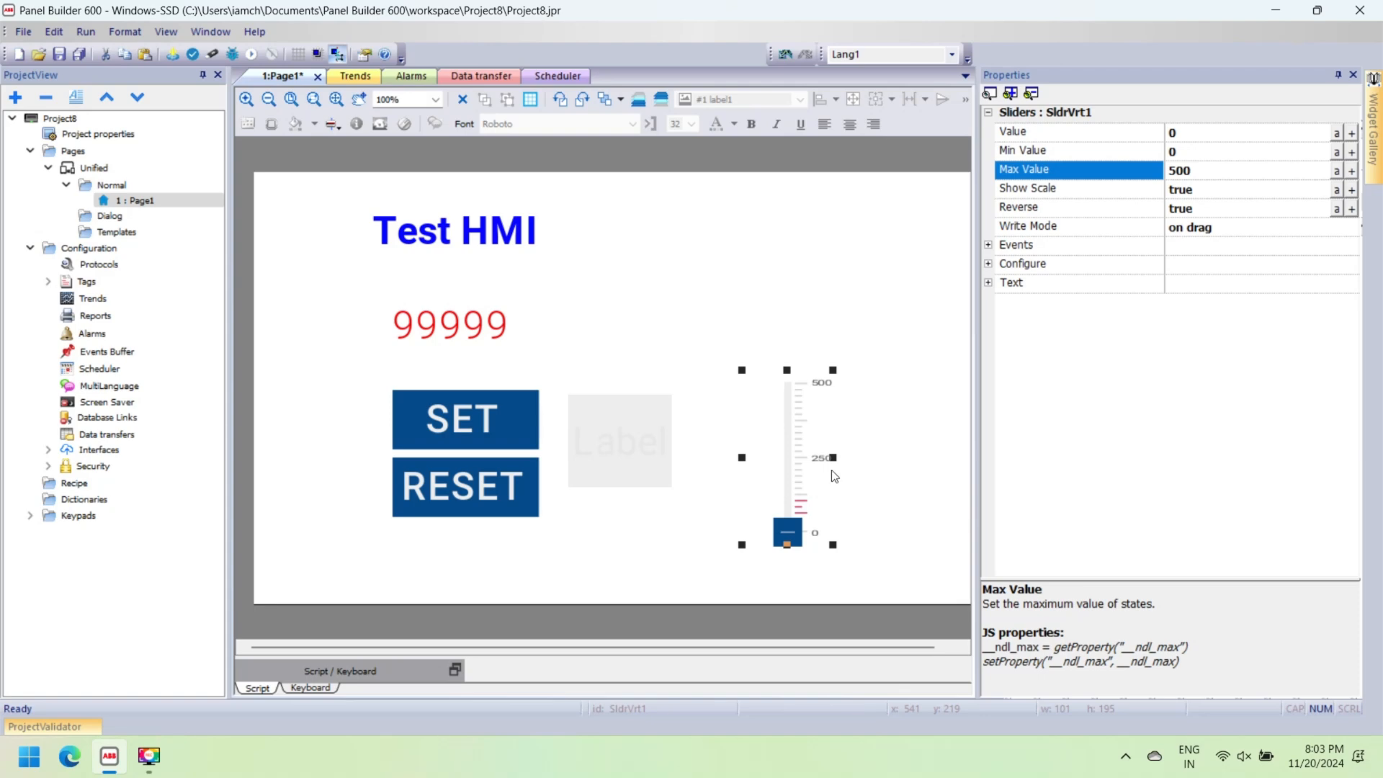
left_click_drag(787, 545, 786, 579)
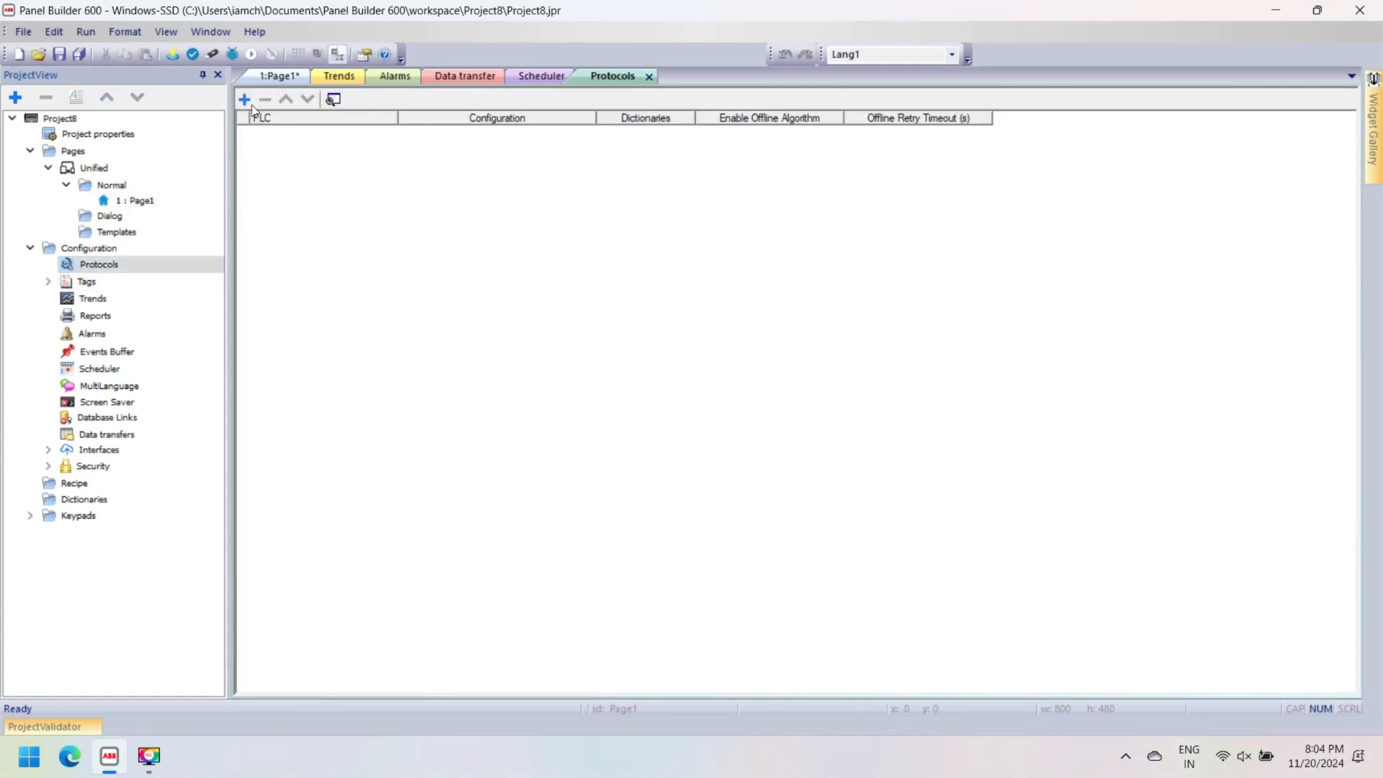
Step: Add the Variables protocol and create a boolean tag named lamp
left_click(391, 131)
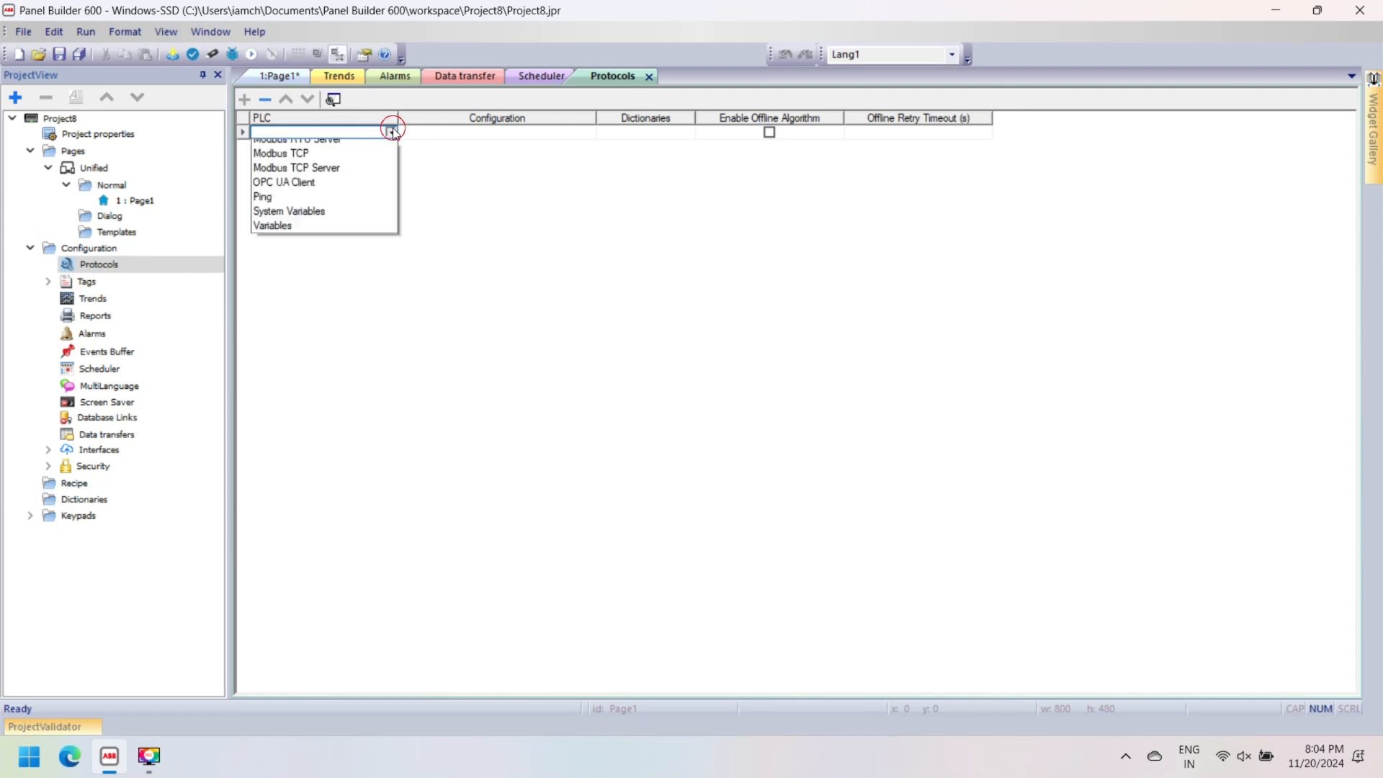
left_click(271, 224)
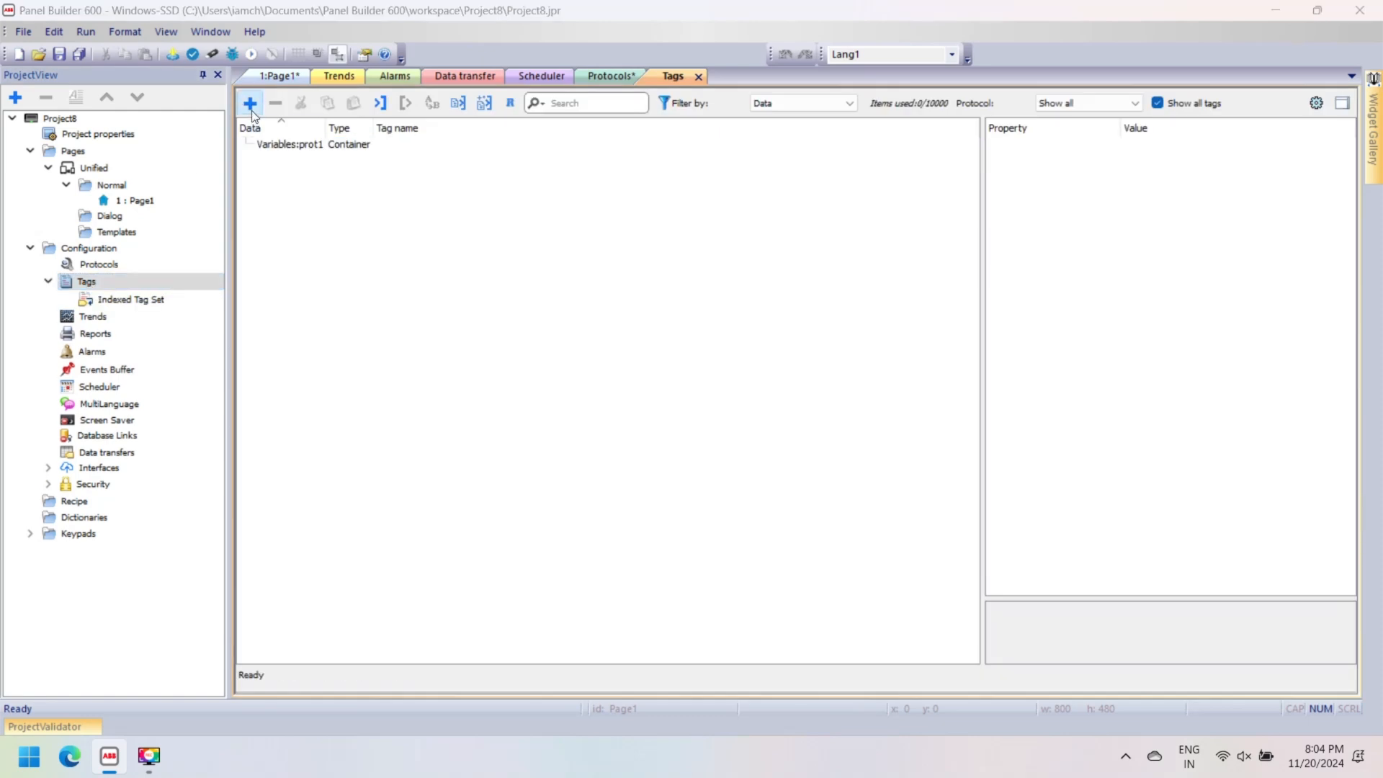
left_click(248, 104)
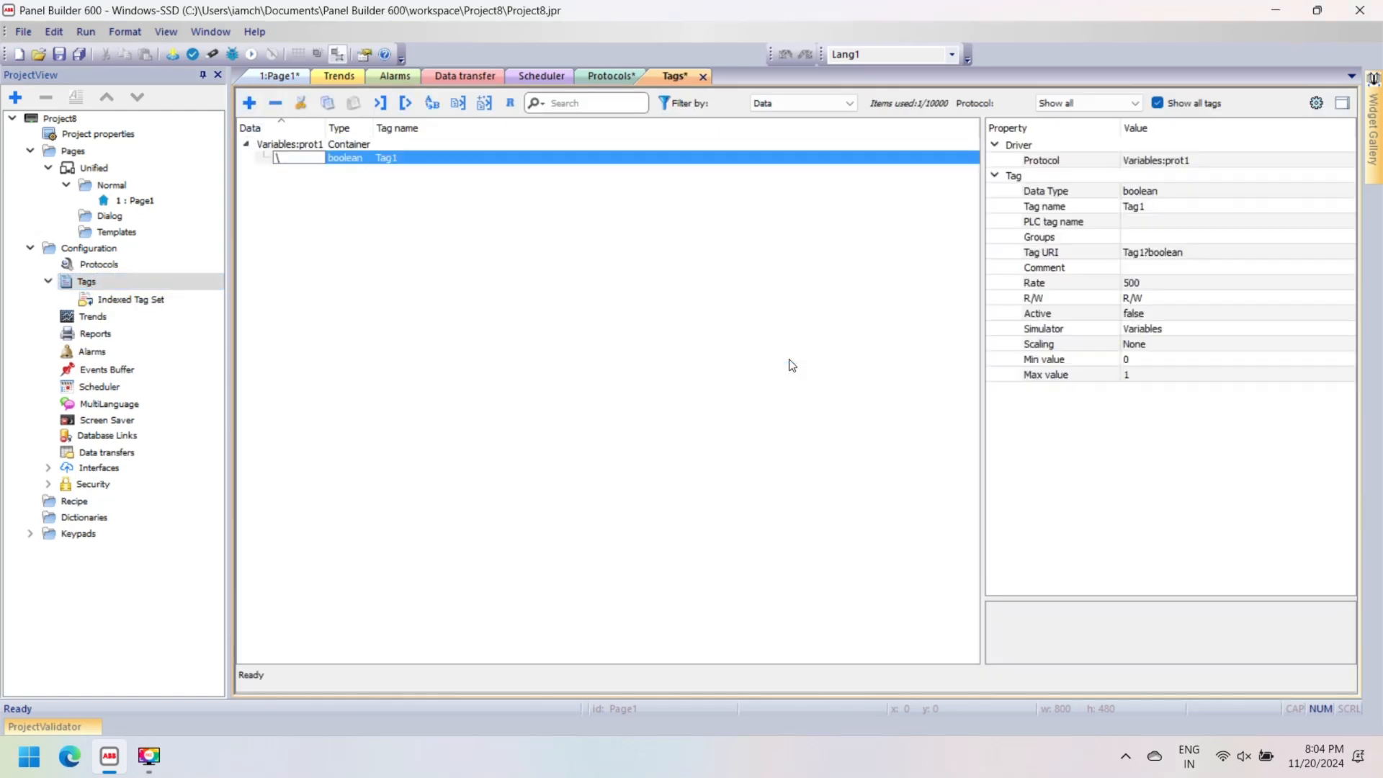
type("lamp")
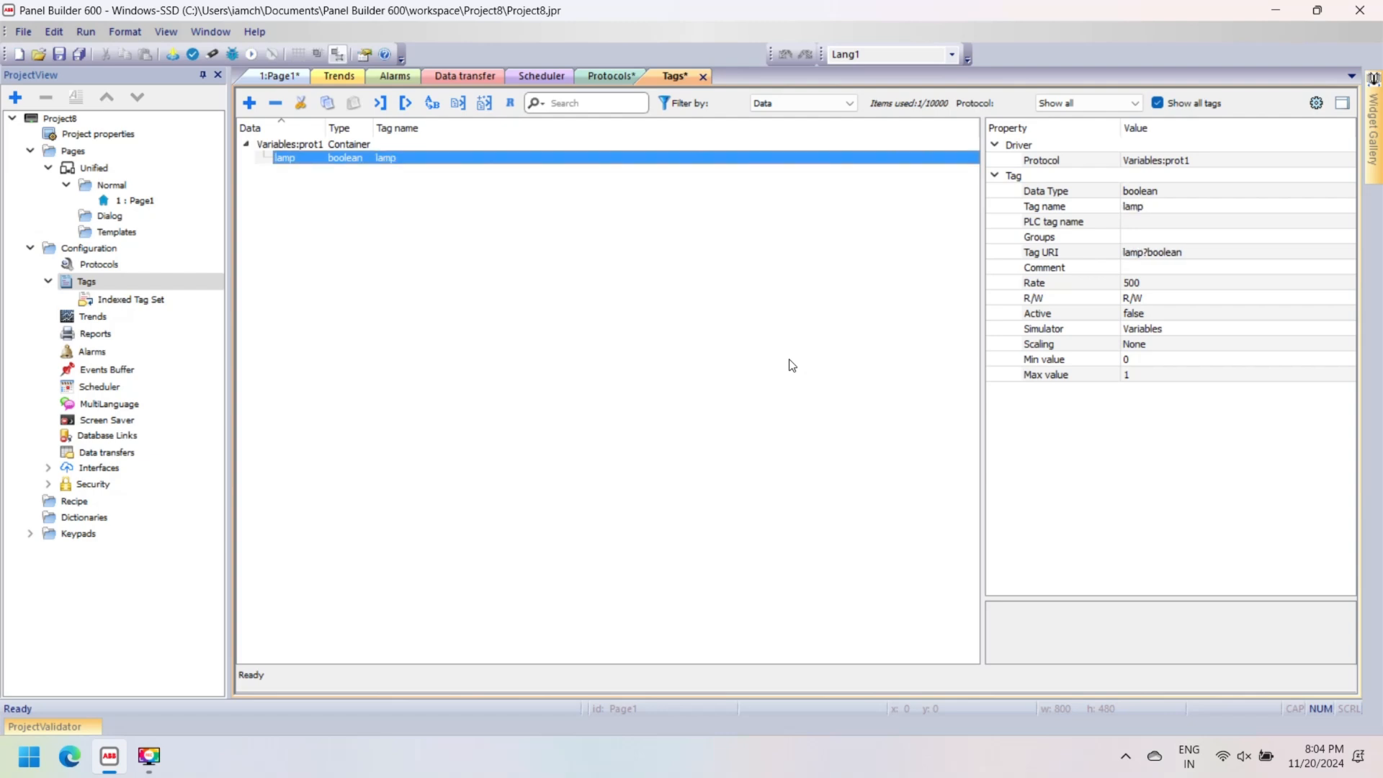
mouse_move(343, 159)
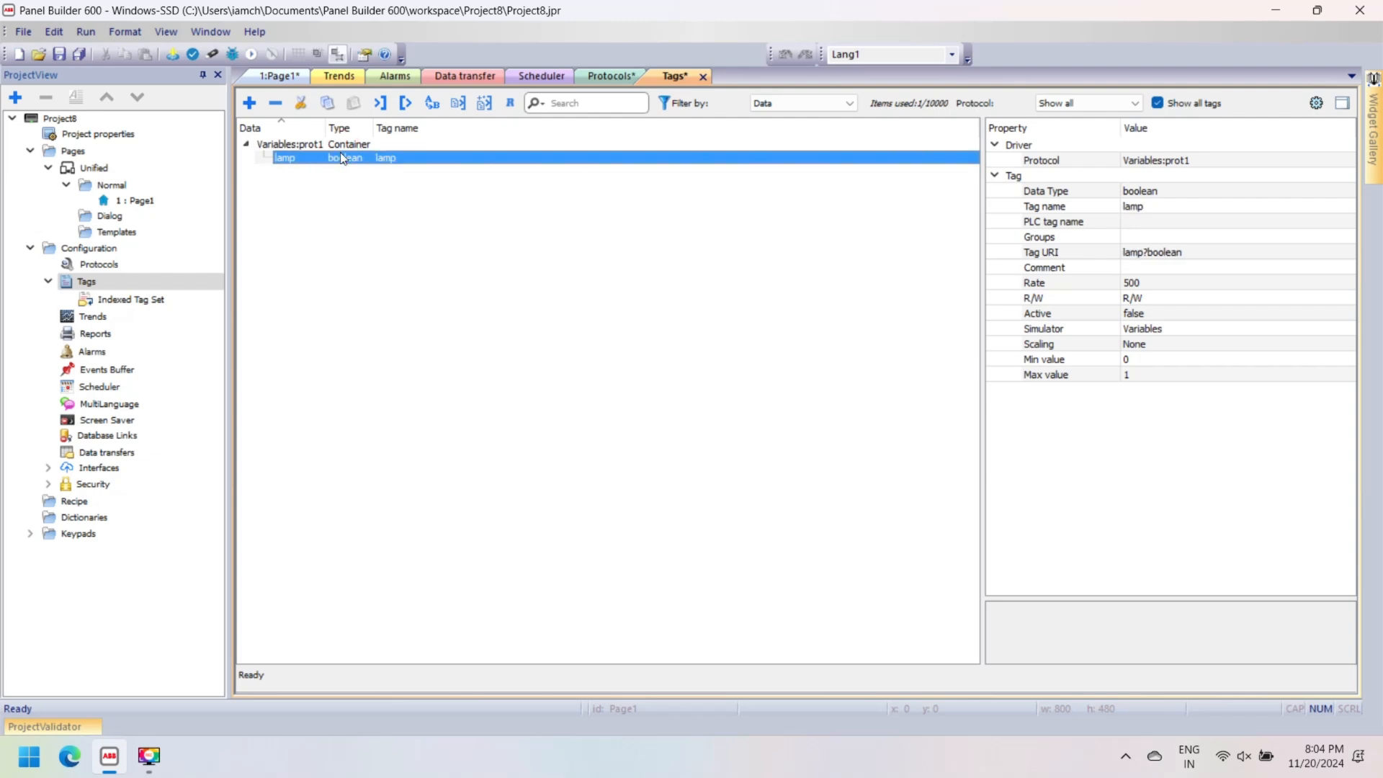
Step: Create a second tag numerical1 and change its data type to int
left_click(250, 104)
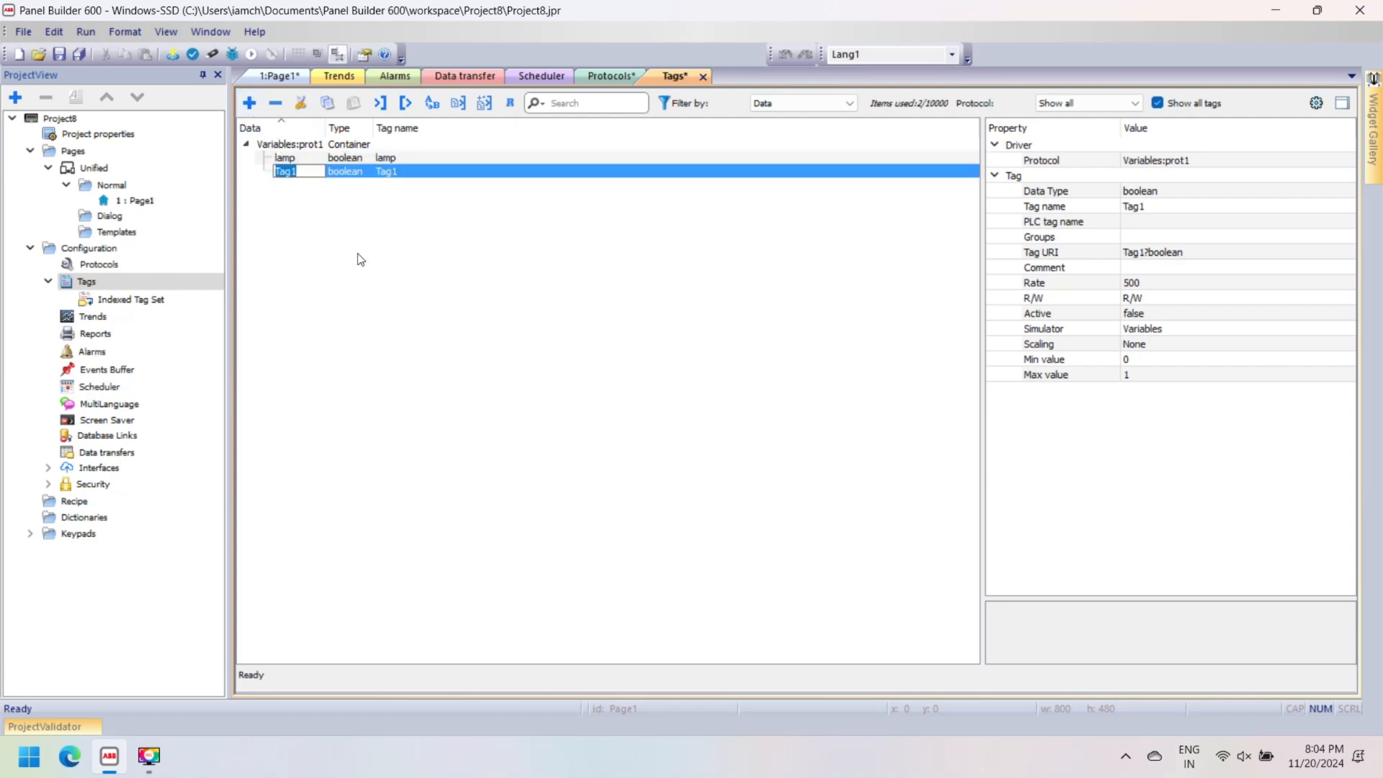
type("numerical")
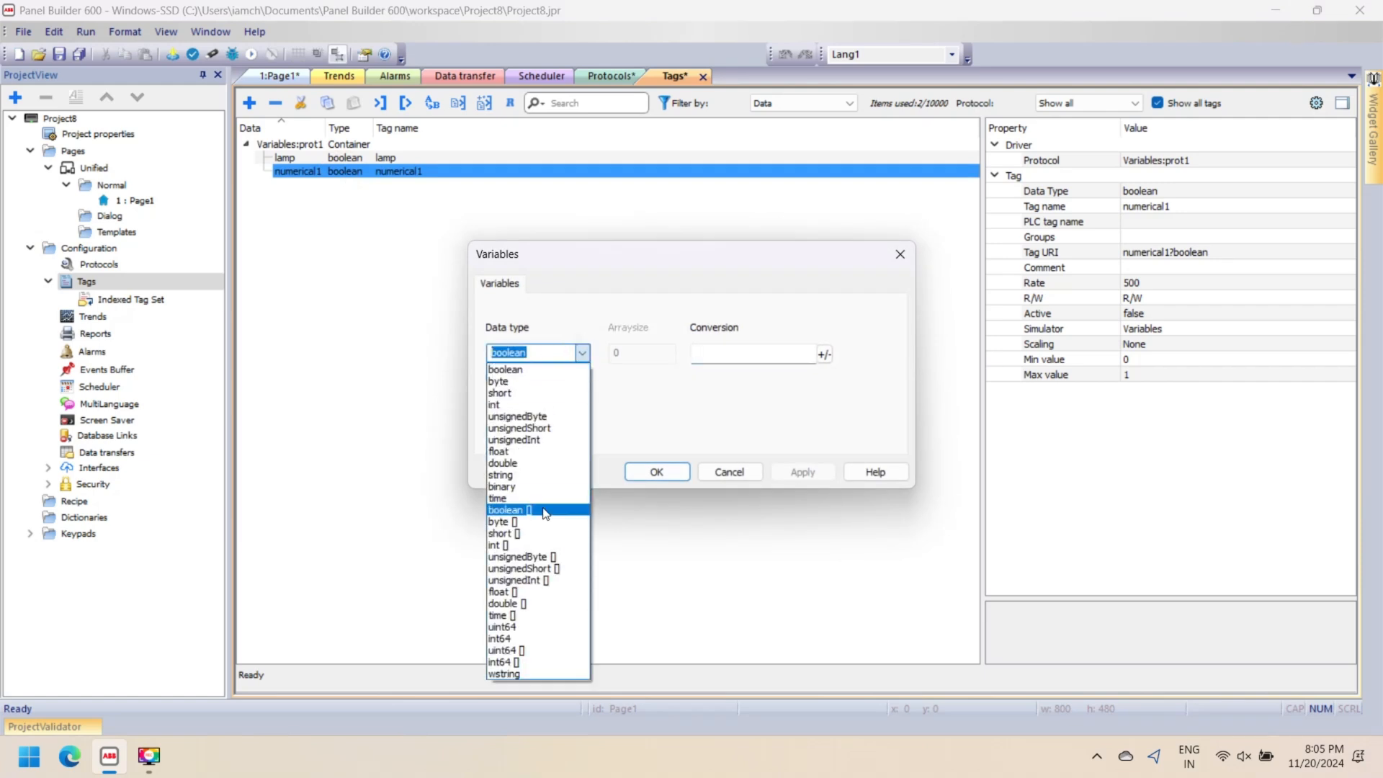
left_click(493, 404)
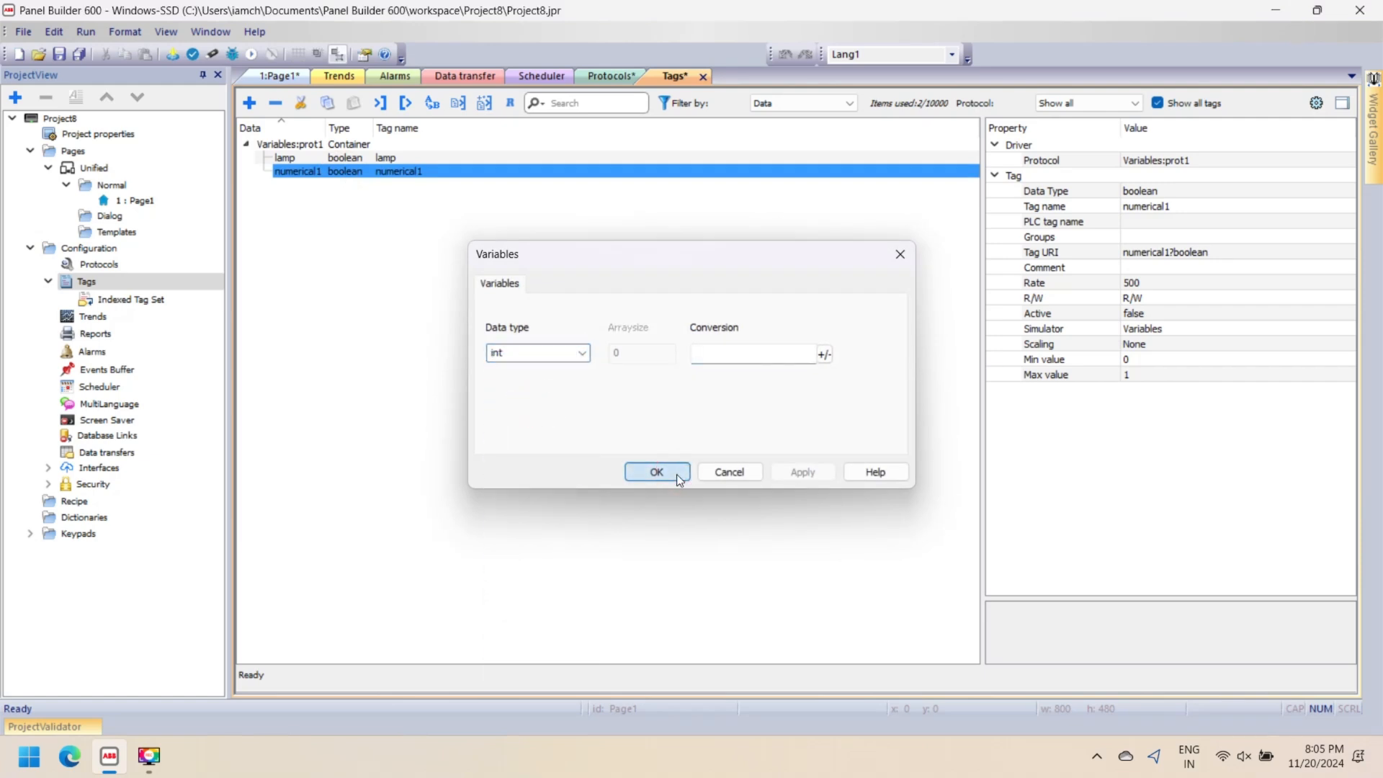
left_click(657, 471)
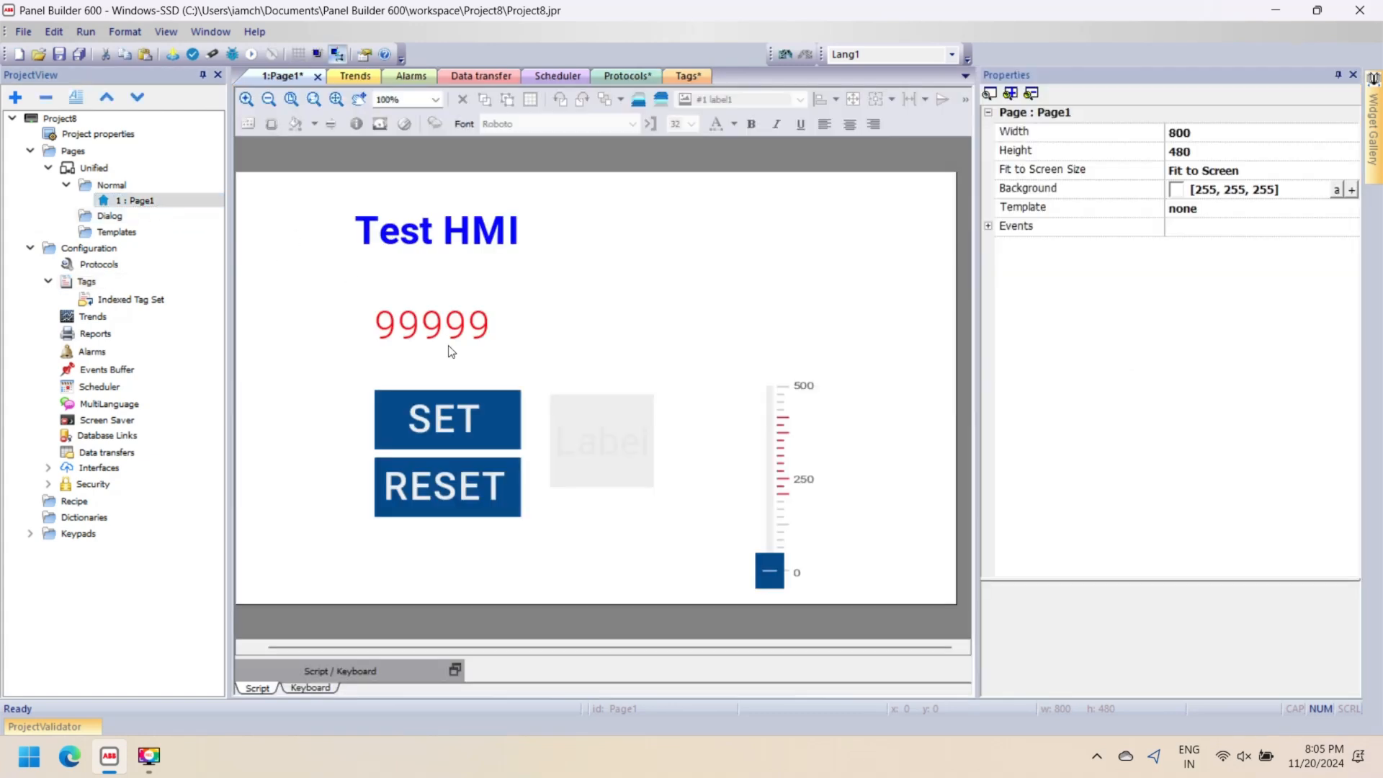
Step: Give SET a SetBit click action on the lamp tag and confirm RESET's ResetBit action on it
left_click(446, 419)
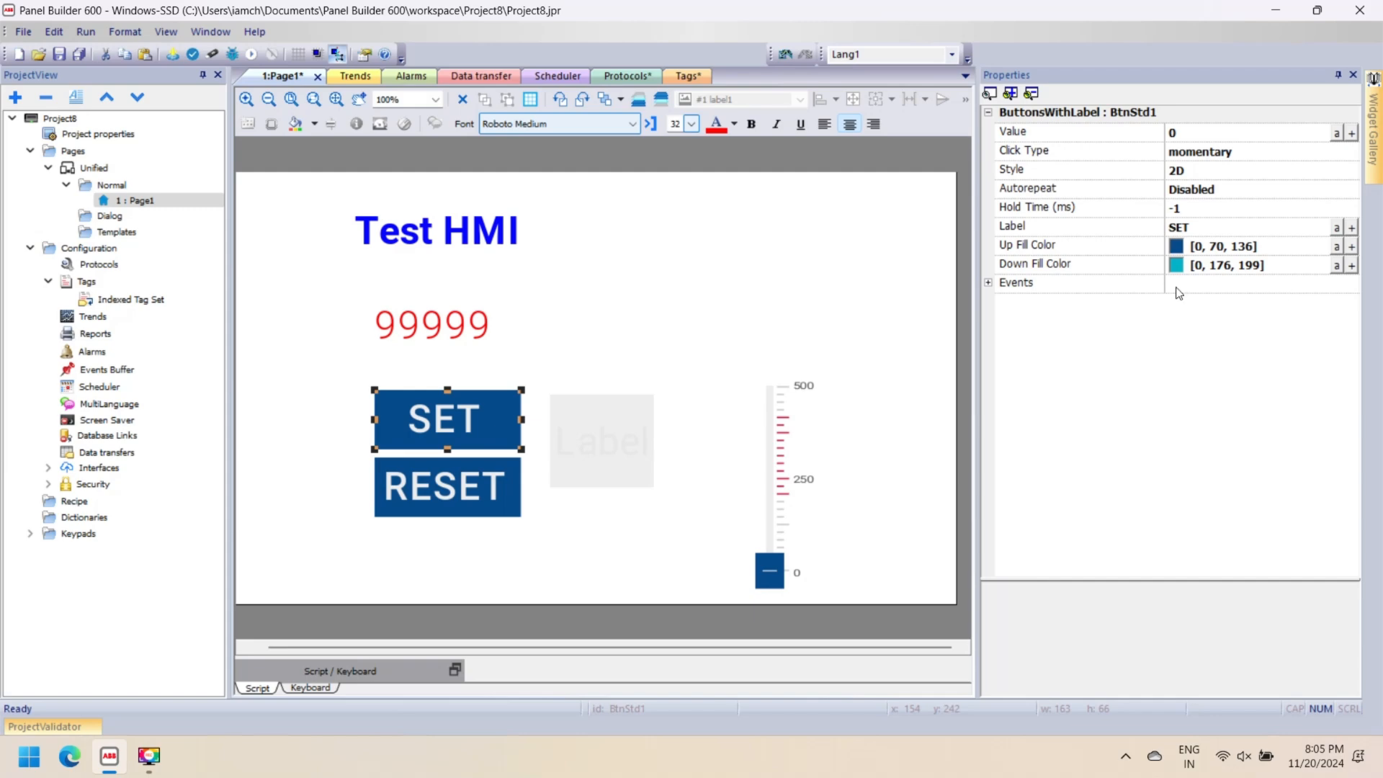
left_click(987, 282)
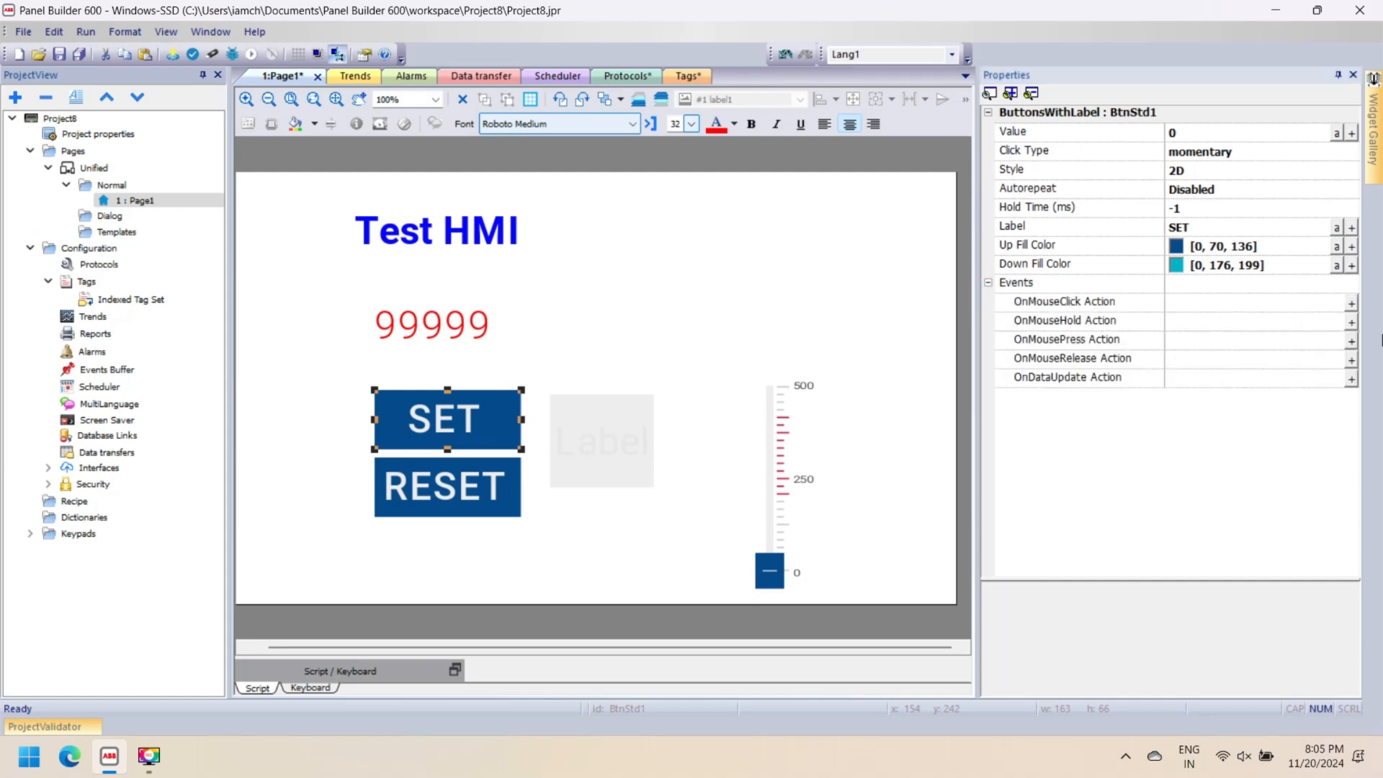
left_click(1349, 303)
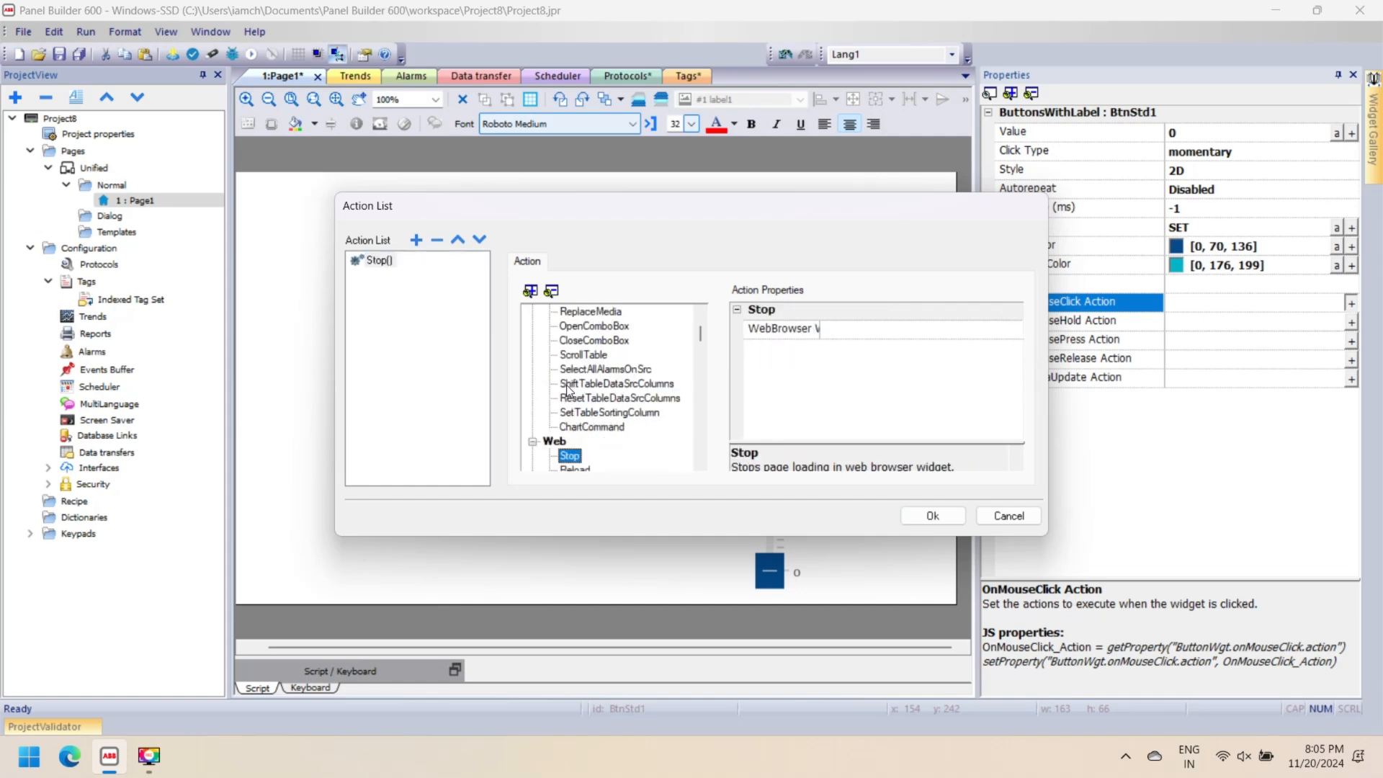
left_click(591, 455)
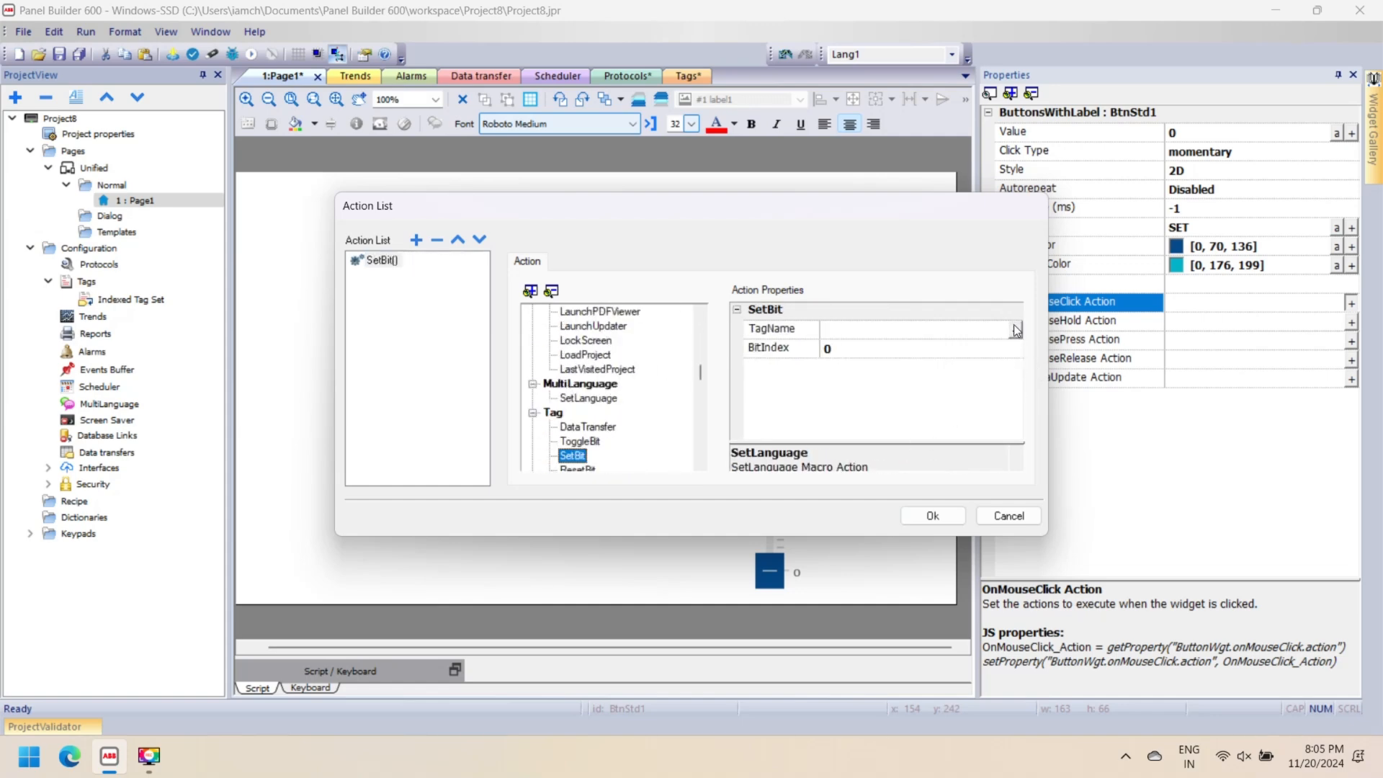
left_click(1014, 329)
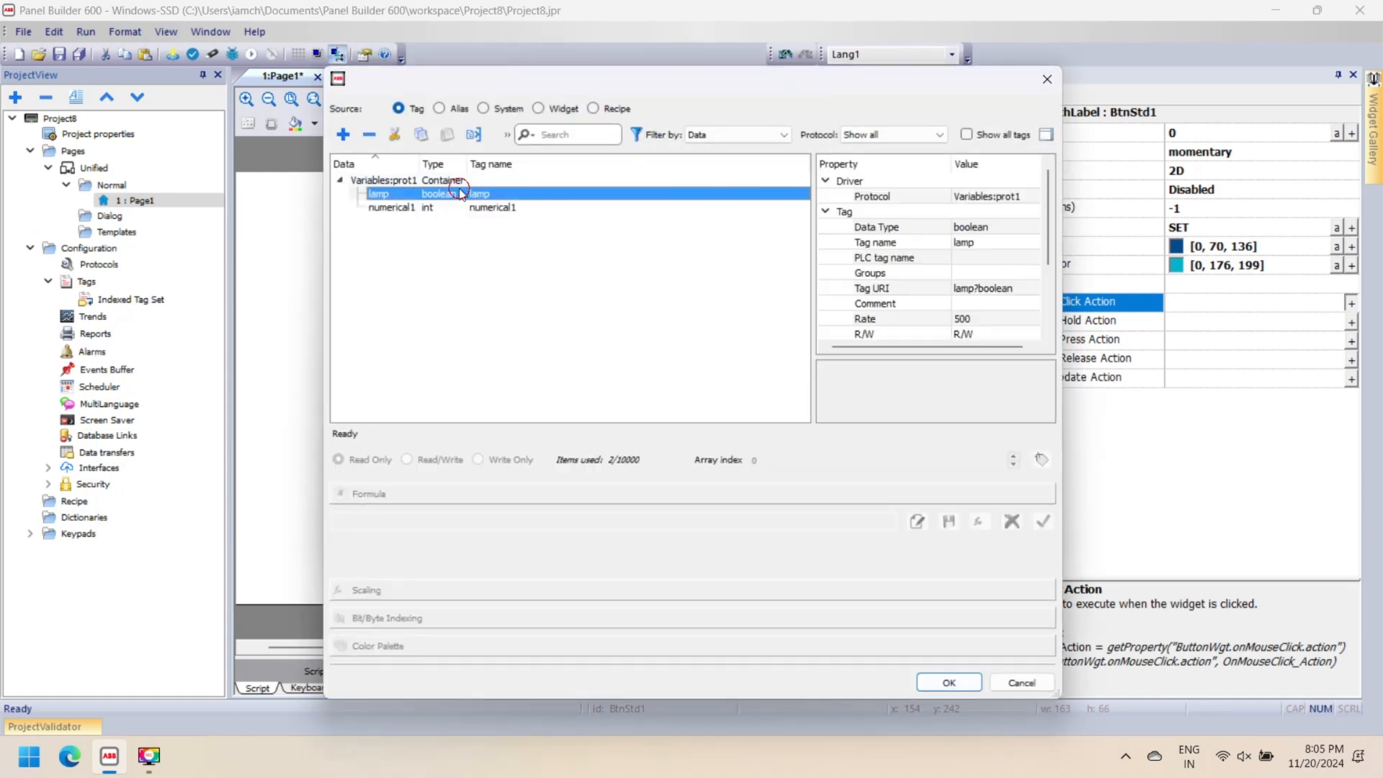
left_click(949, 683)
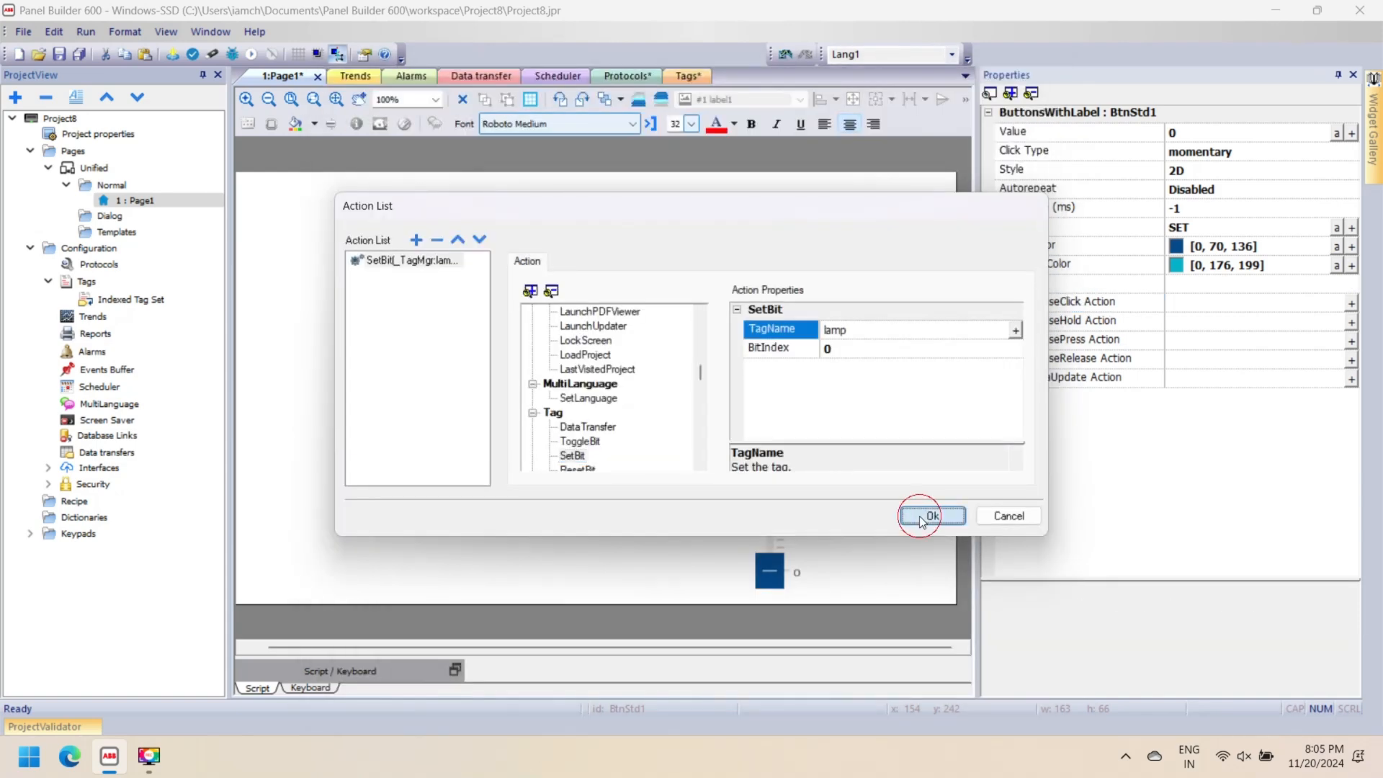
left_click(930, 515)
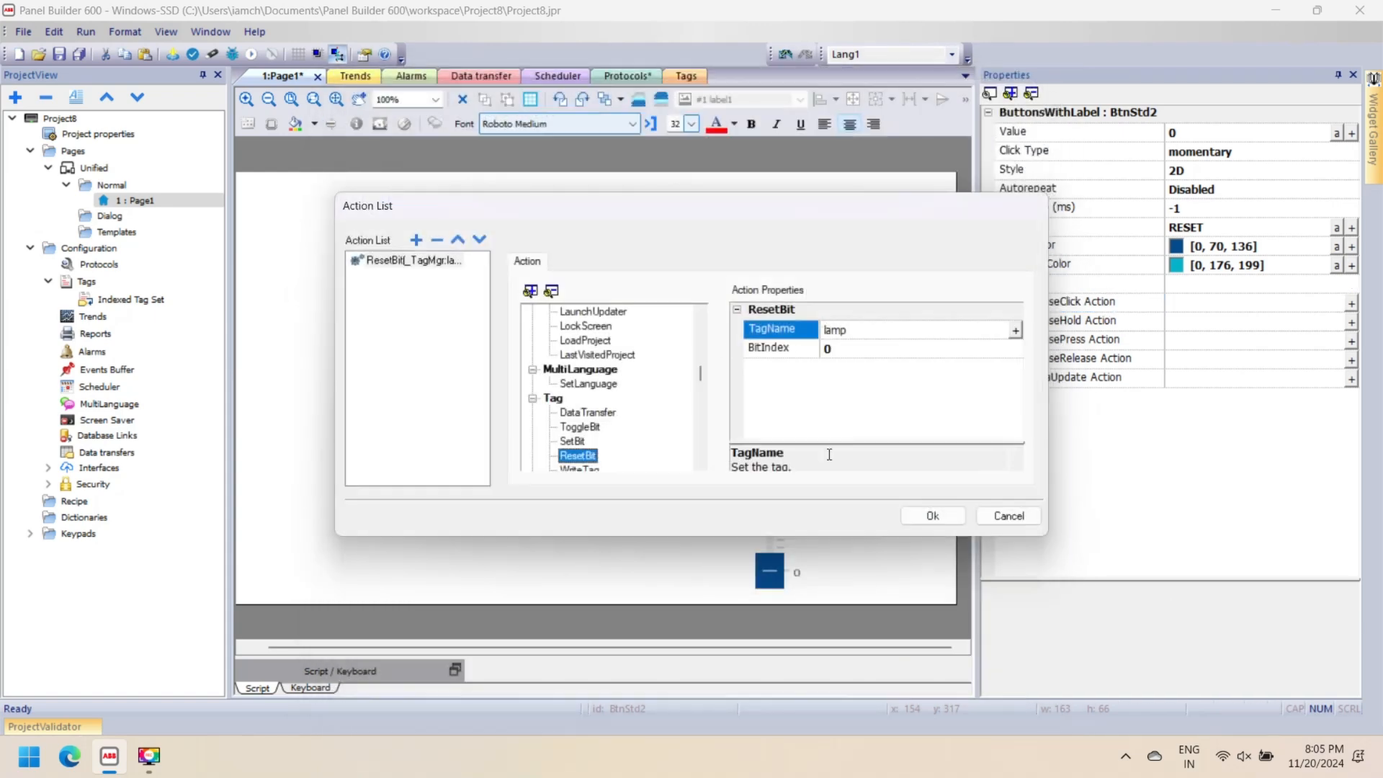
left_click(934, 516)
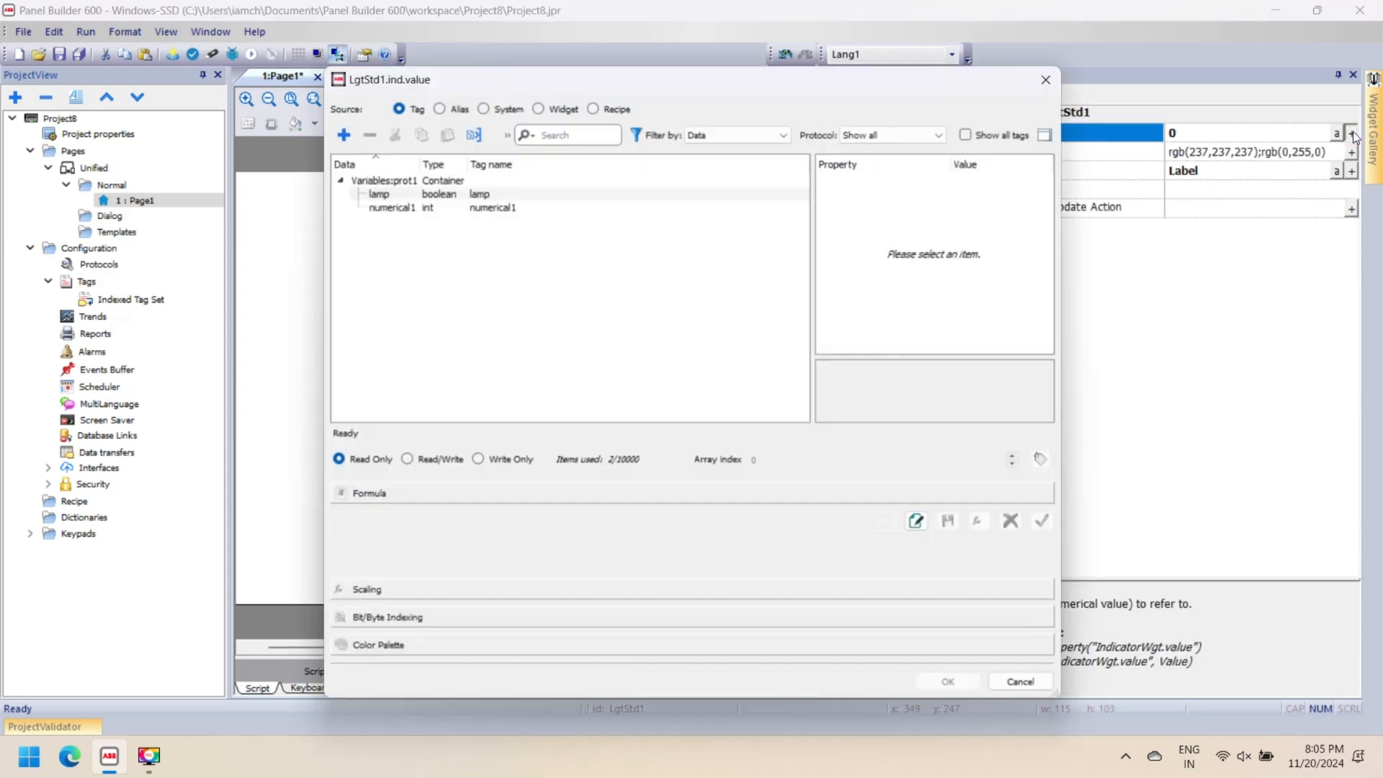
Step: Link the light to the lamp tag and the slider to numerical1 with read/write access
left_click(948, 680)
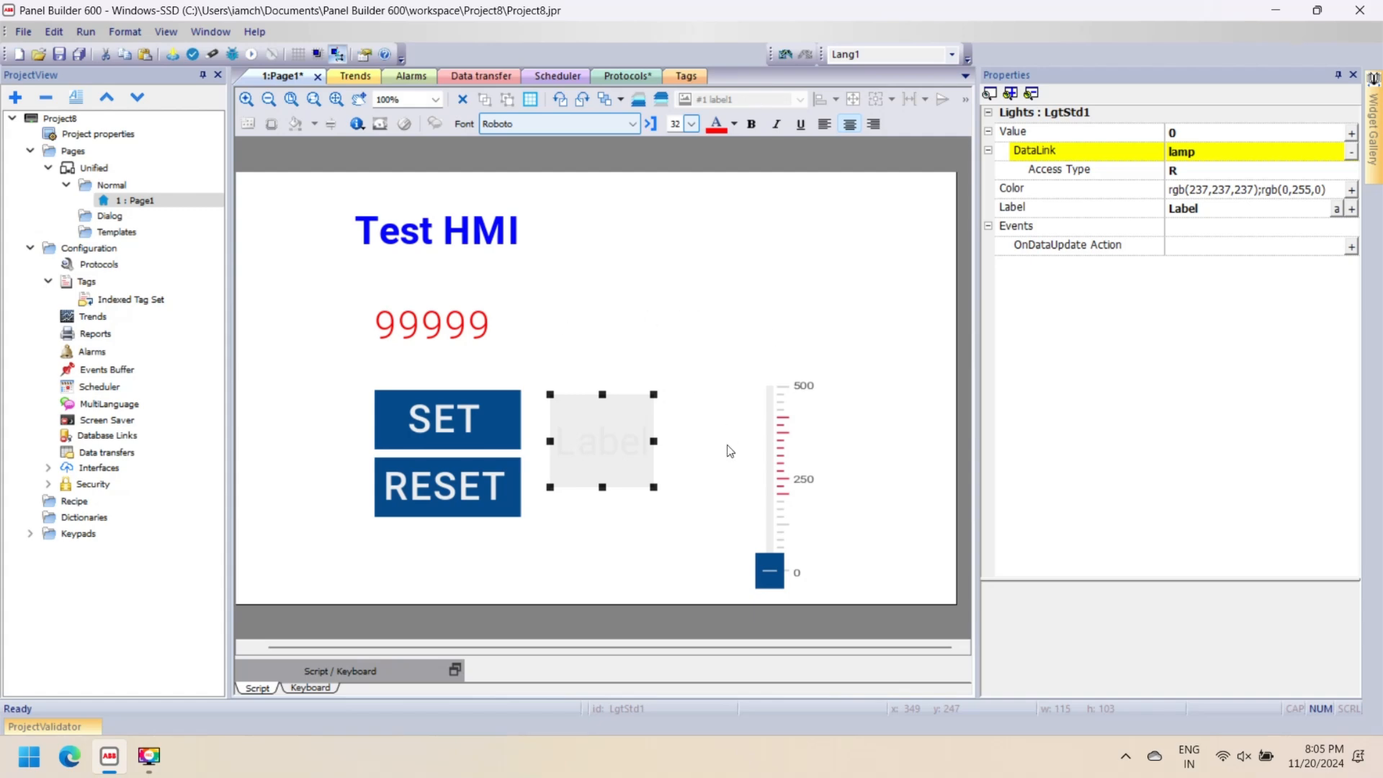
left_click(770, 475)
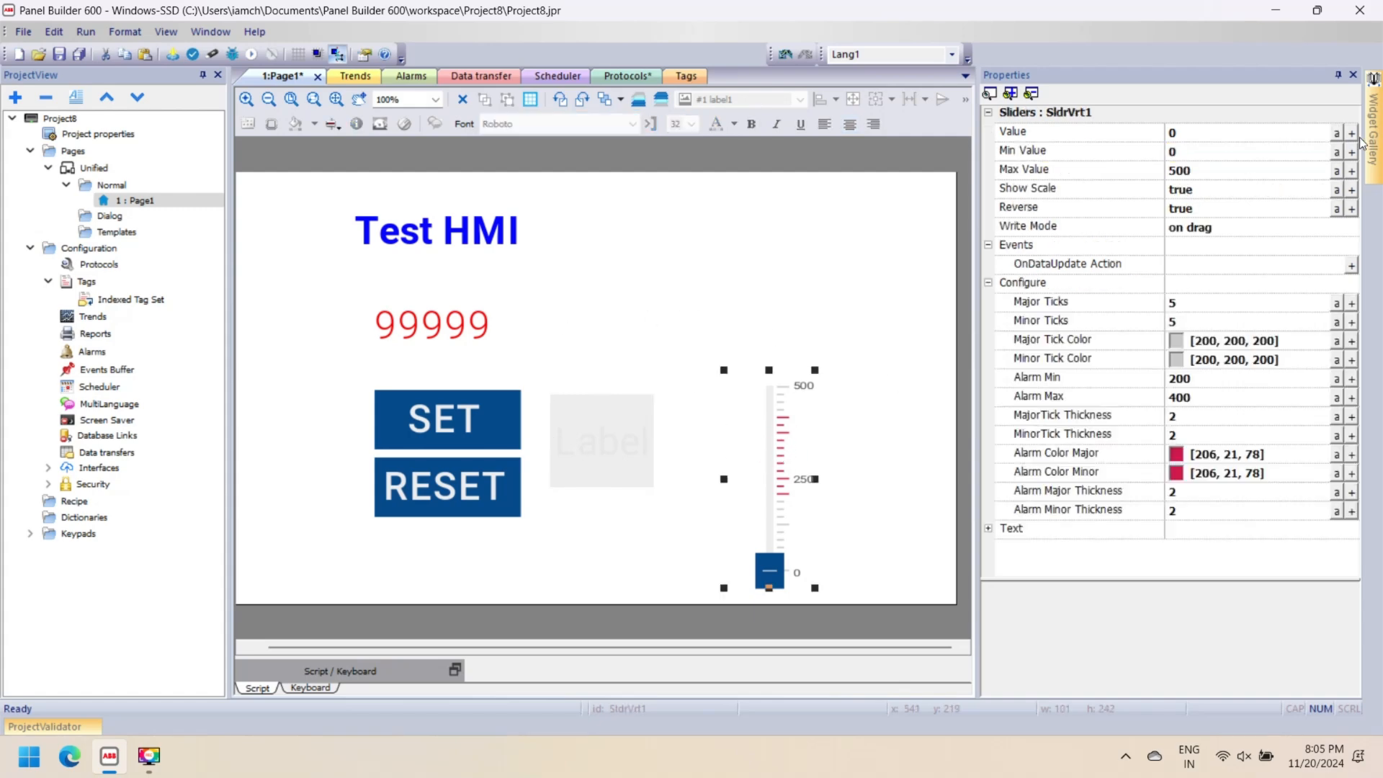
left_click(1348, 132)
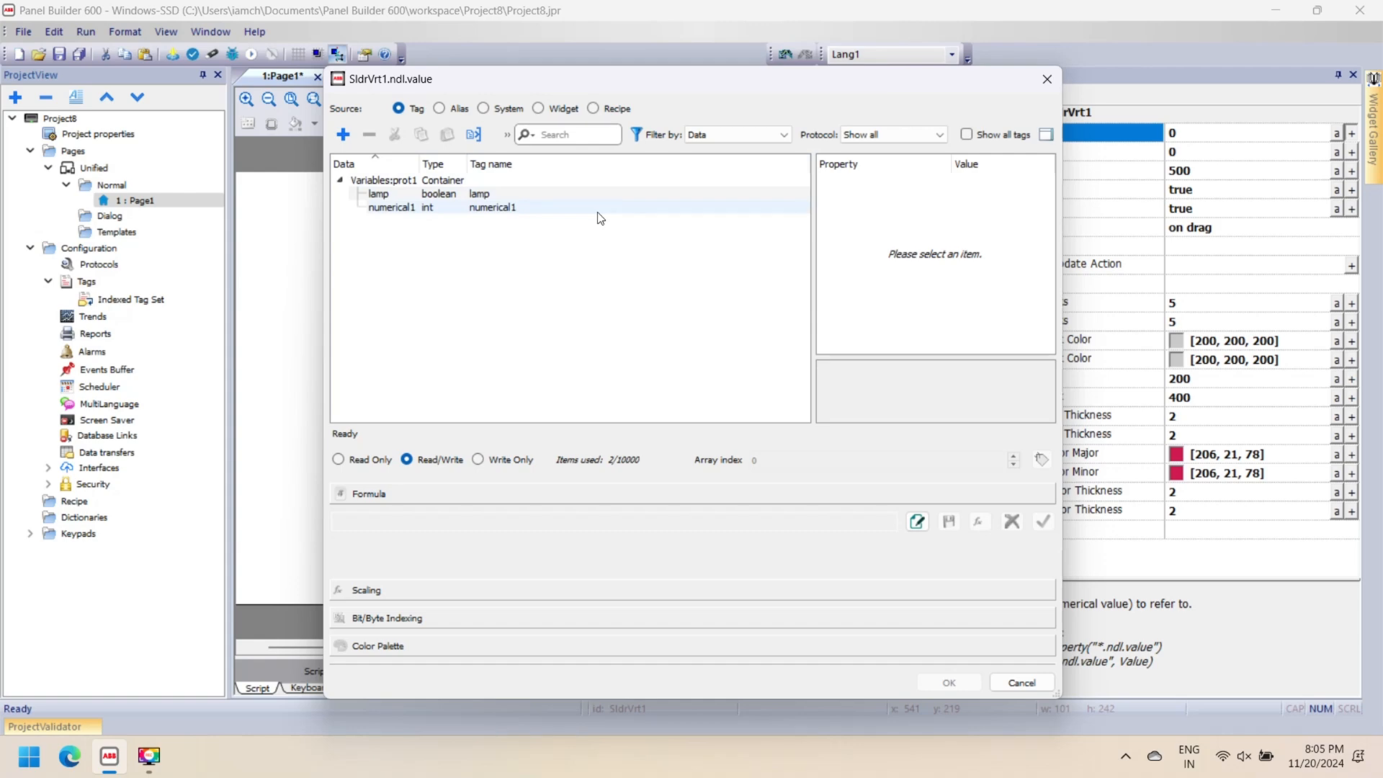
left_click(491, 207)
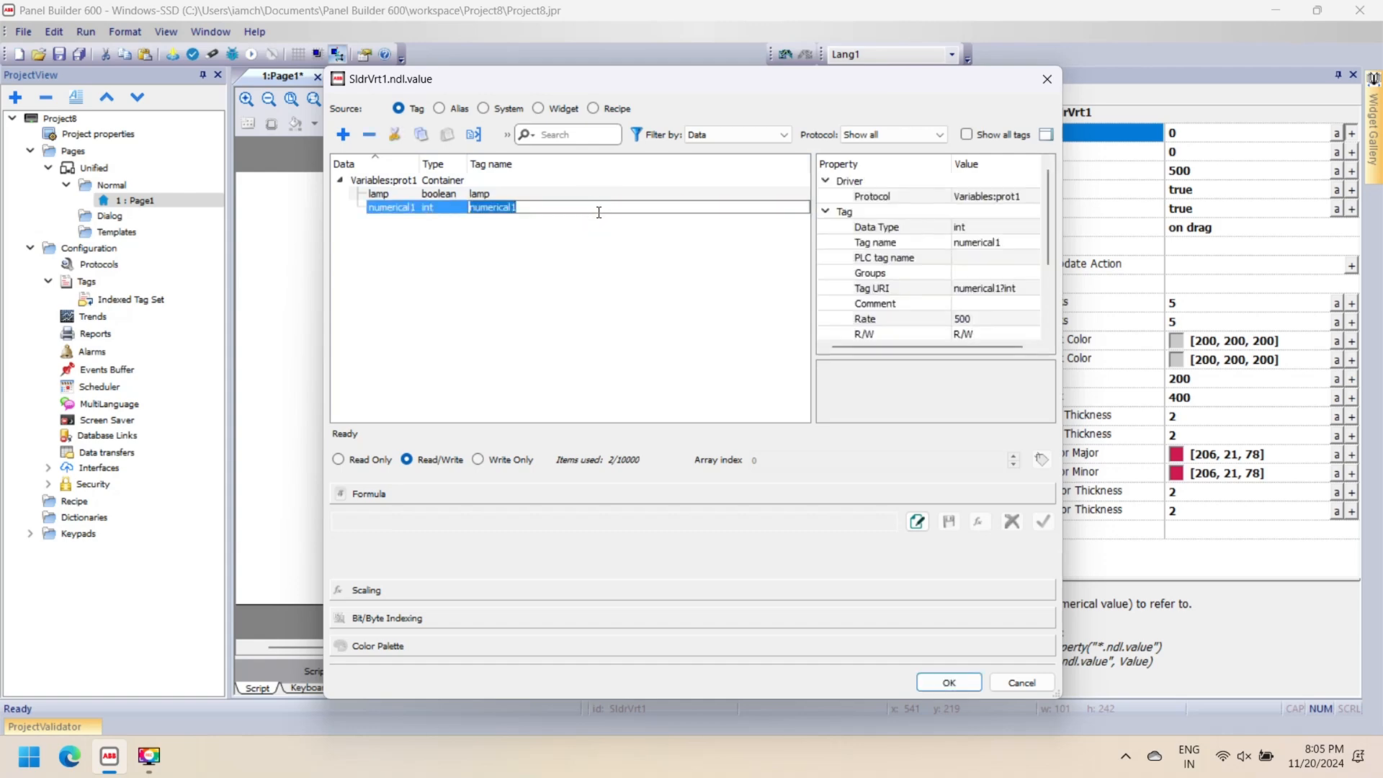
left_click(948, 683)
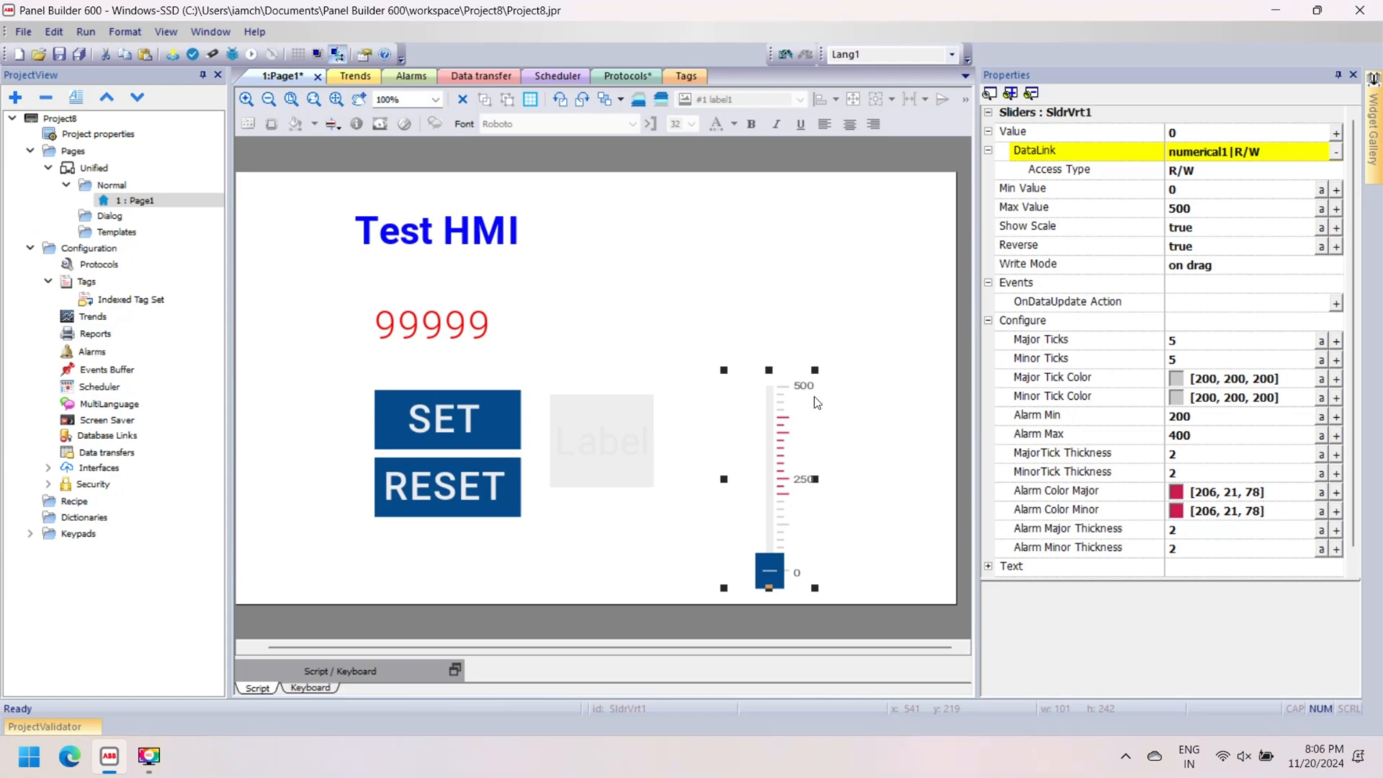
Step: Check the 99999 numeric field's link and clear the page selection
left_click(432, 323)
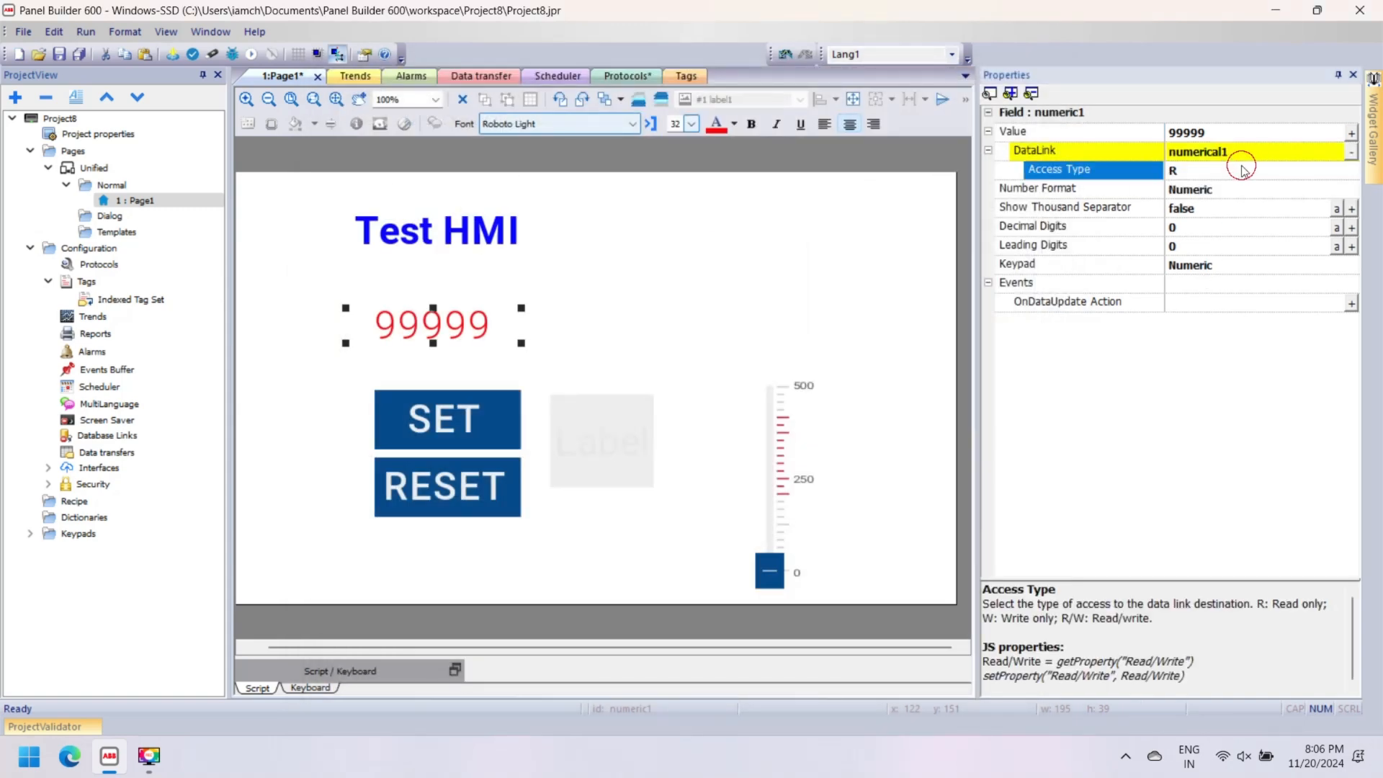
left_click(731, 238)
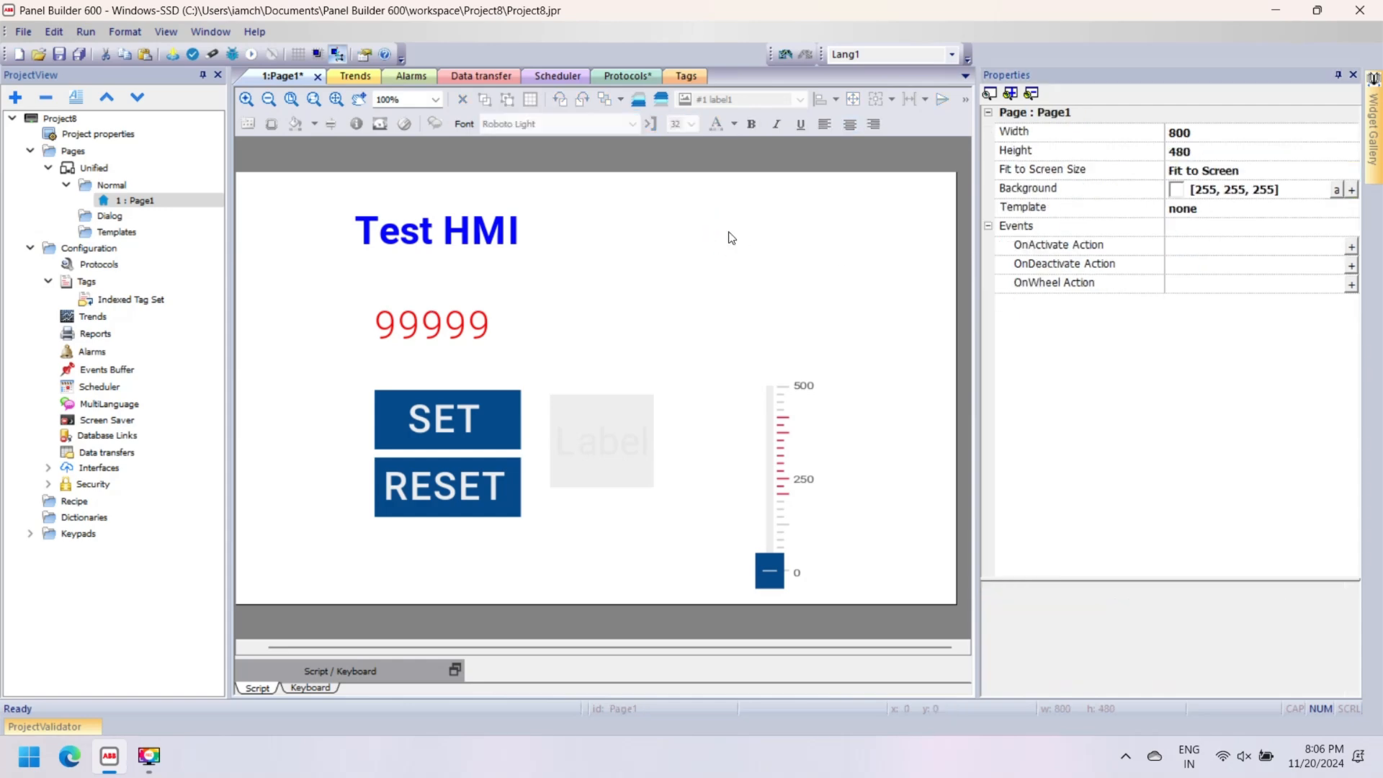
mouse_move(190, 55)
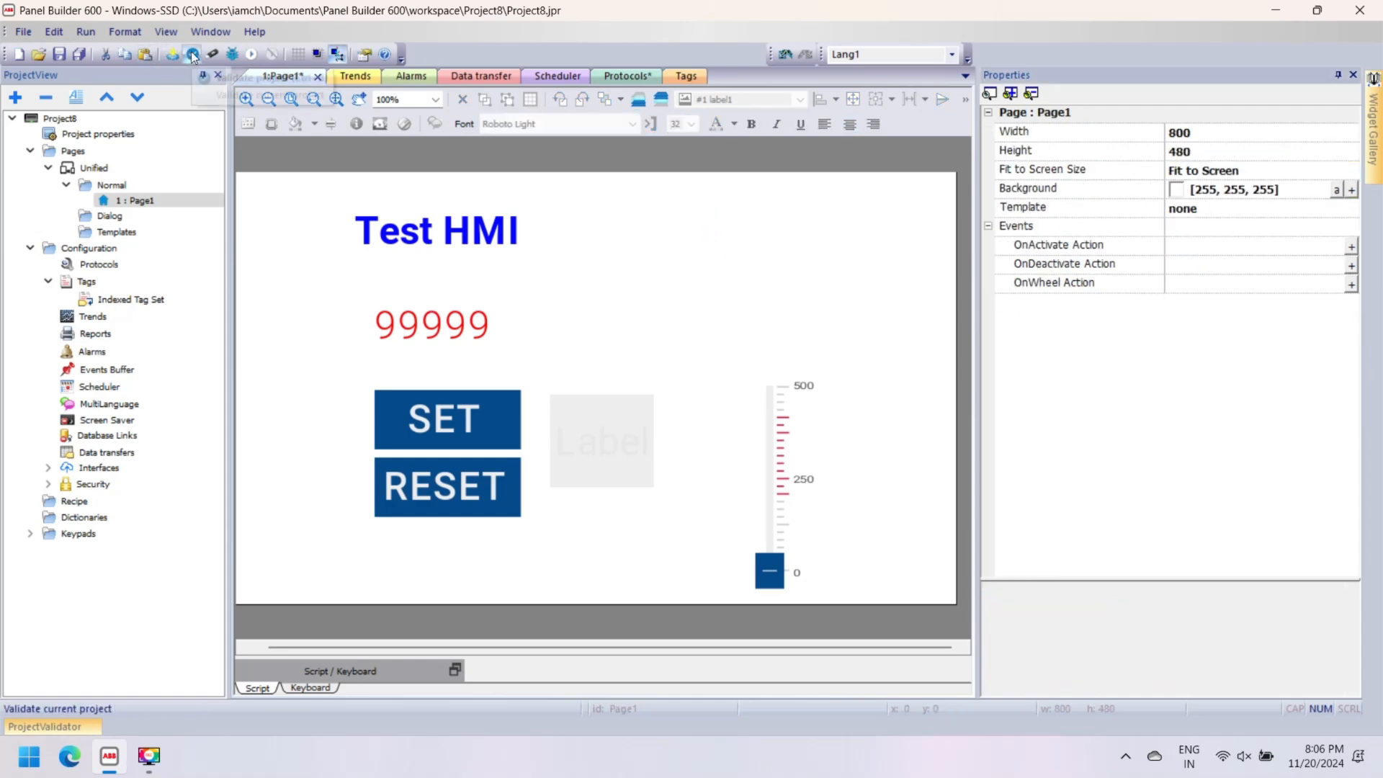
Step: Validate the current project, agreeing to save it first, so it launches in the simulator
left_click(192, 55)
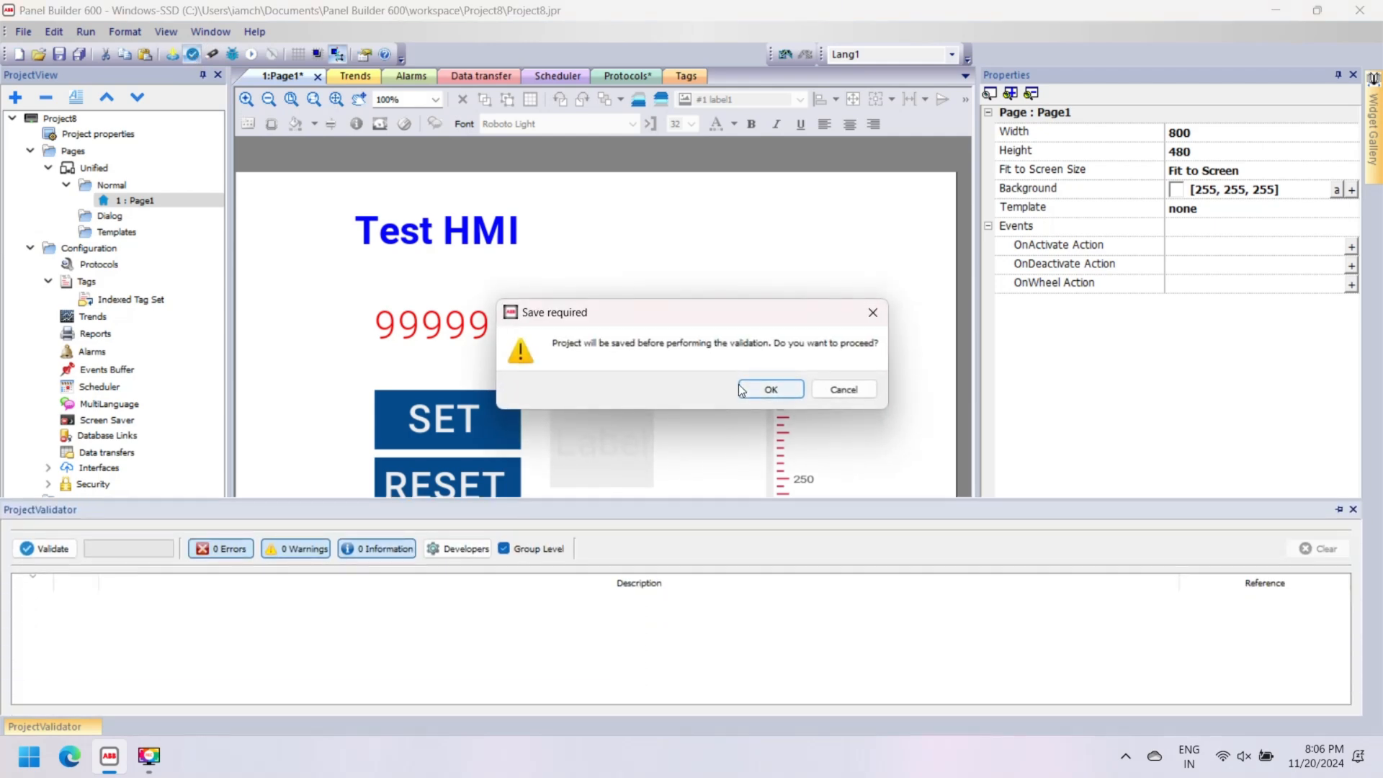
left_click(769, 389)
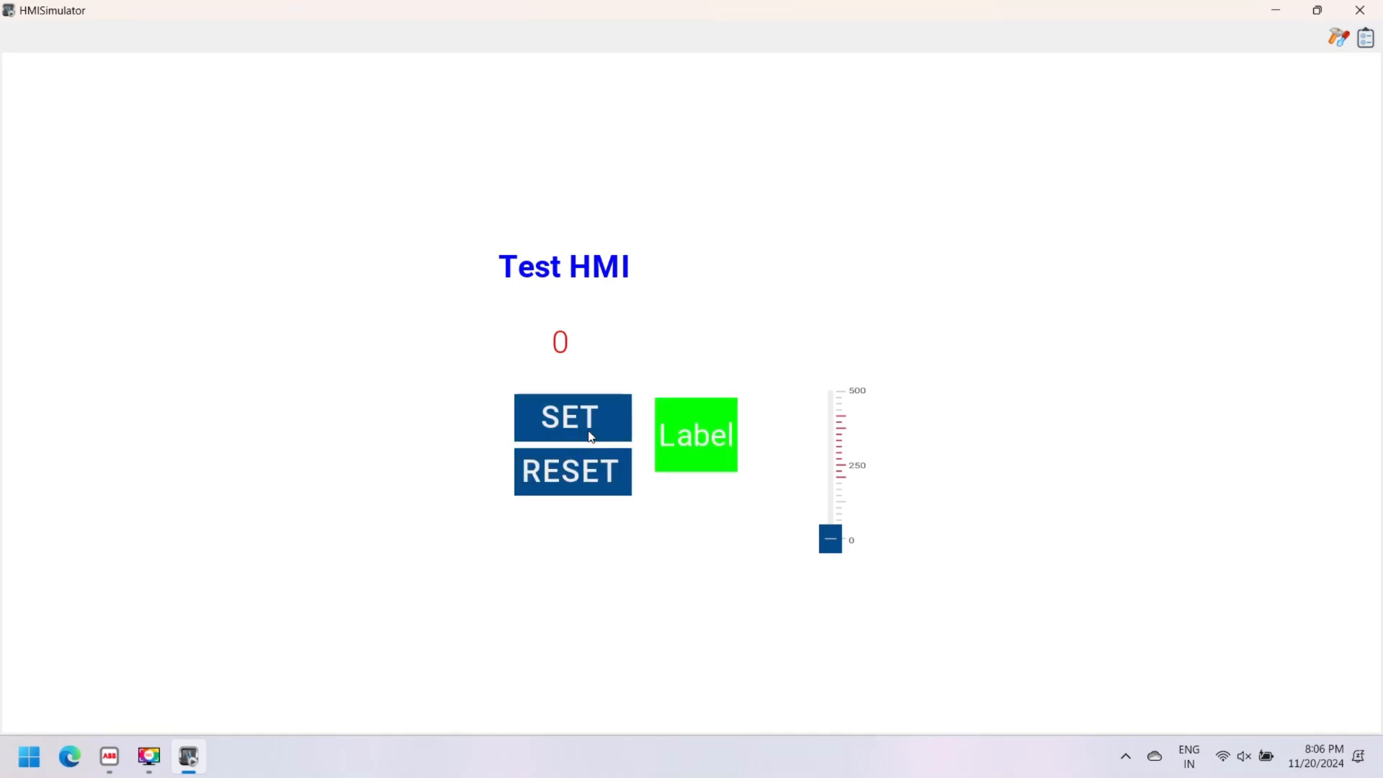
mouse_move(844, 528)
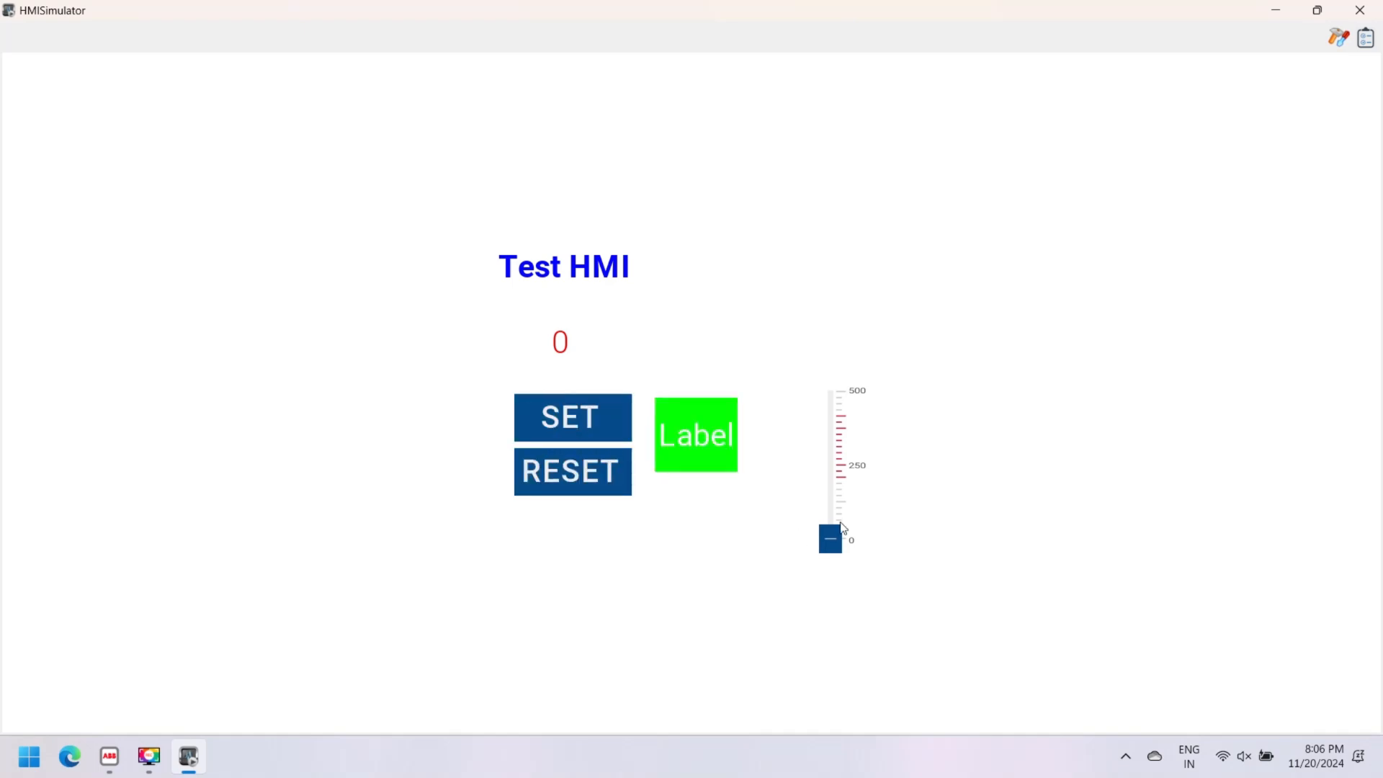
Step: Exercise the slider between about 0 and 437 watching the number follow, then close HMISimulator
left_click_drag(830, 539, 830, 510)
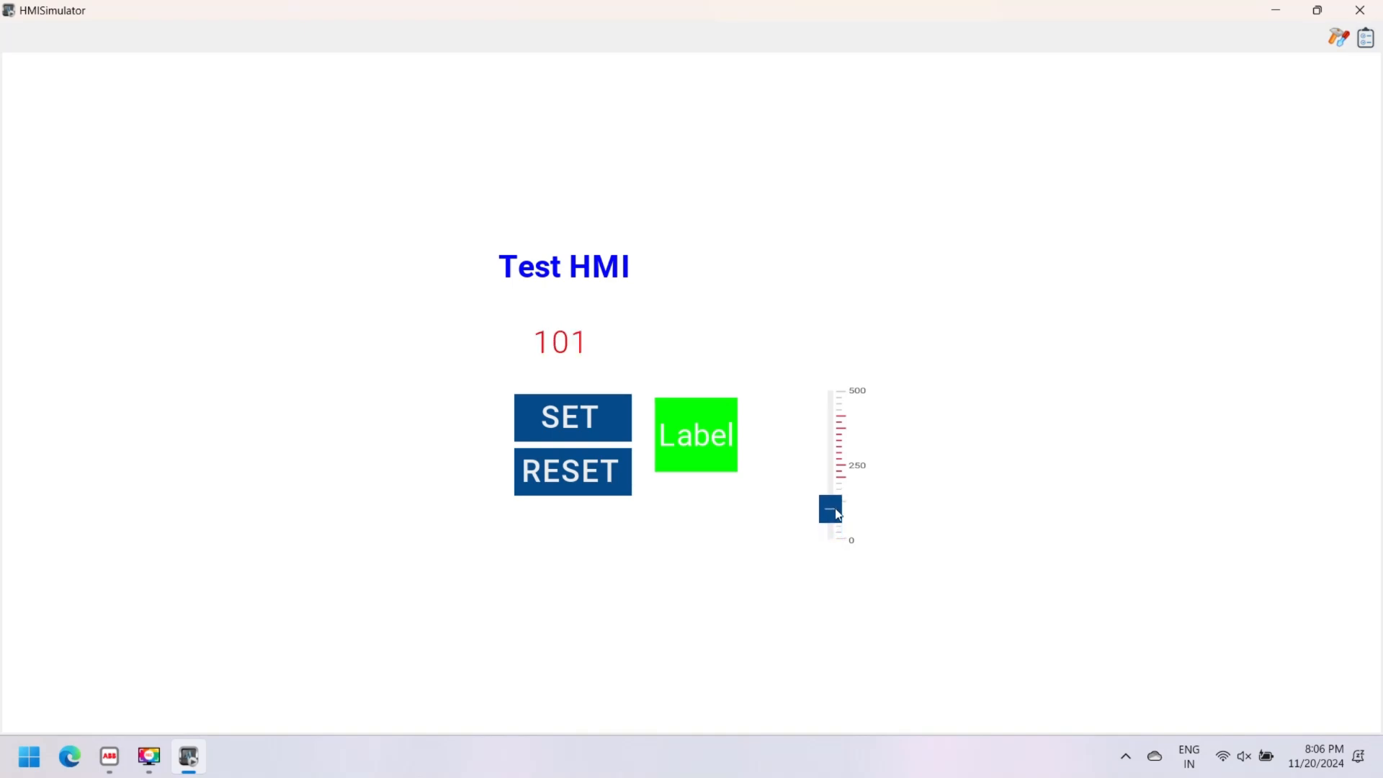
left_click_drag(829, 510, 830, 431)
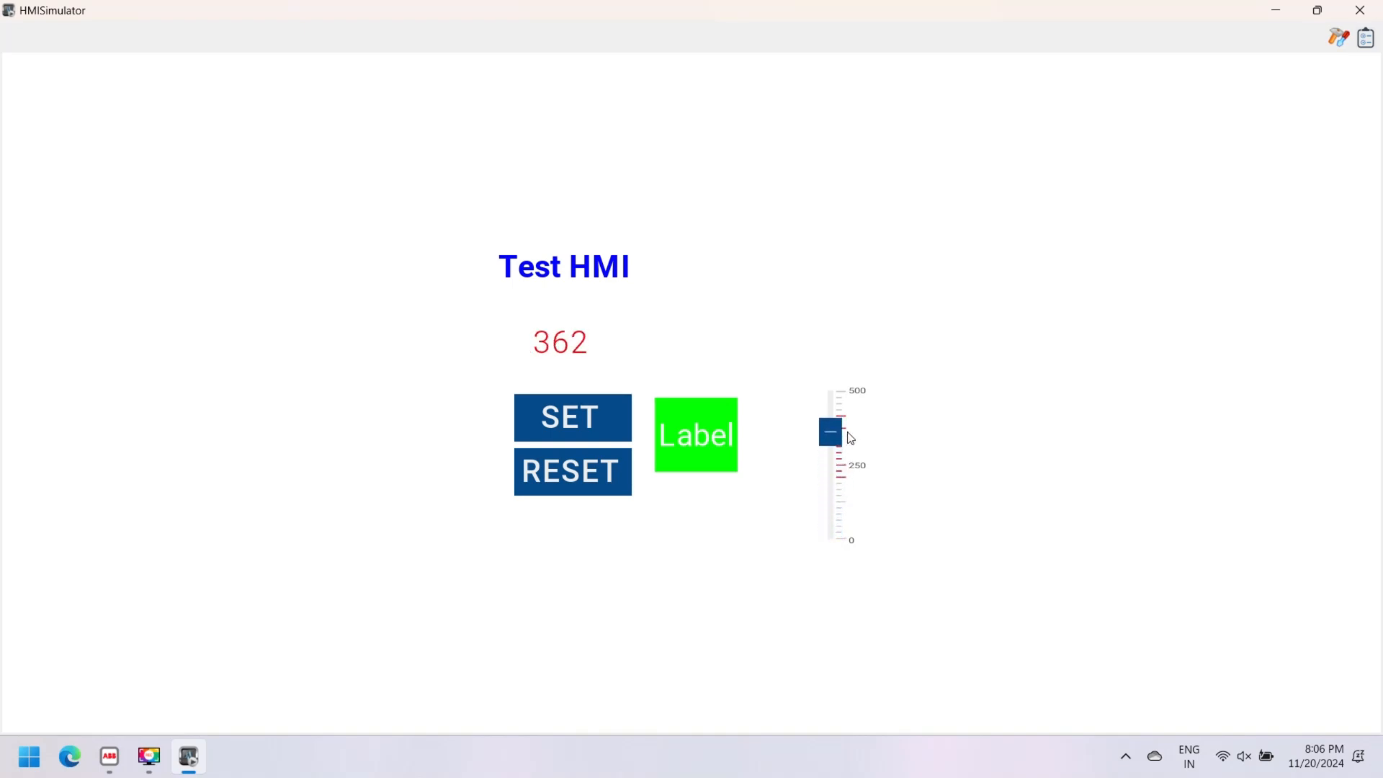
left_click_drag(830, 431, 829, 409)
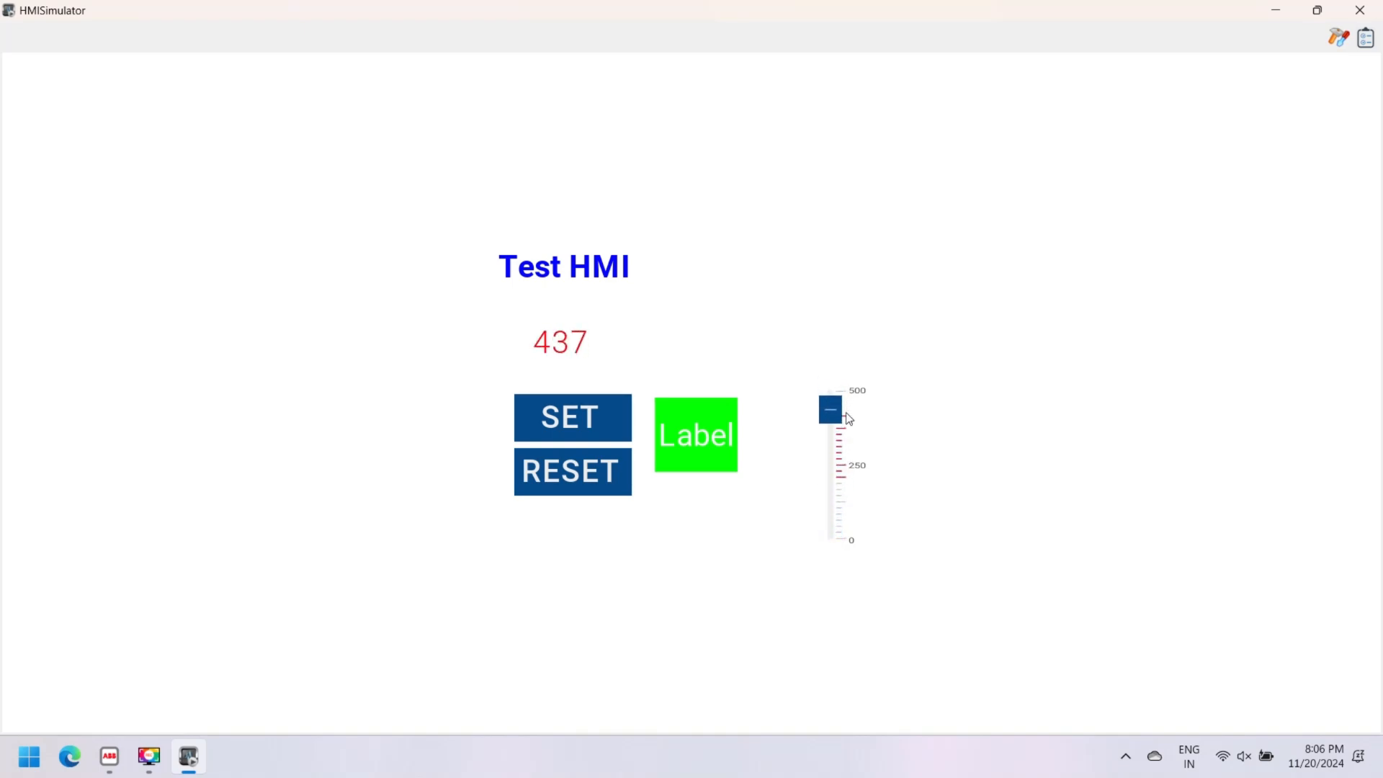
left_click_drag(828, 410, 828, 443)
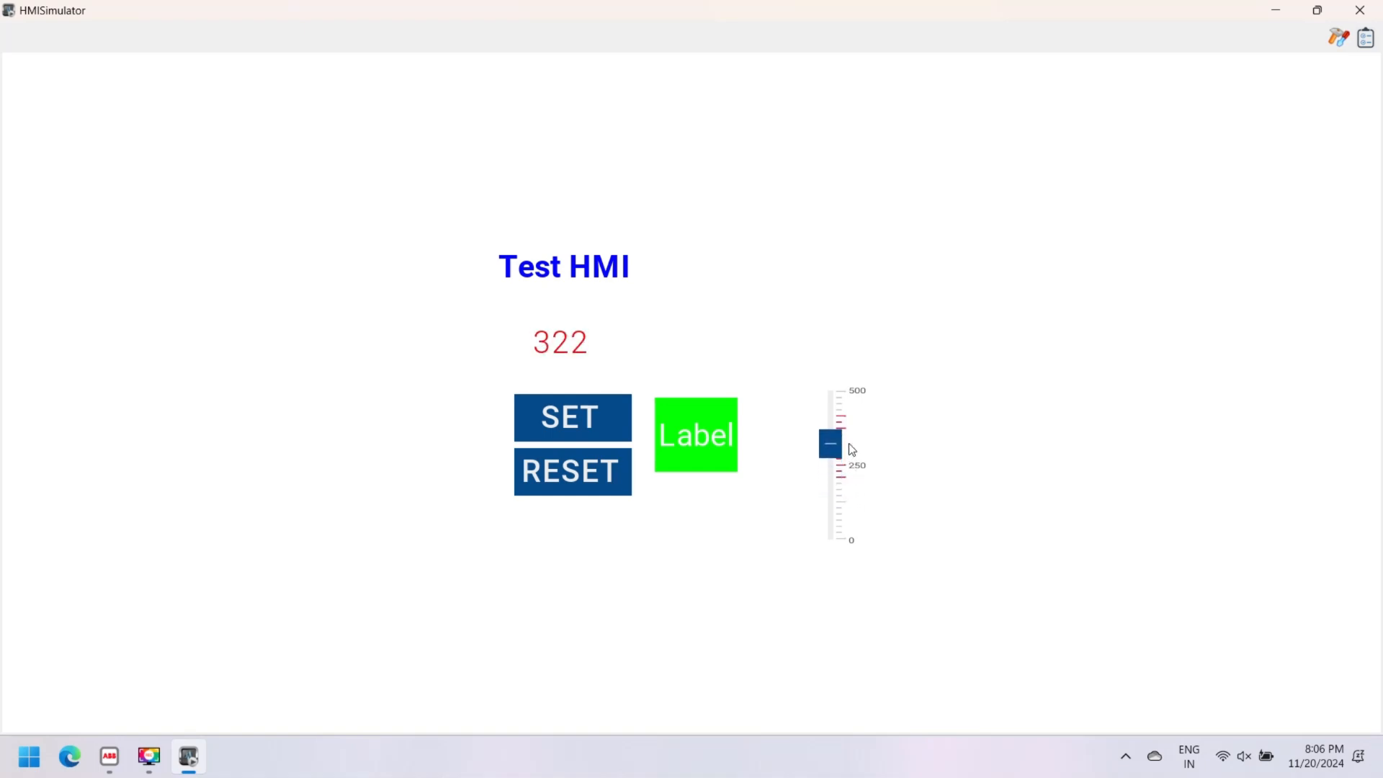
left_click_drag(829, 444, 830, 474)
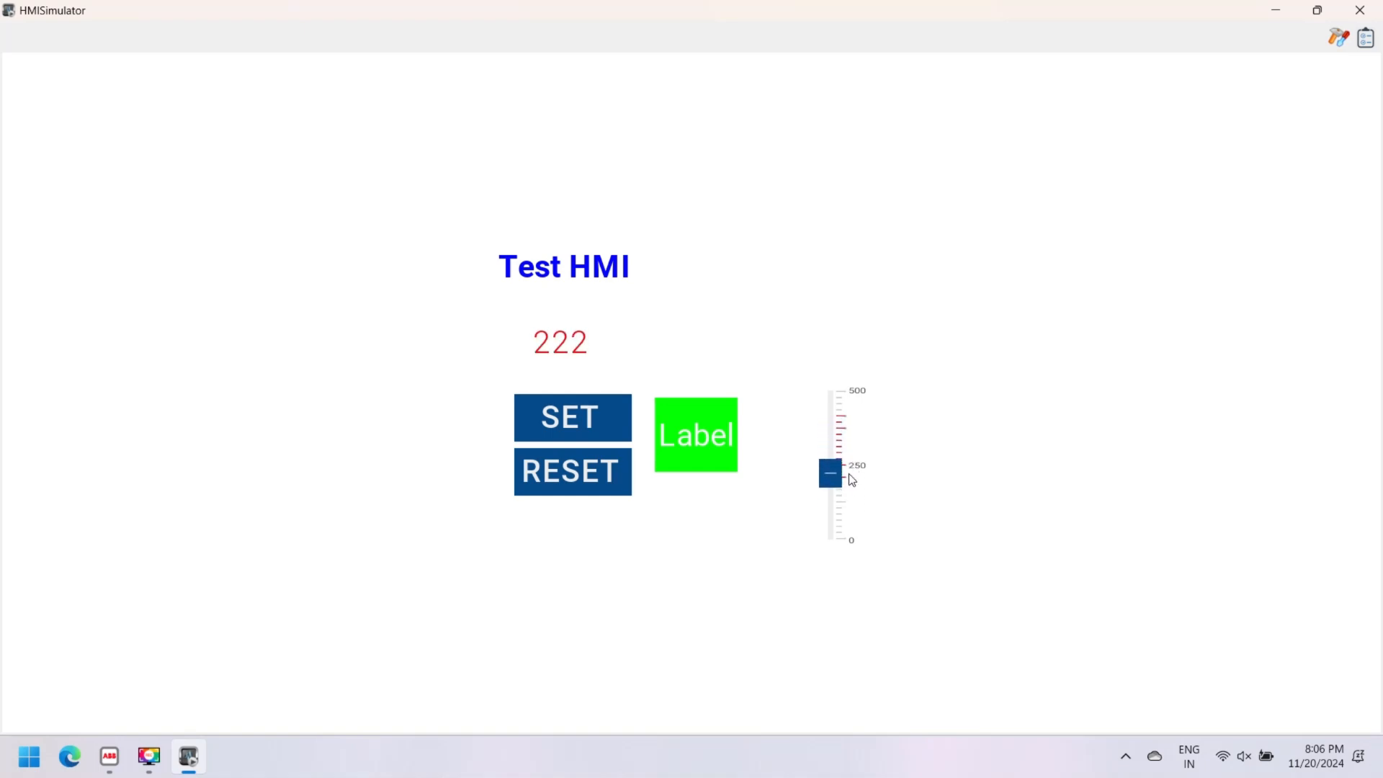
left_click(560, 343)
type("12")
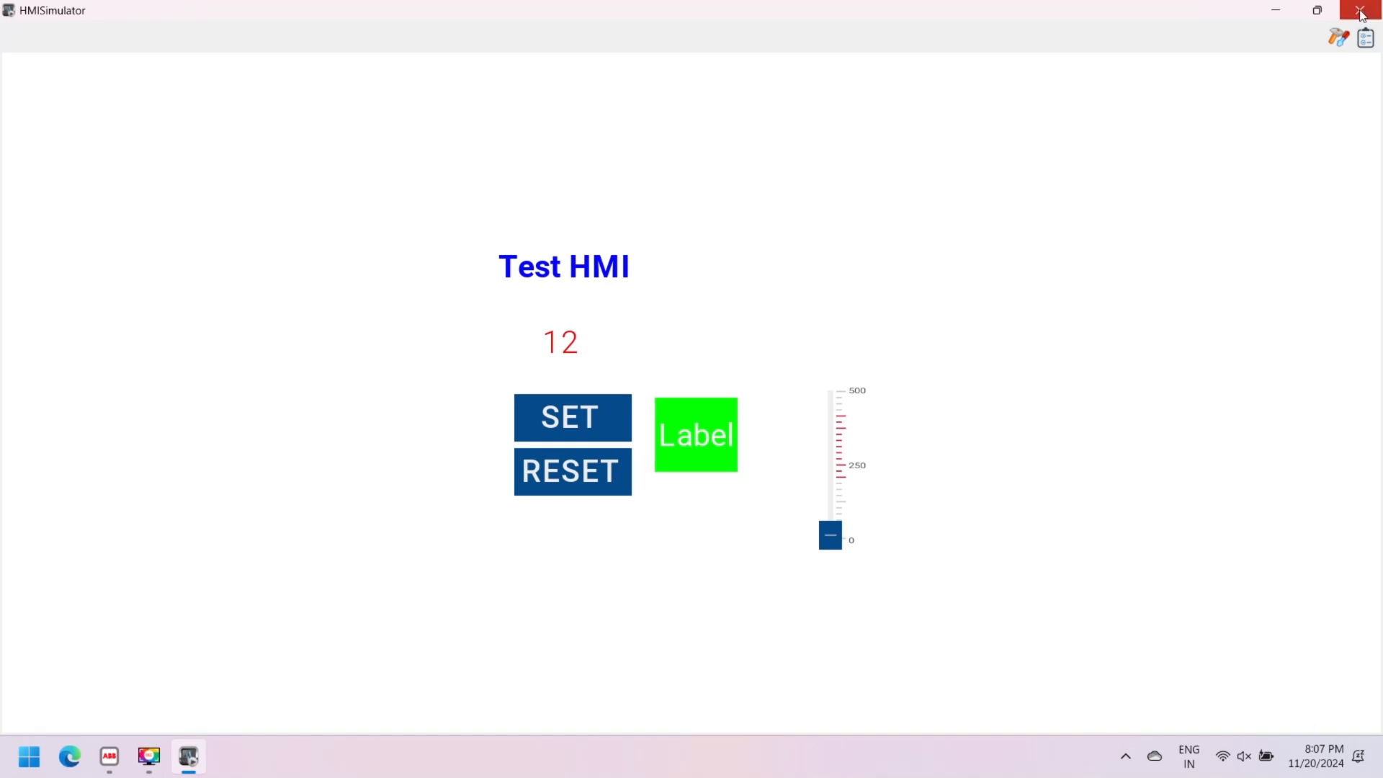
left_click(1360, 10)
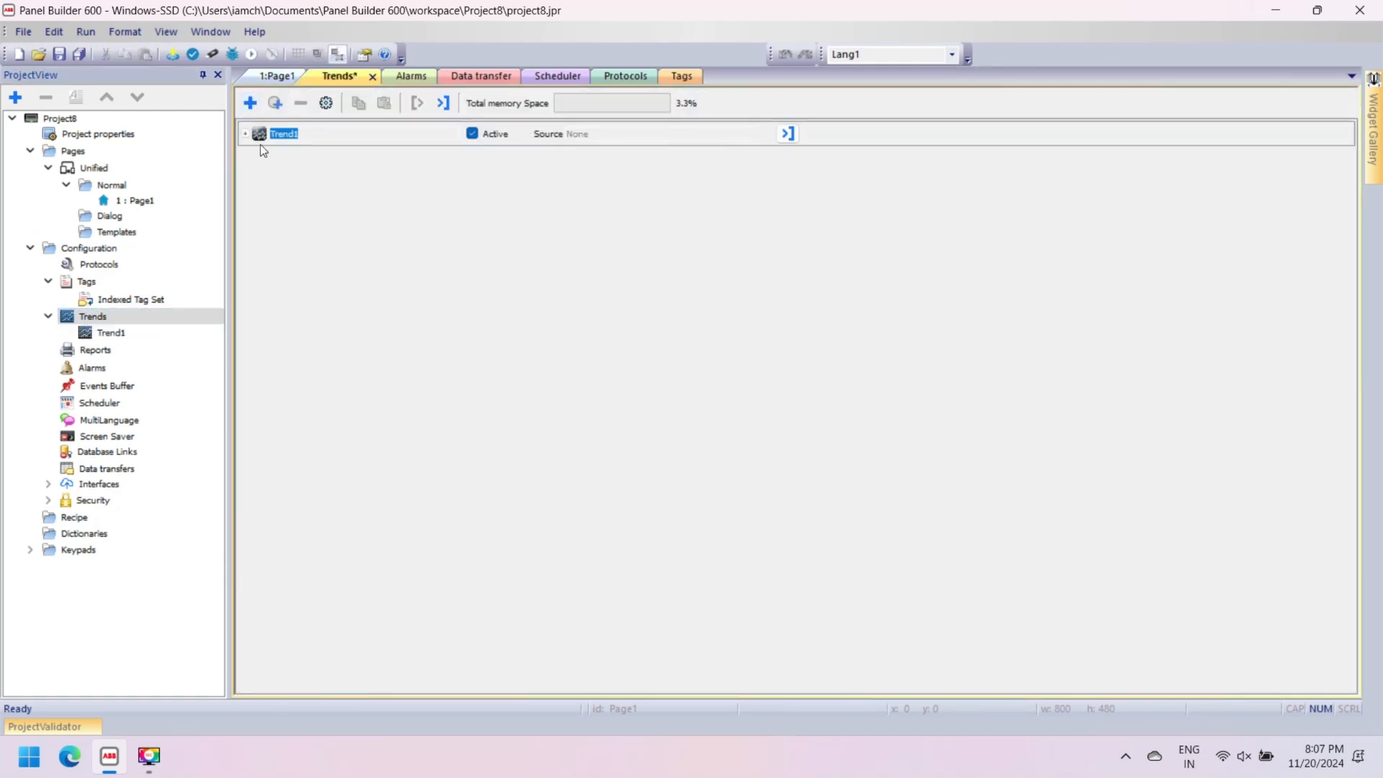
Step: Add a curve named trend1 to Trend1 recording the numerical1 tag
left_click(247, 132)
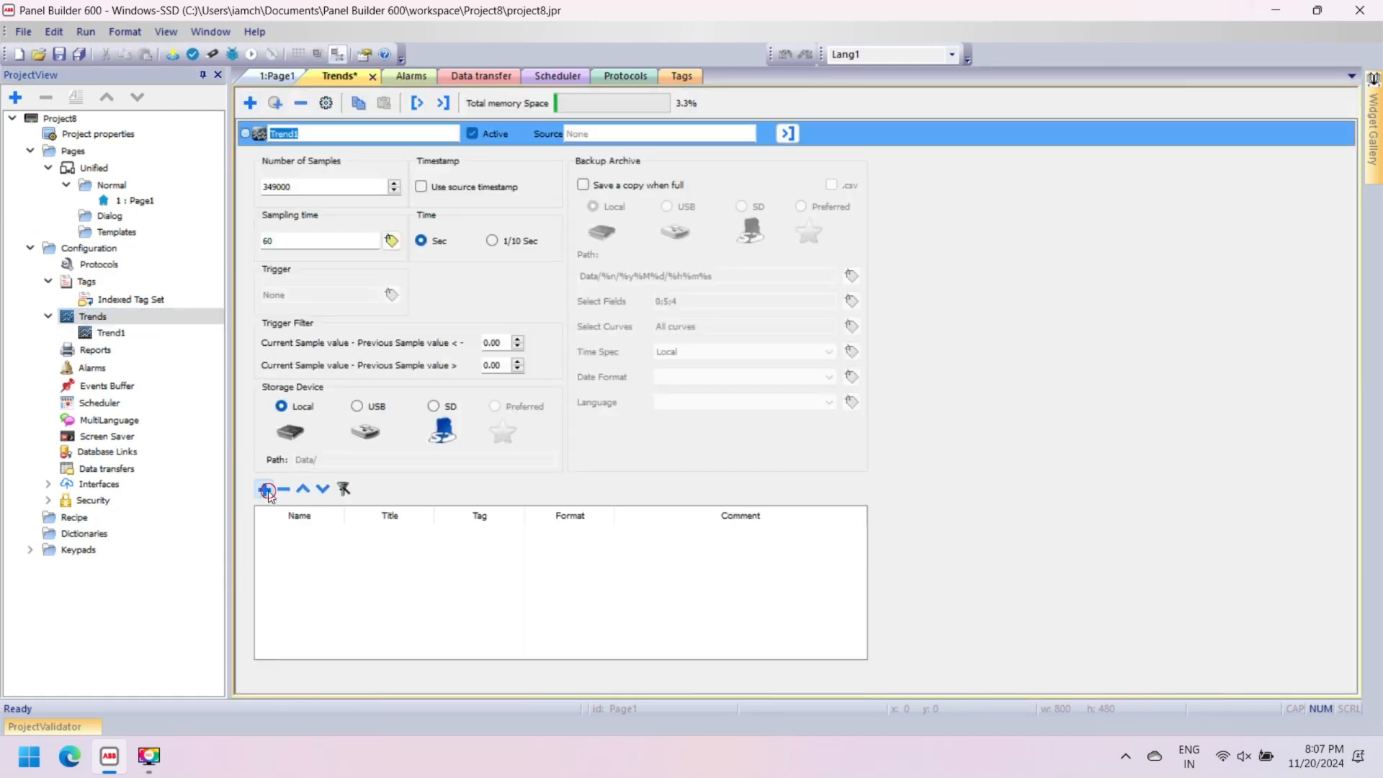
left_click(265, 490)
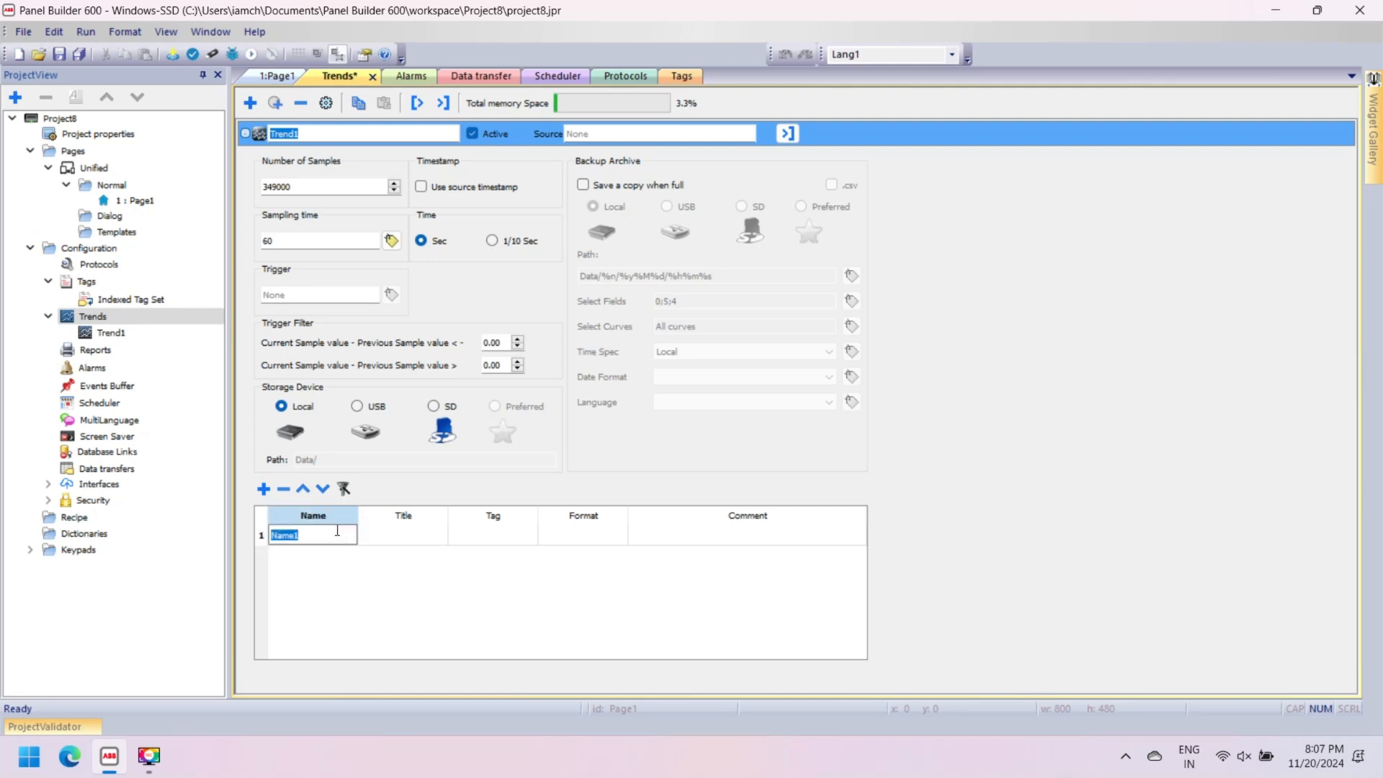
type("trend1")
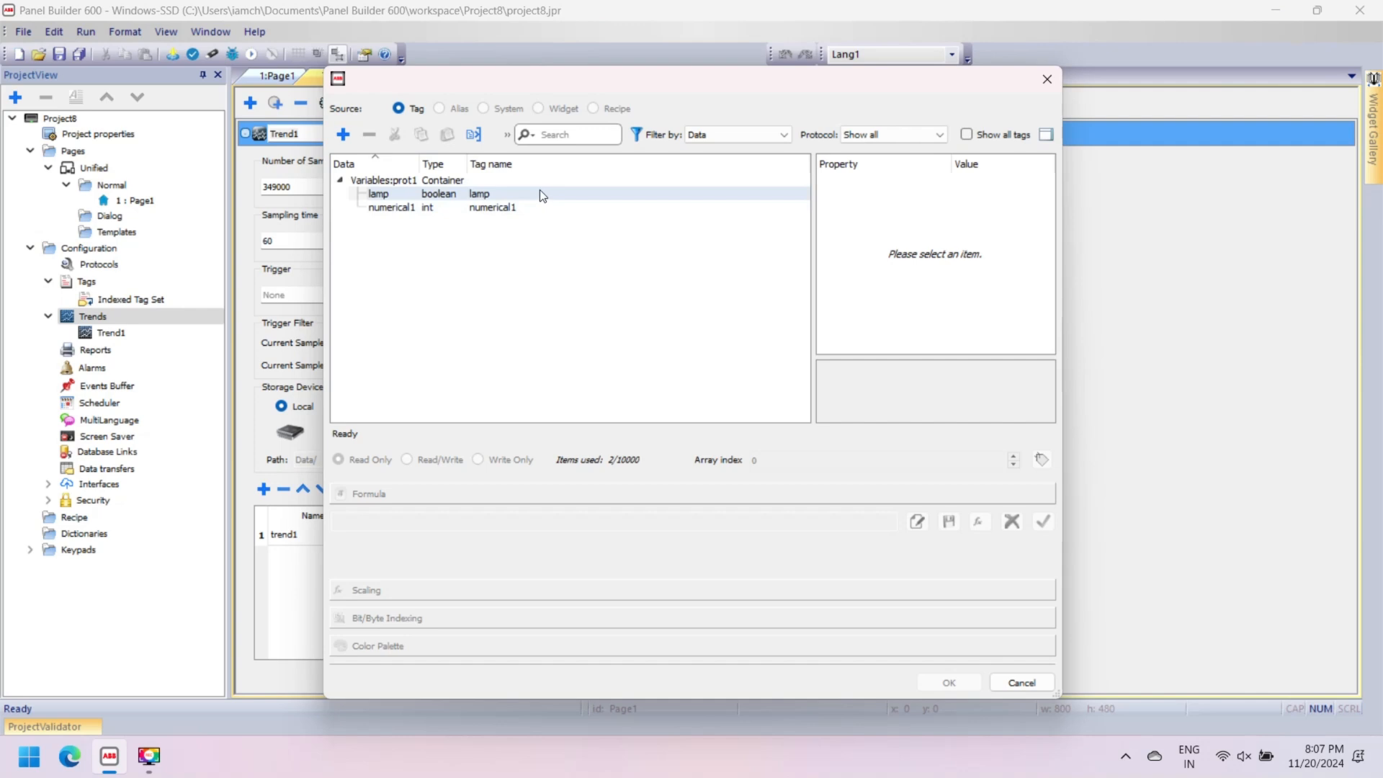
left_click(948, 683)
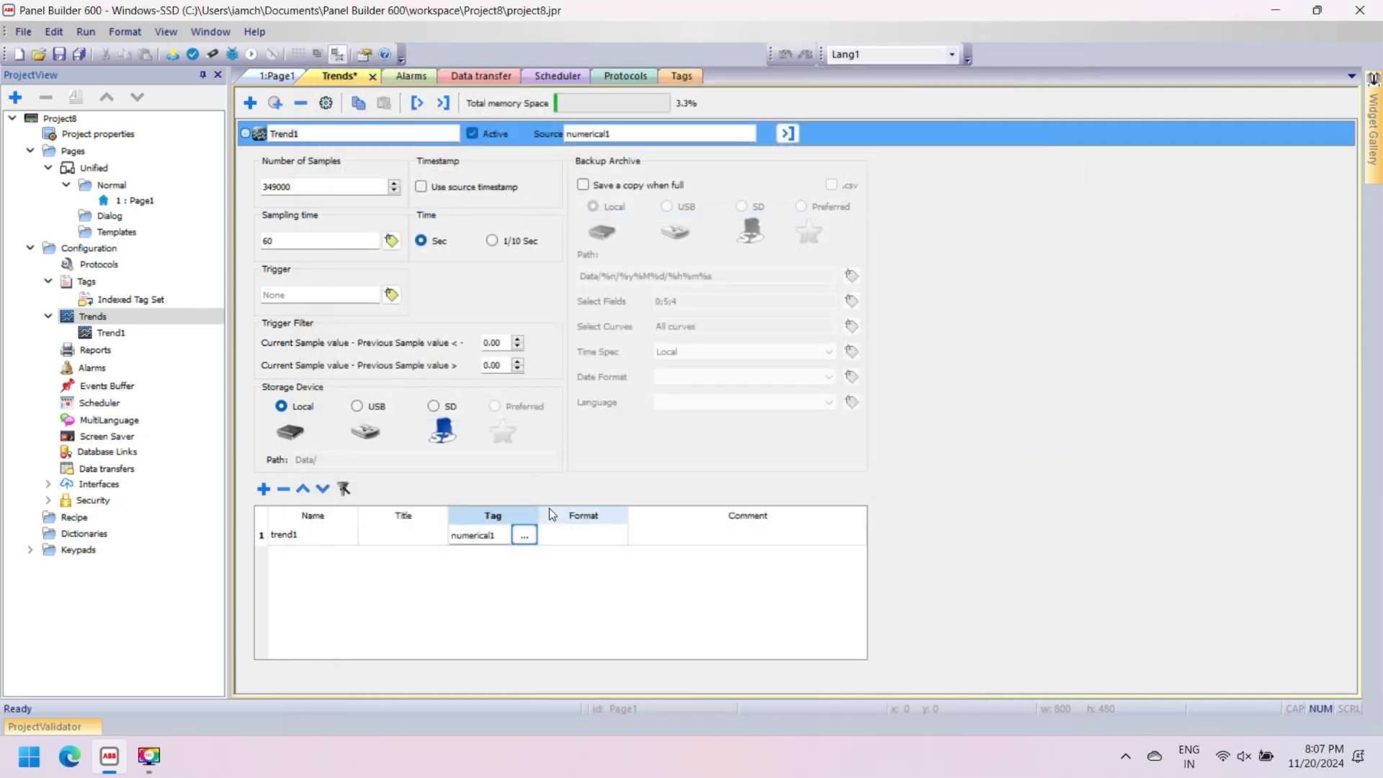
Step: Give the curve Numeric format and set Trend1's time resolution to 1/10 sec
left_click(524, 534)
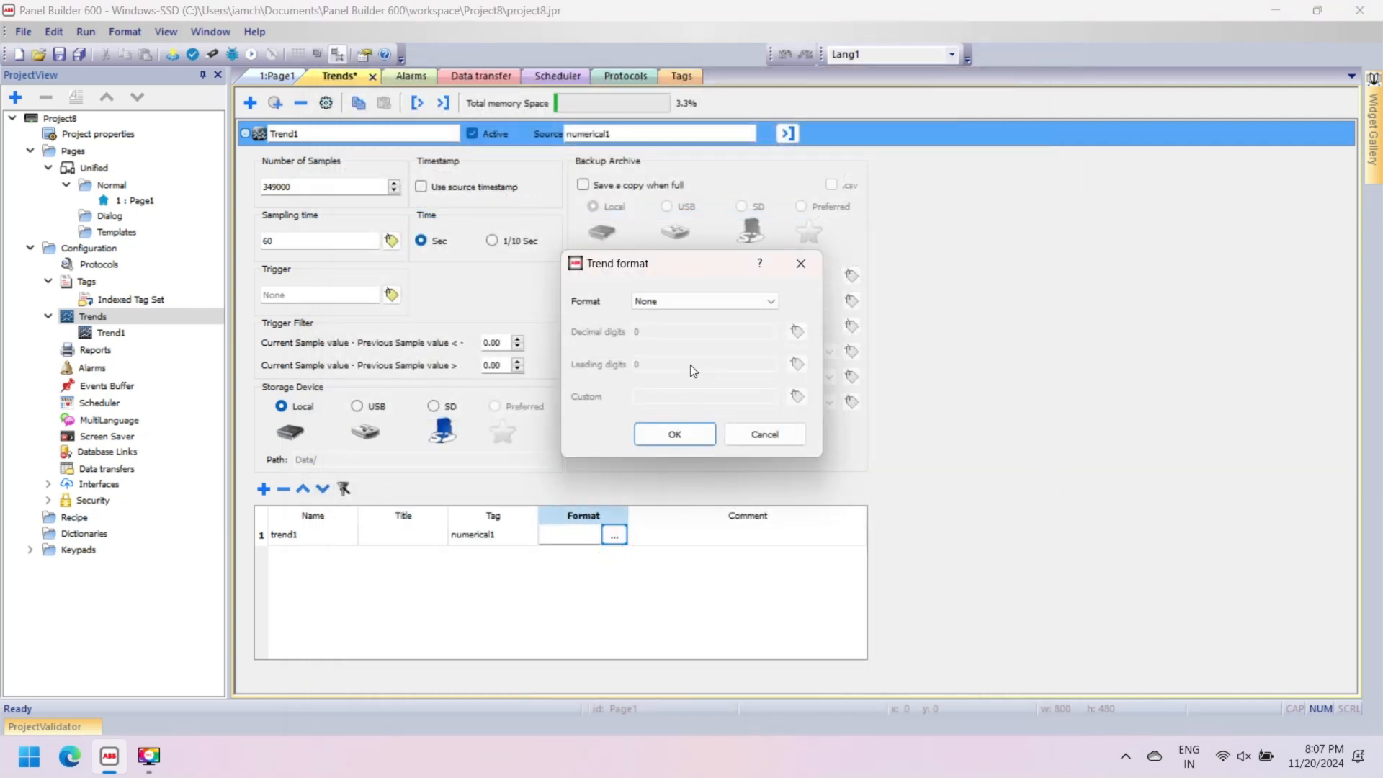
left_click(704, 301)
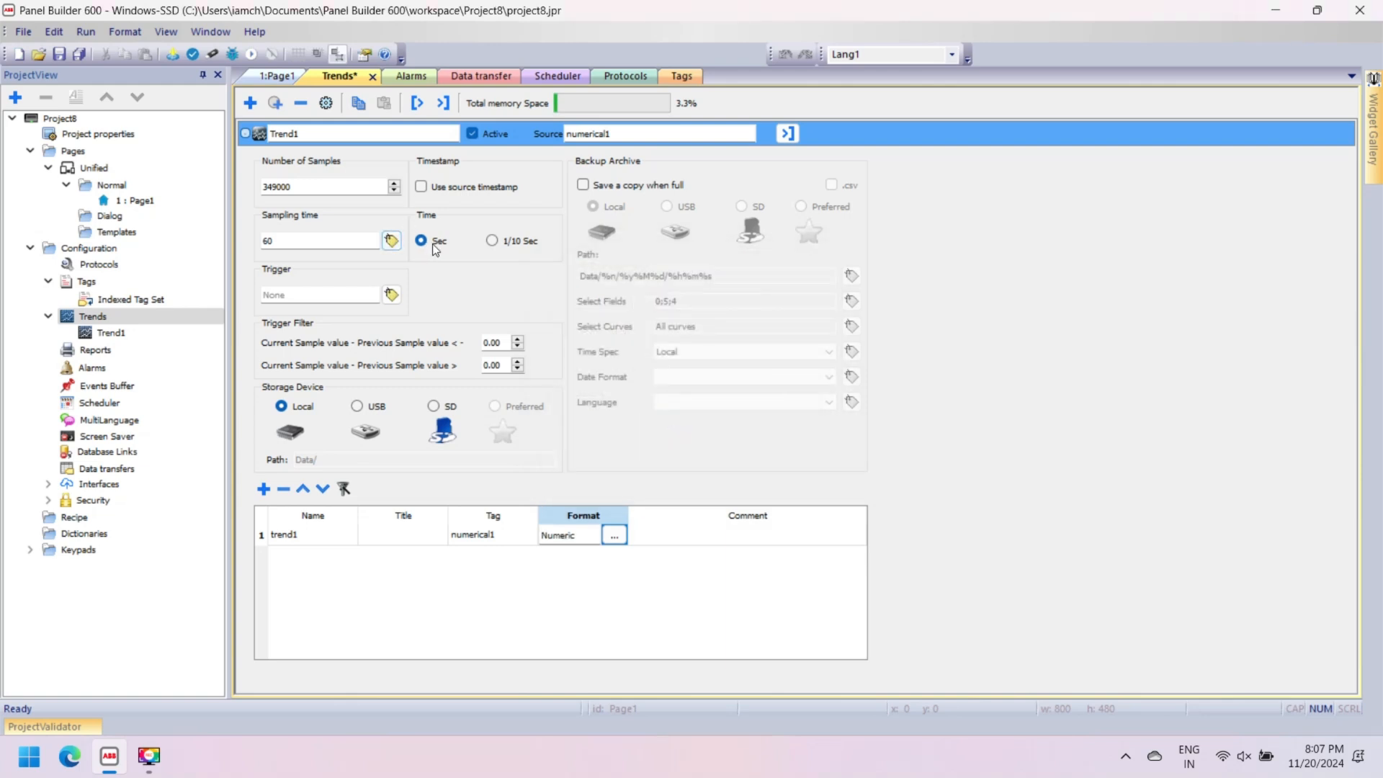
left_click(493, 239)
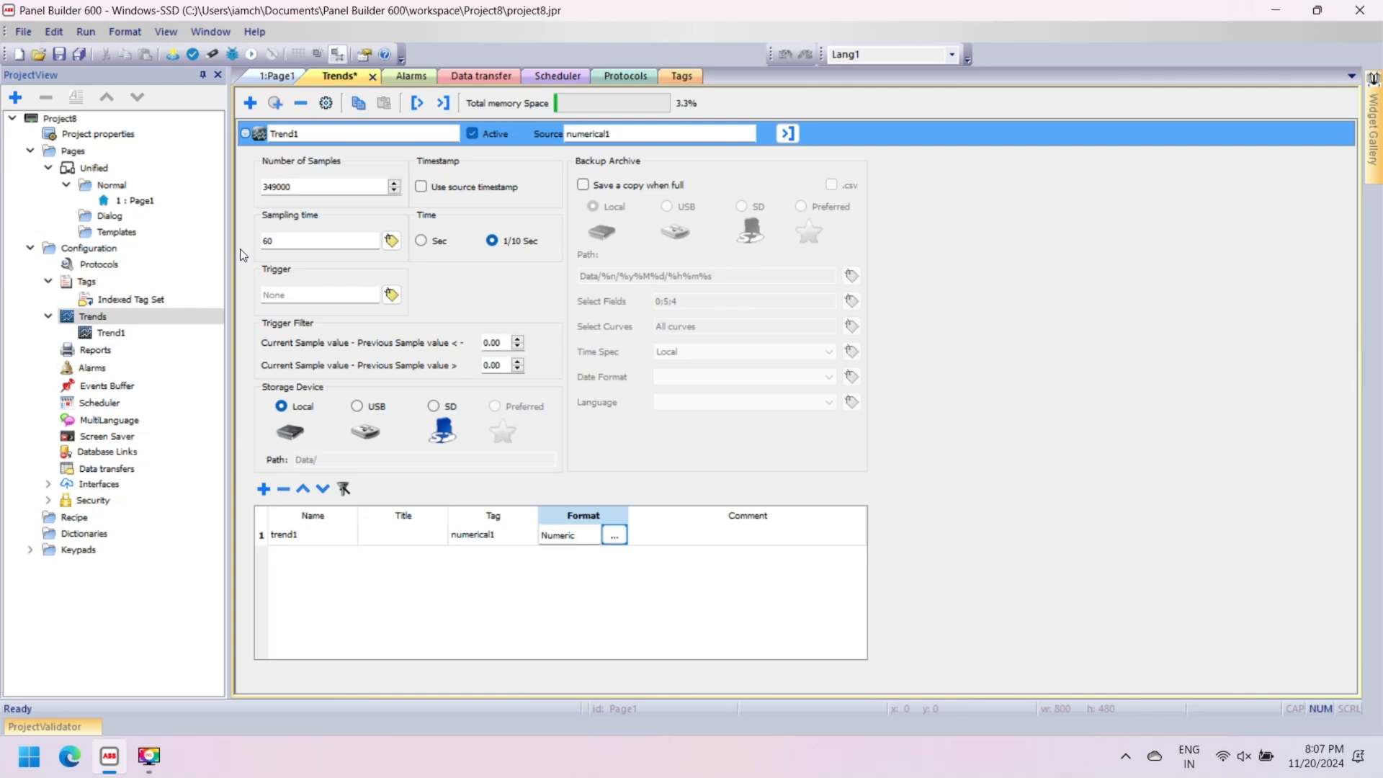
mouse_move(85, 363)
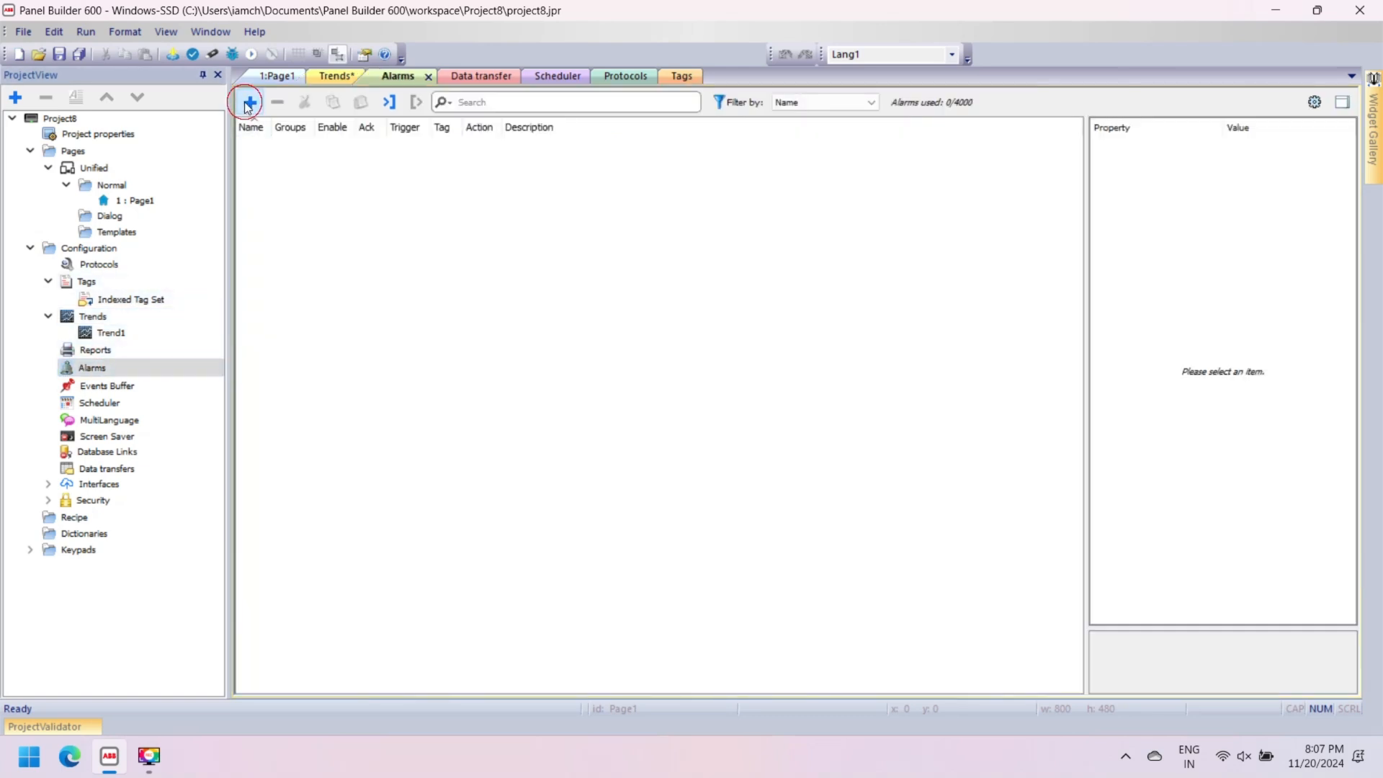
Step: Add a new alarm Alarm1 on the numerical1 tag
left_click(249, 101)
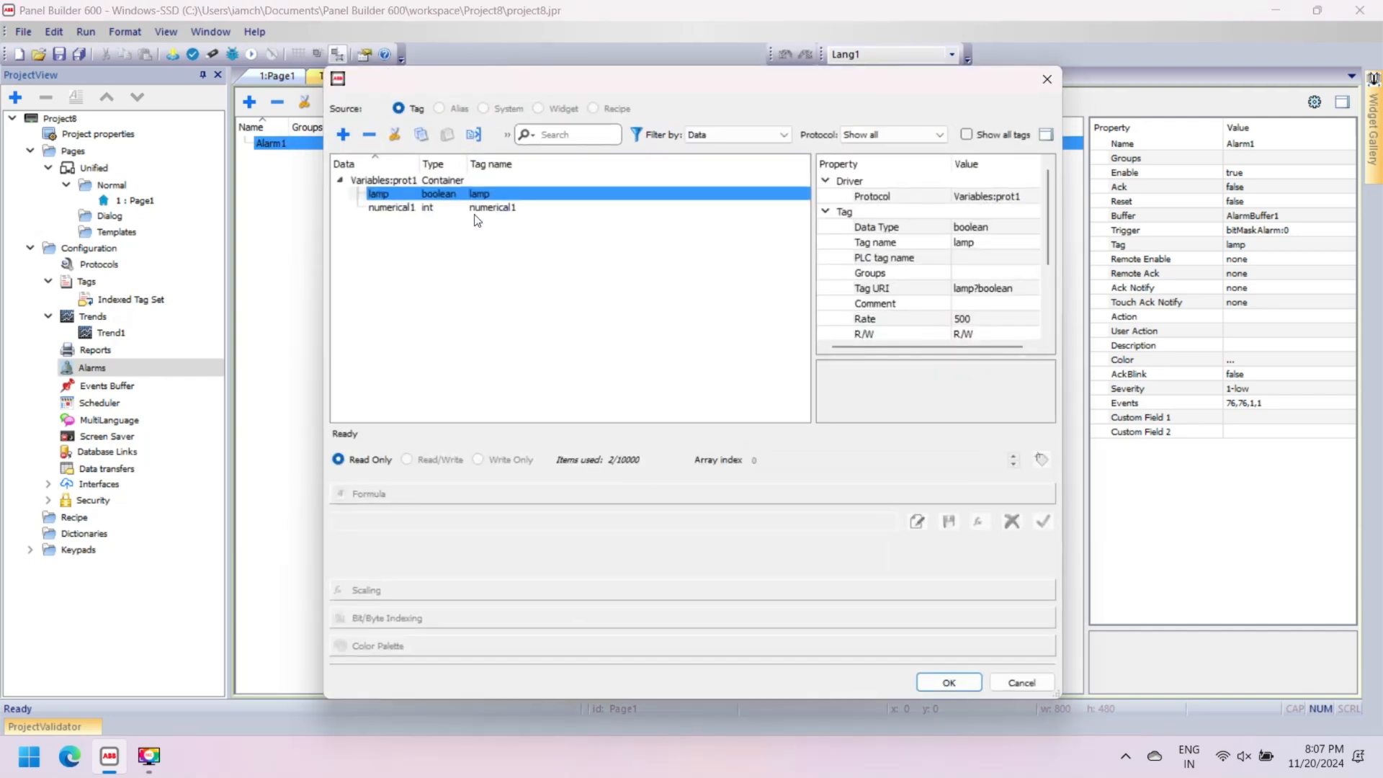
left_click(948, 682)
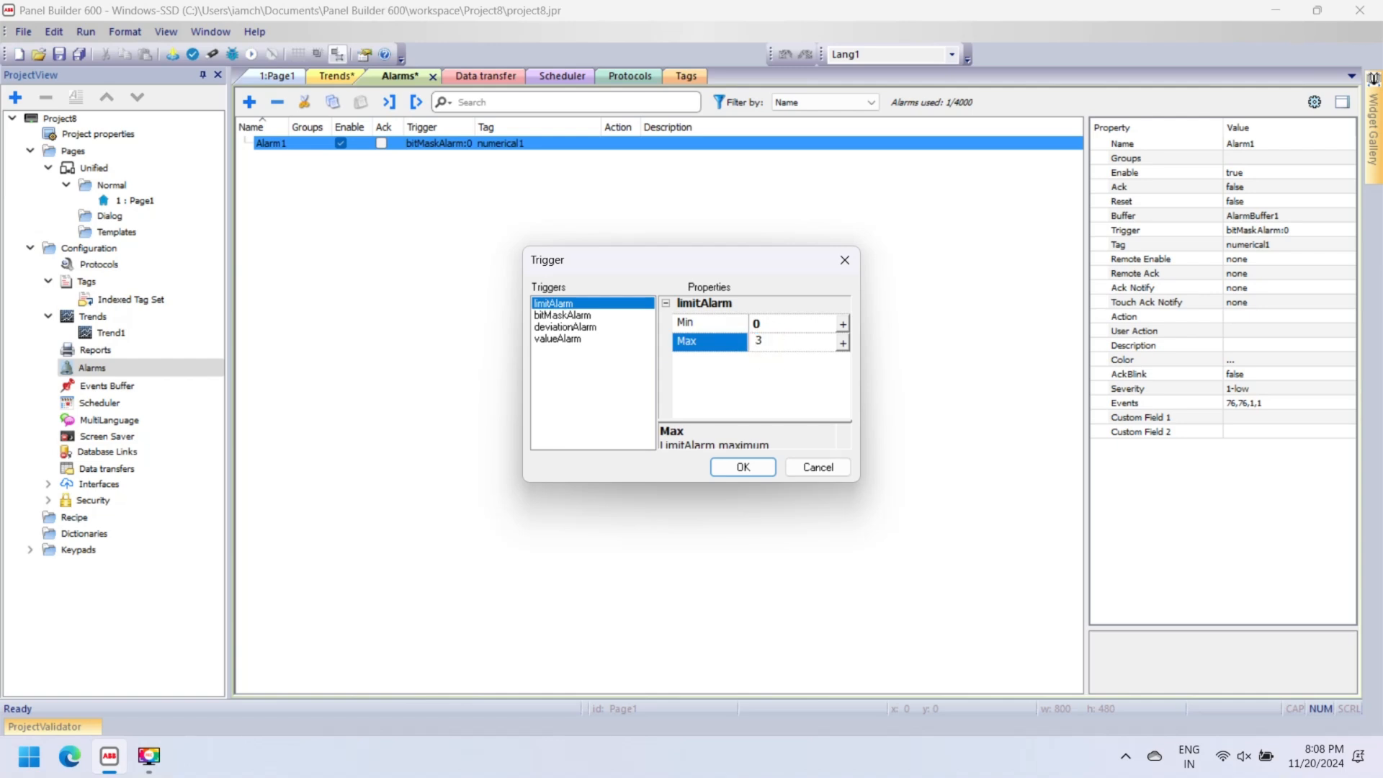
Step: Give Alarm1 a limitAlarm trigger with the range 0 to 250 and confirm it
type("300")
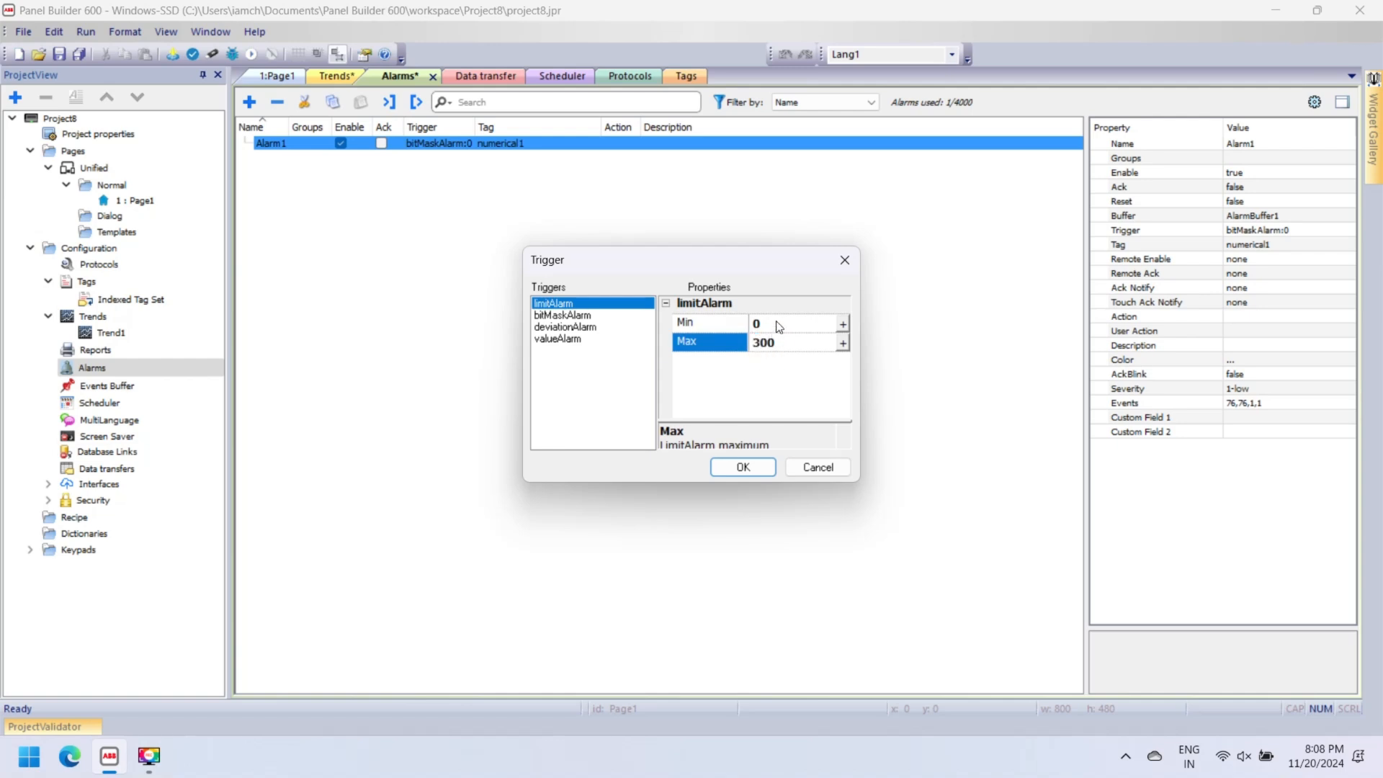
left_click(779, 342)
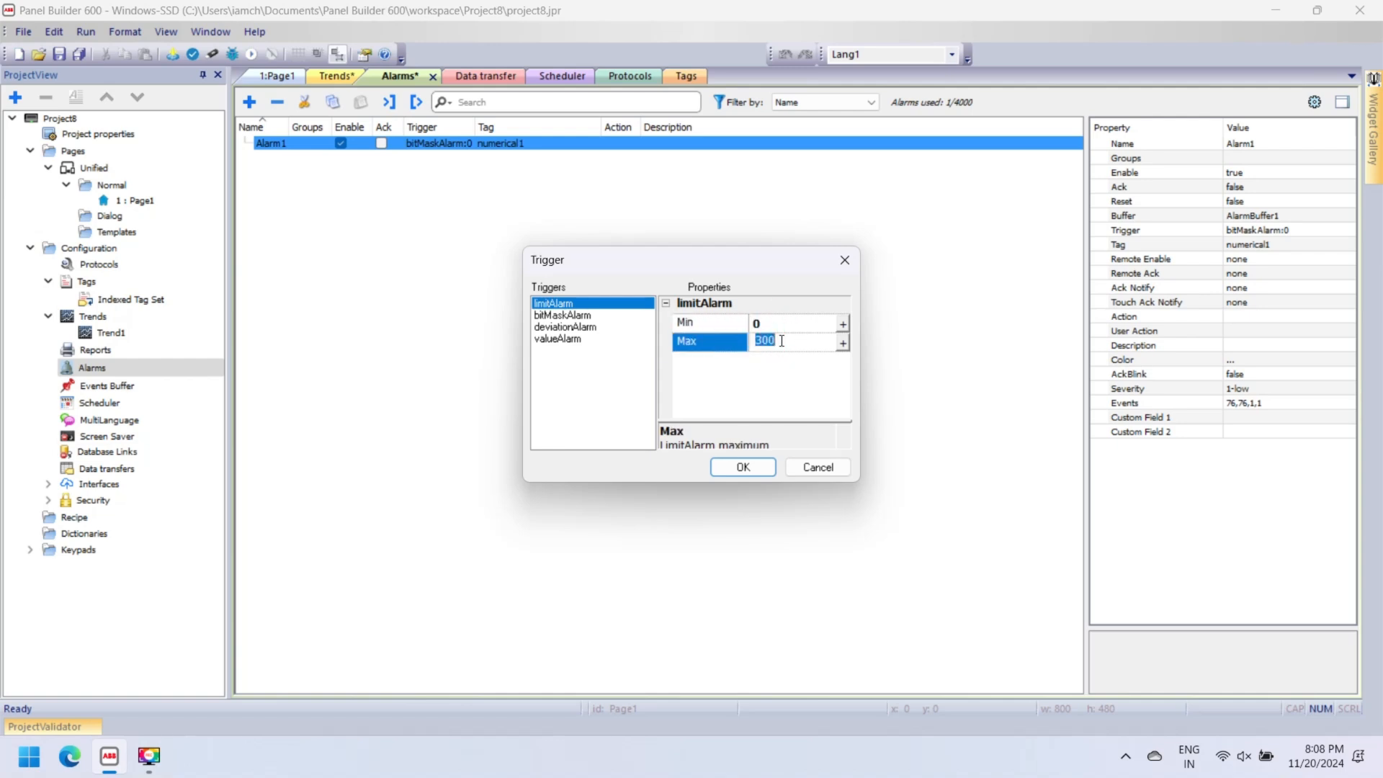
type("250")
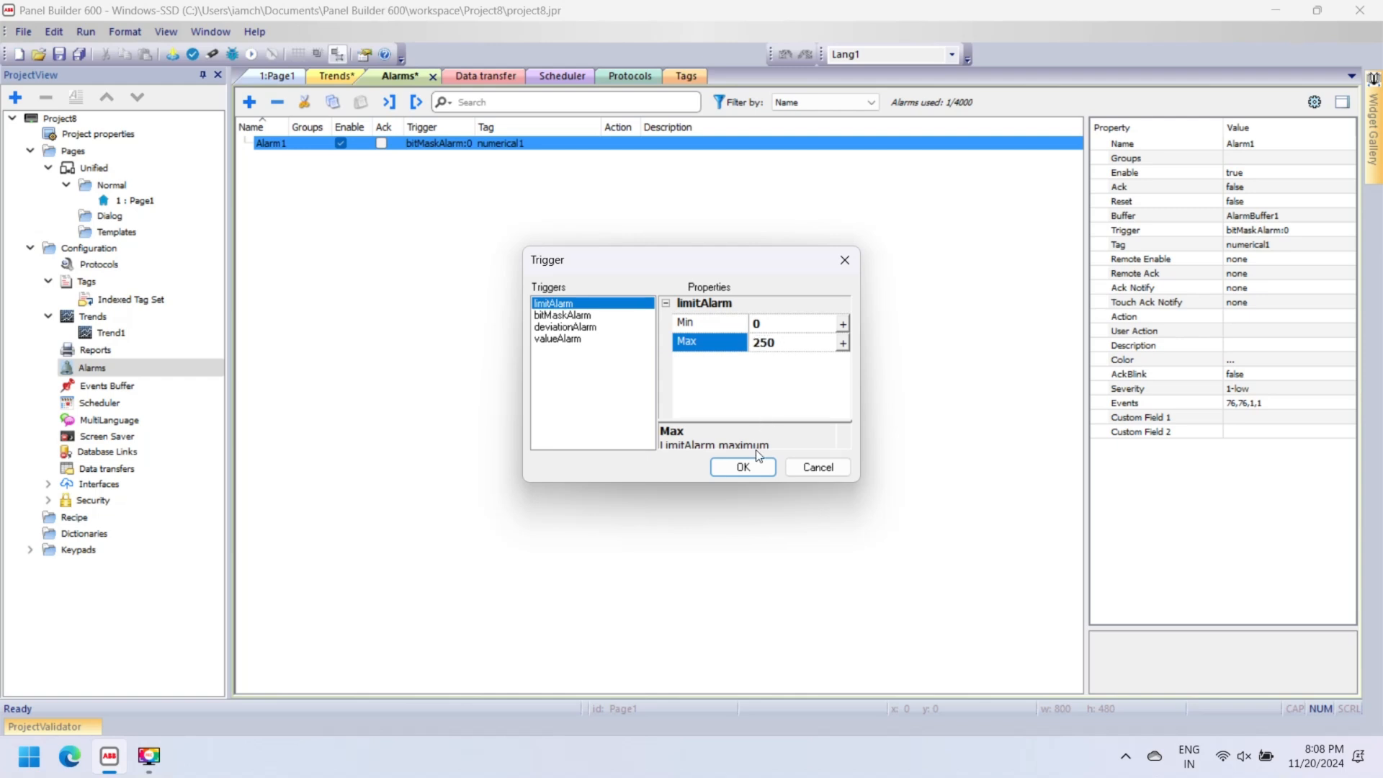
left_click(741, 466)
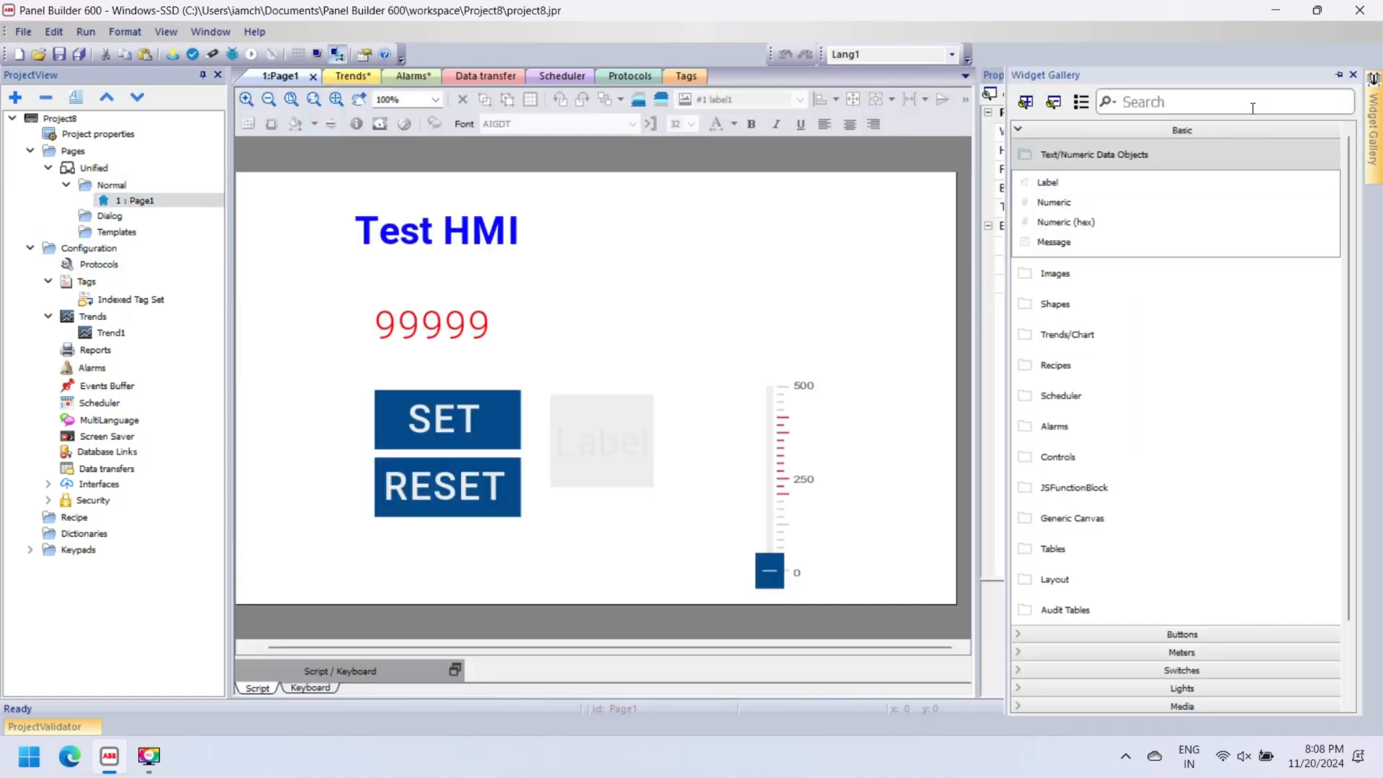
Step: Drop a RealTime Trend widget on the page with a 1 min duration and a 0 to 500 Y scale
type("tren")
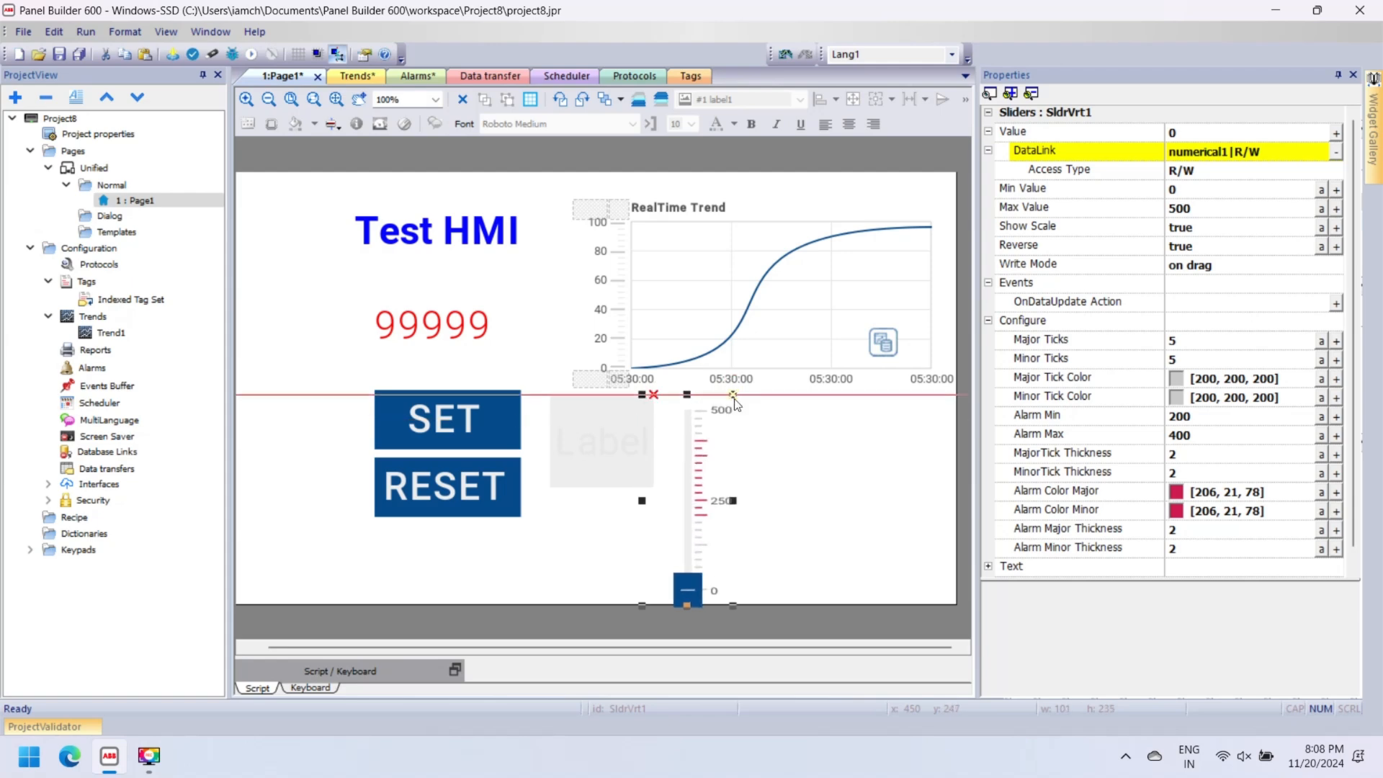
left_click(446, 486)
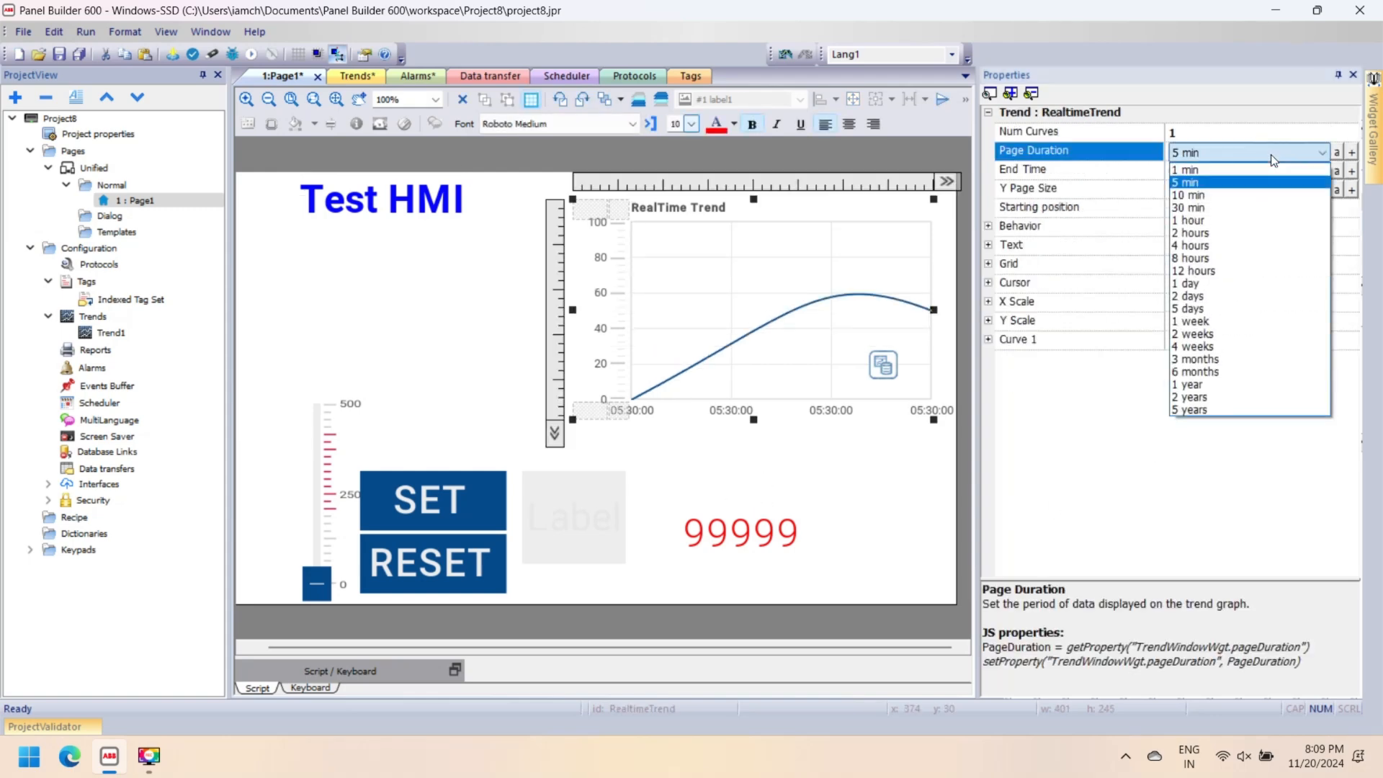
left_click(1185, 170)
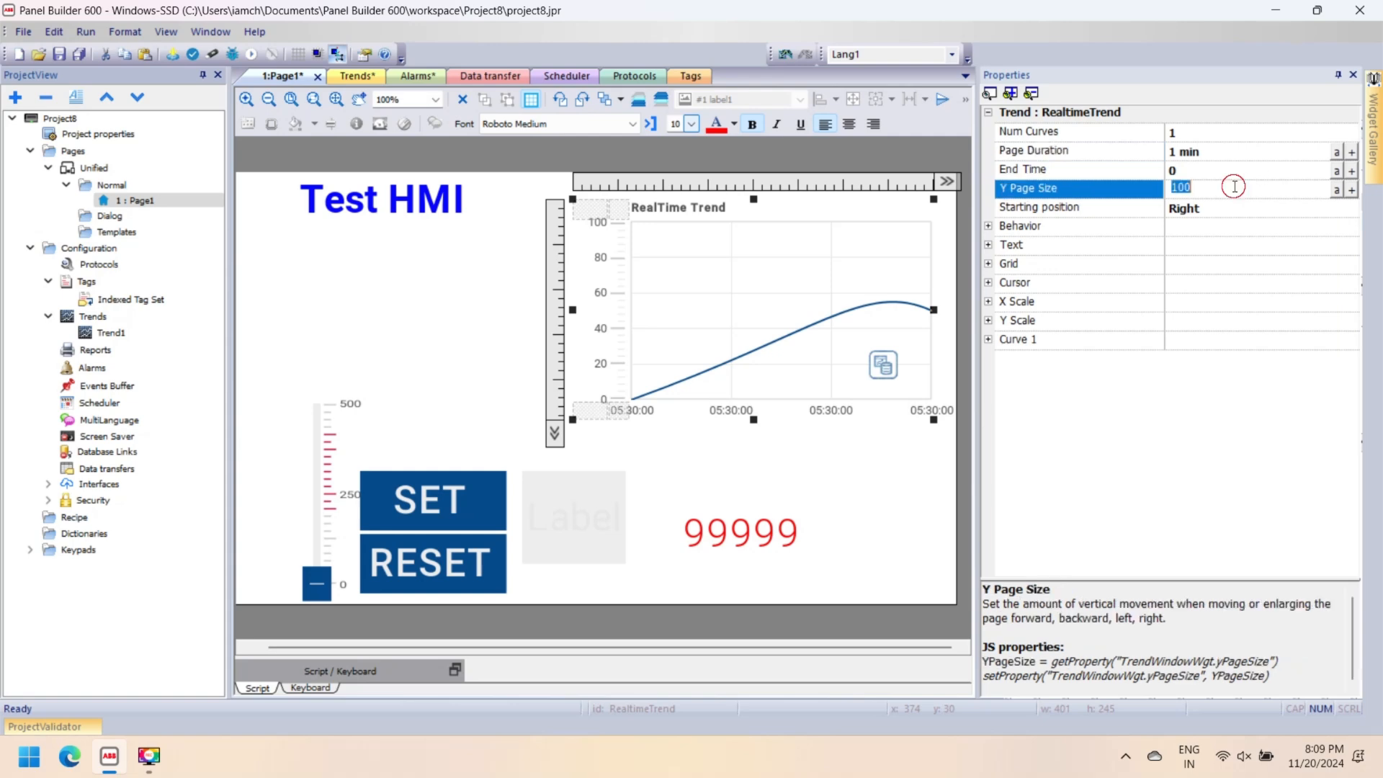
type("500")
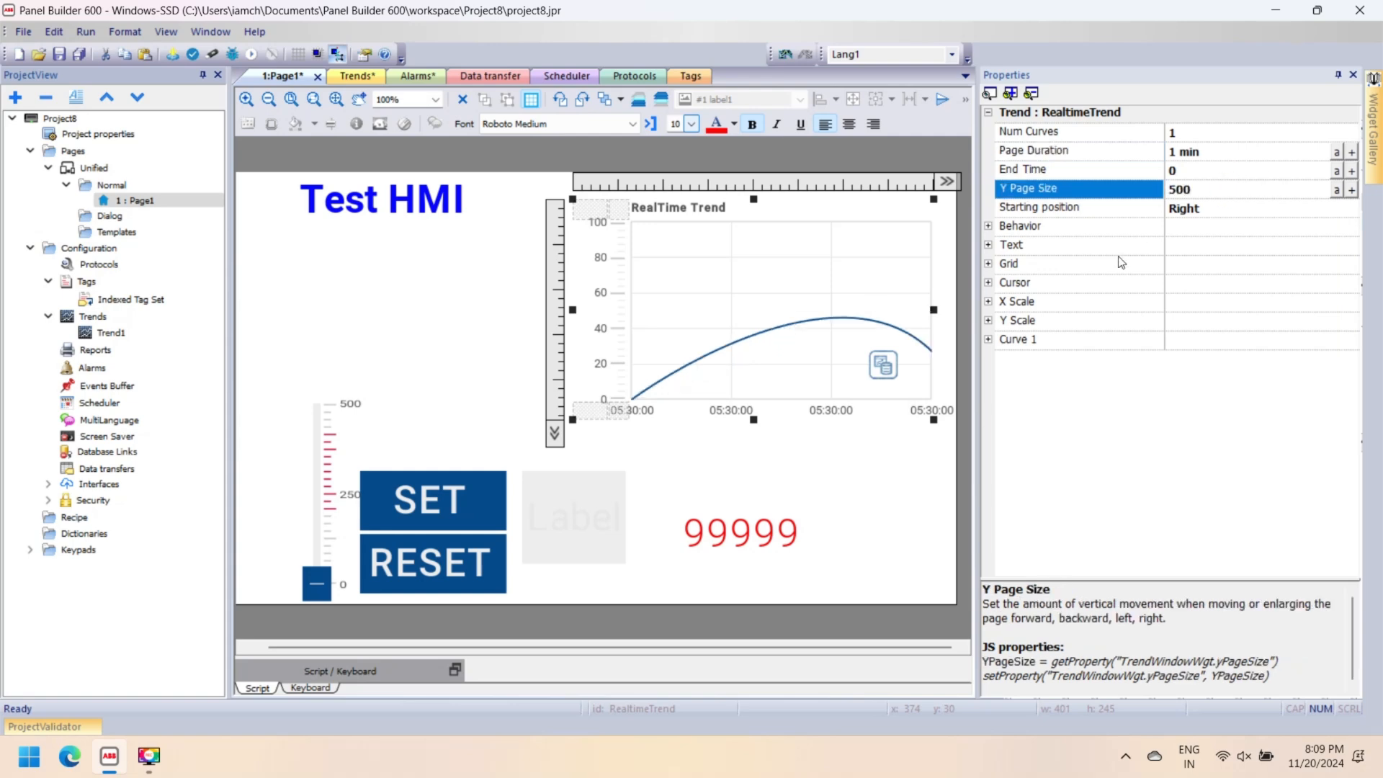
left_click(987, 224)
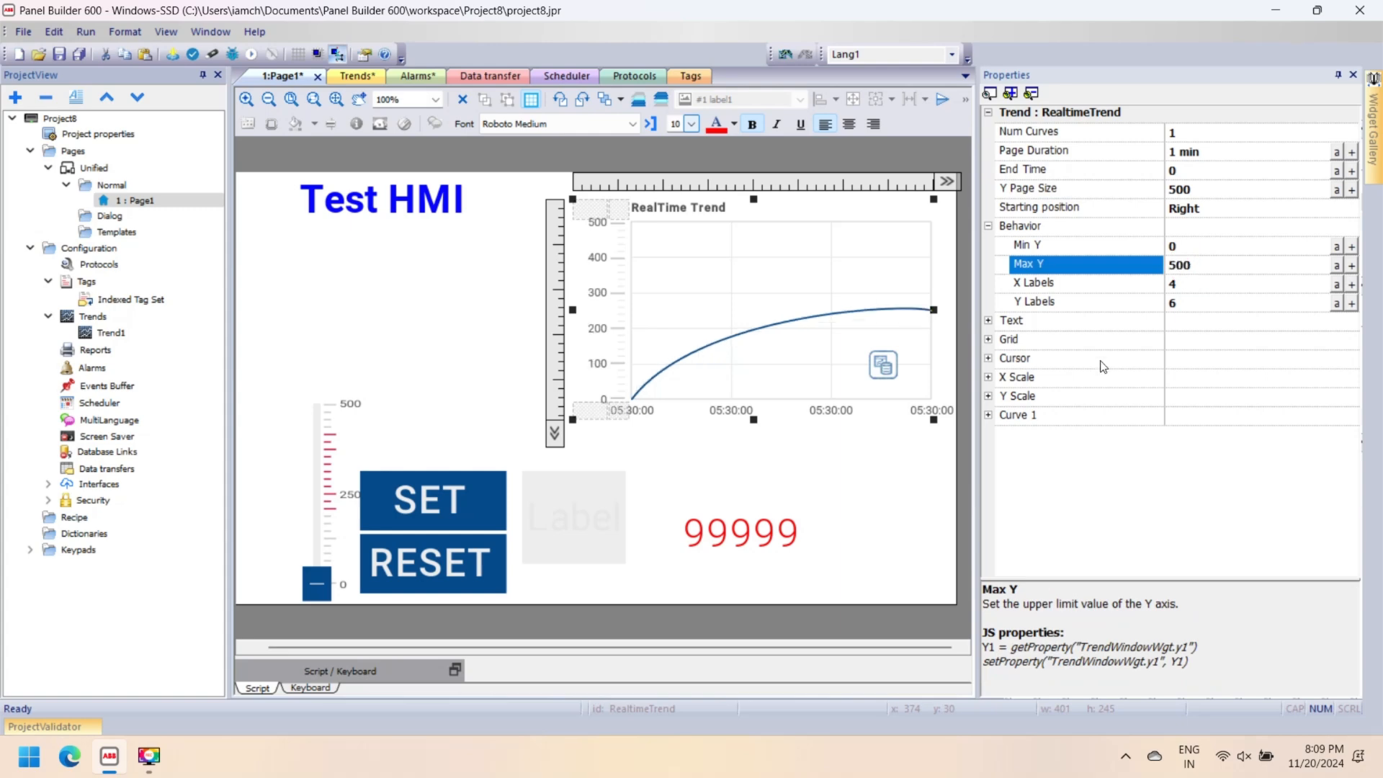
Step: Attach numerical1 to Curve 1 and colour the curve red
left_click(988, 415)
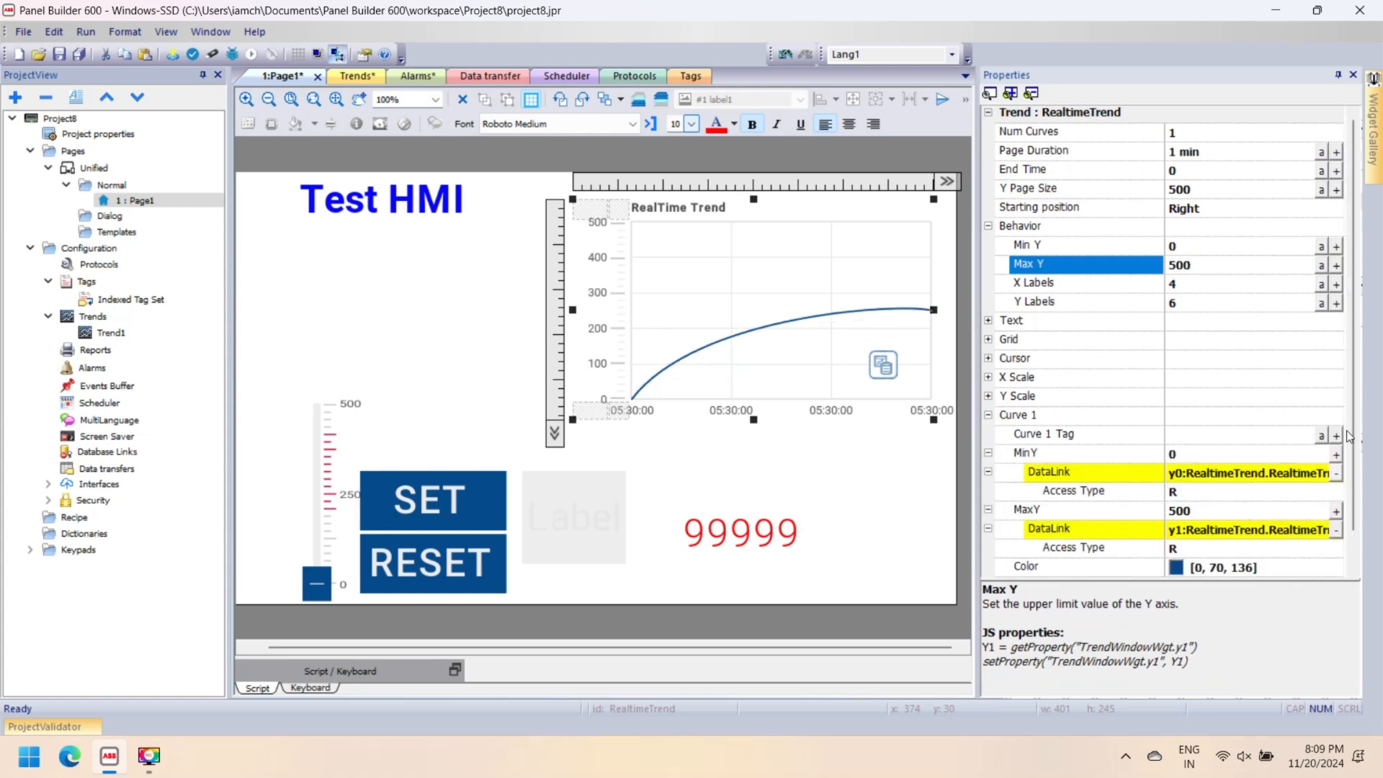
left_click(1259, 456)
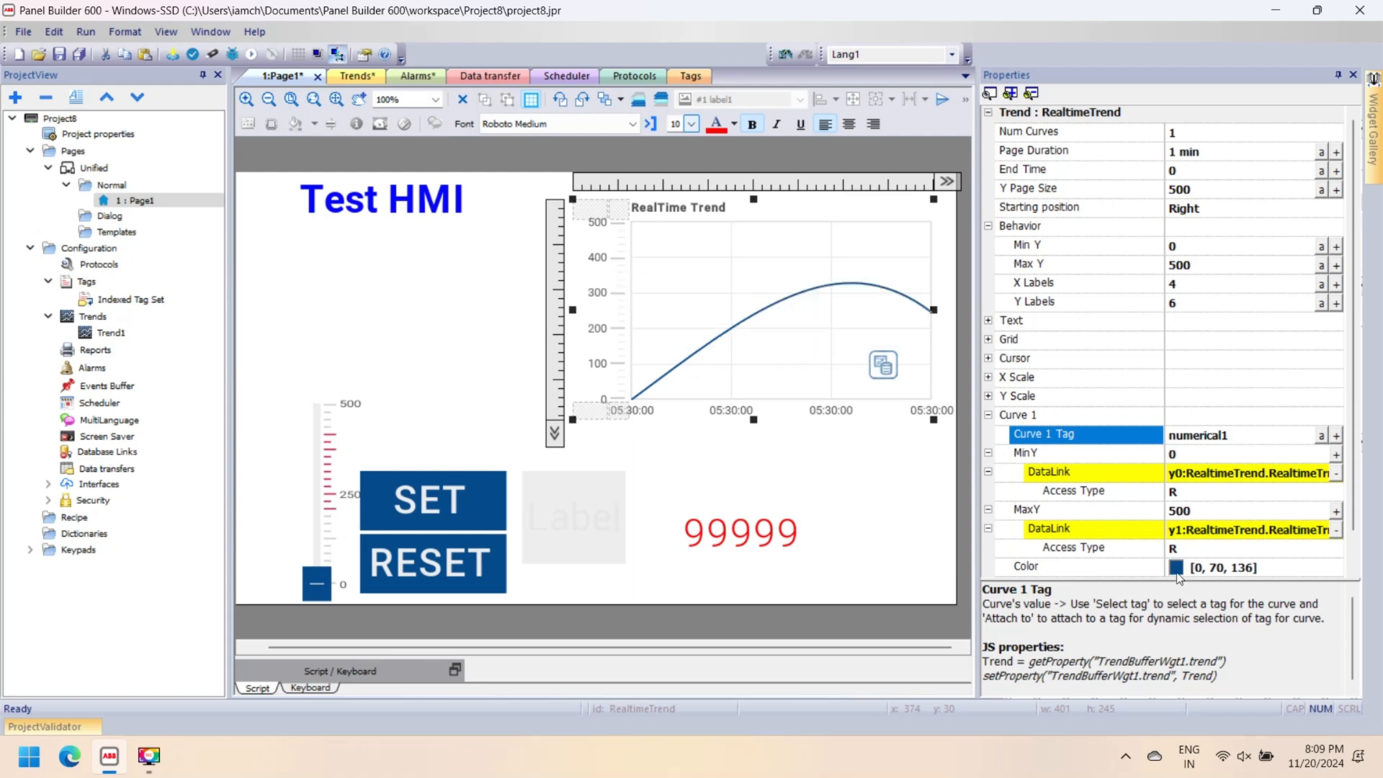
left_click(1175, 566)
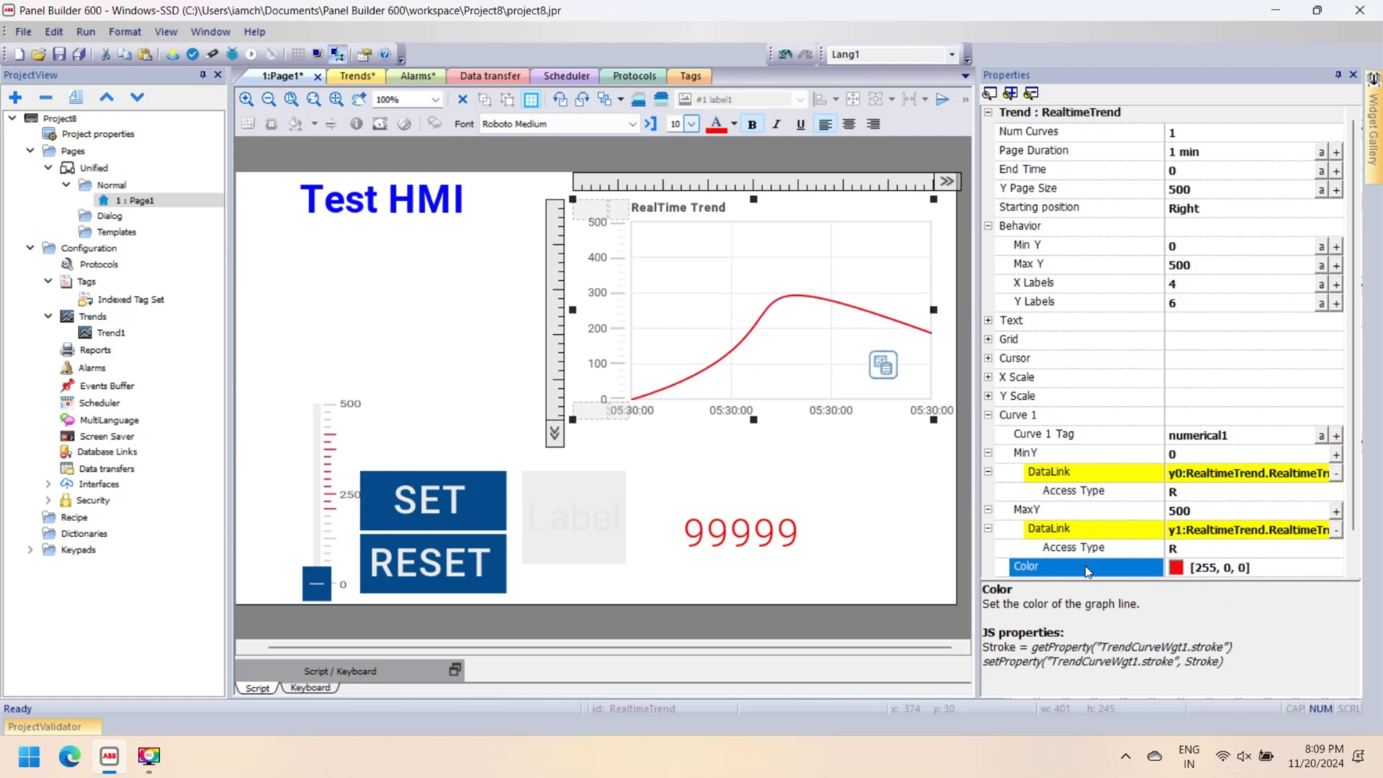
left_click(340, 244)
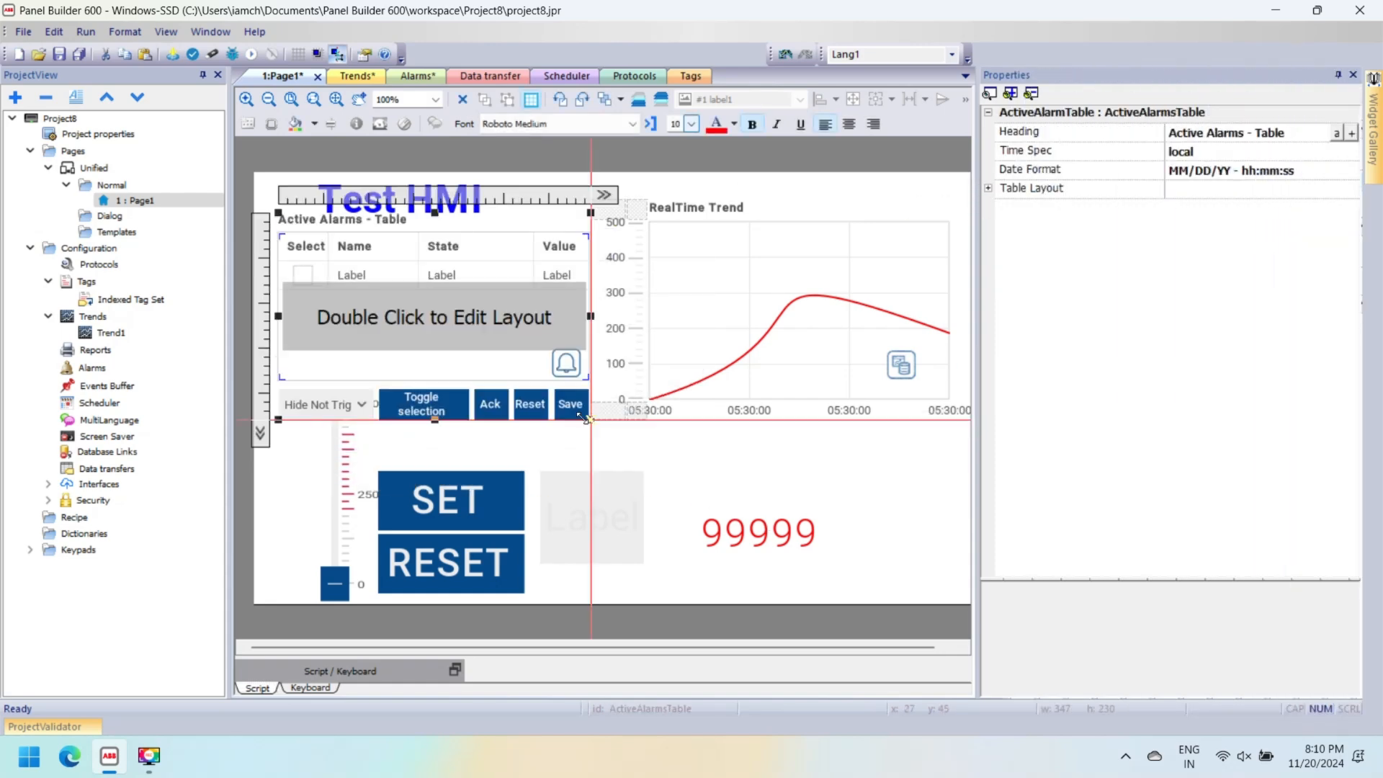
Step: Place the Active Alarms Table widget, move it to the top of the page above the other widgets
left_click(761, 533)
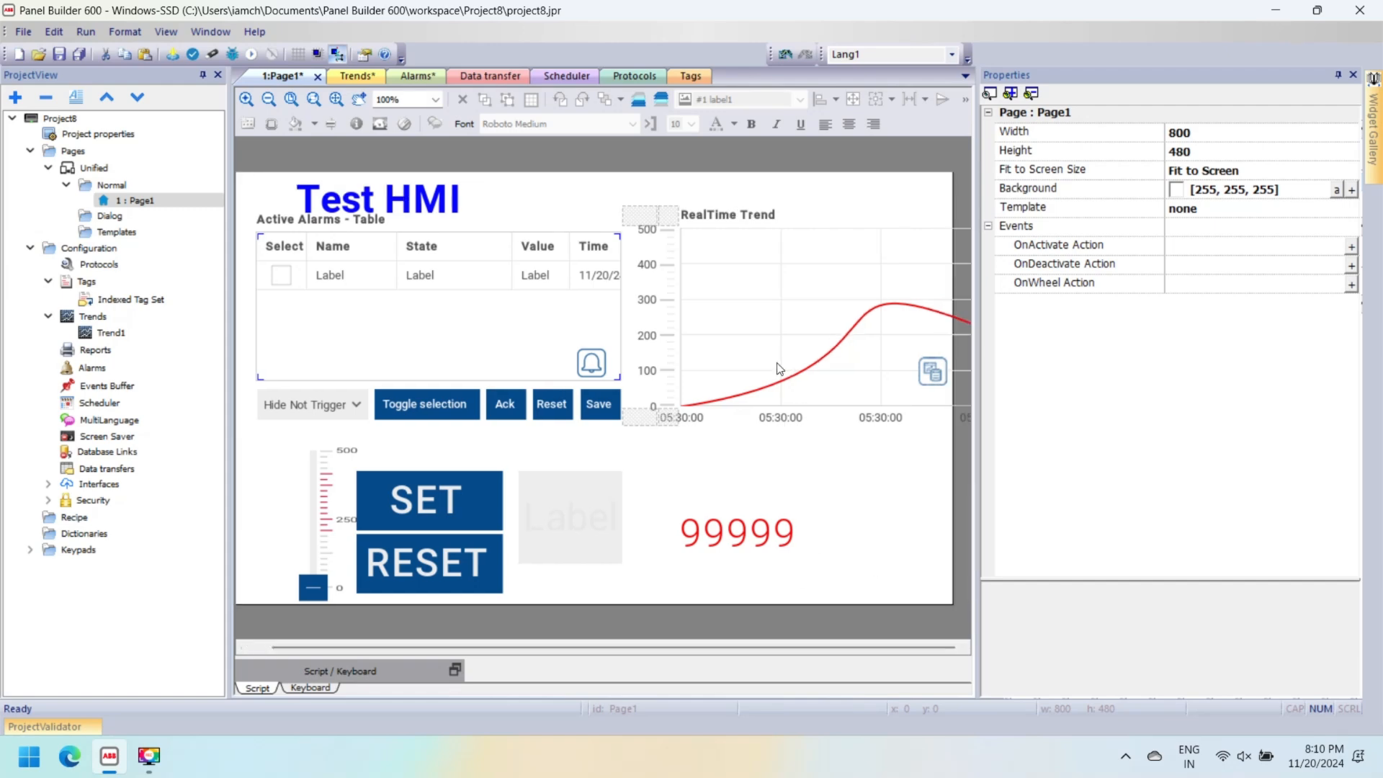
left_click(781, 368)
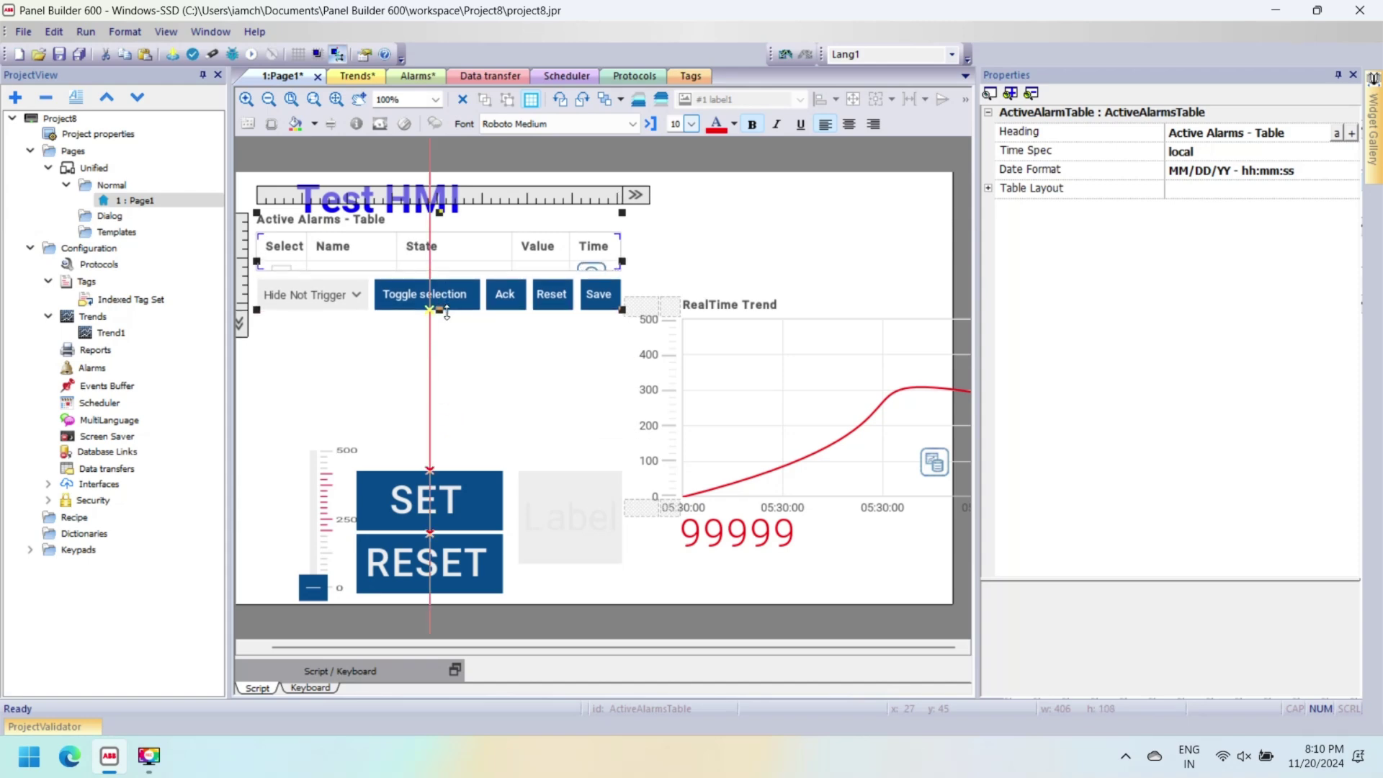
left_click_drag(438, 312, 437, 347)
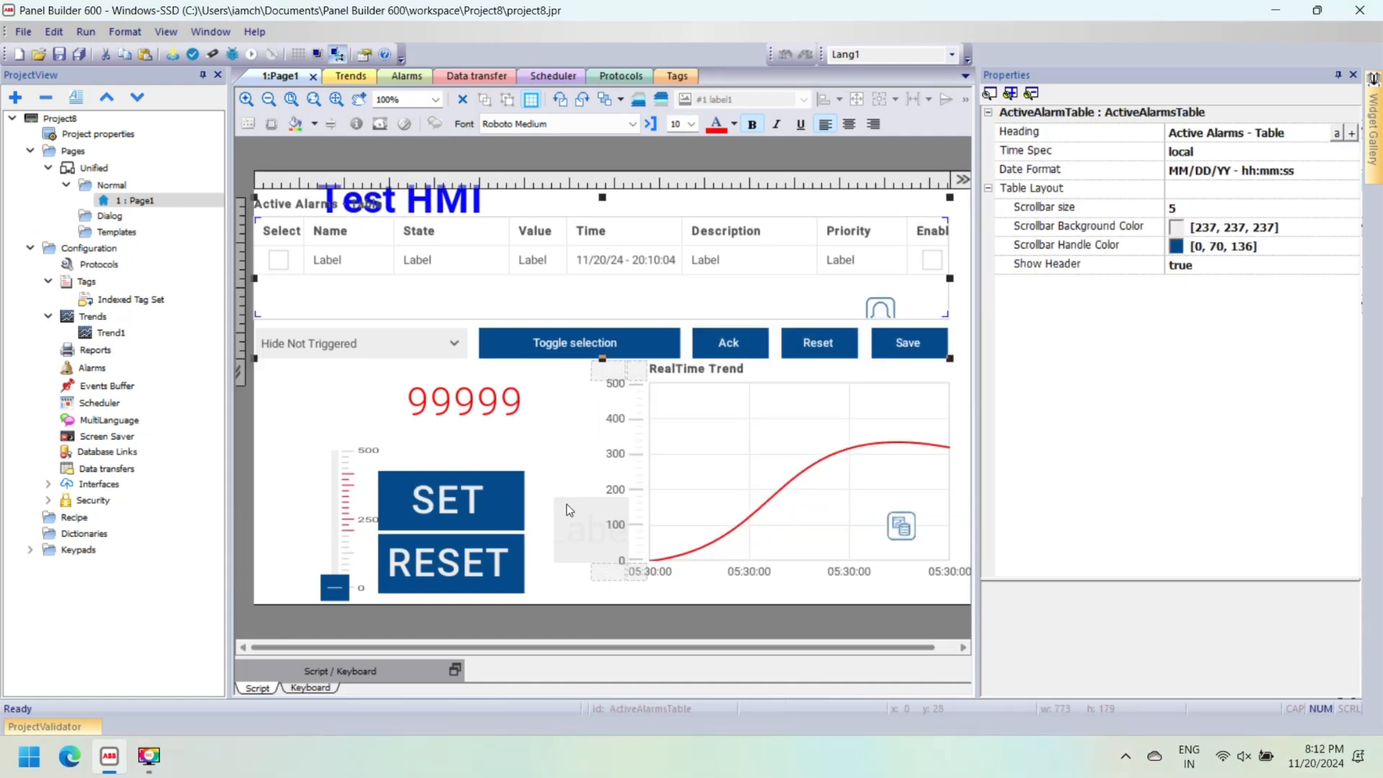
left_click(451, 500)
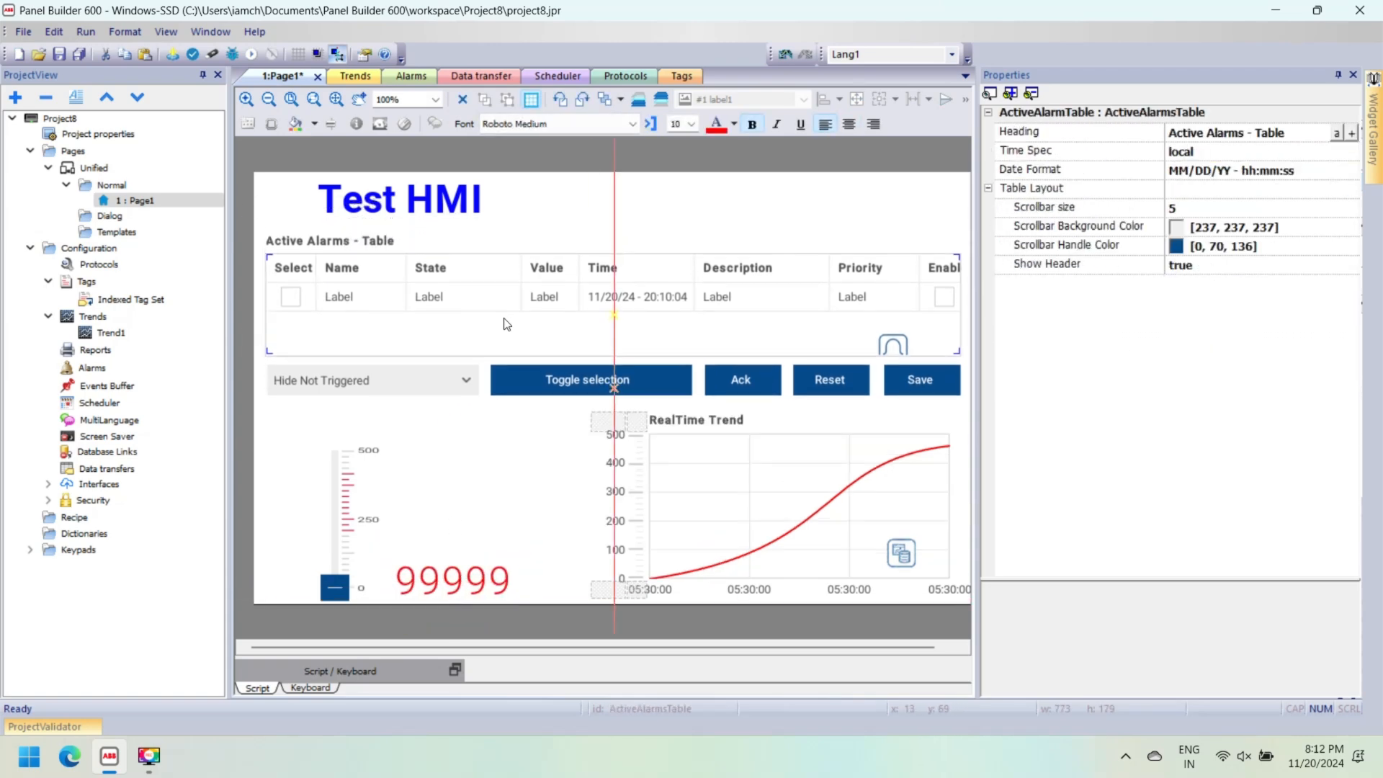
left_click(510, 491)
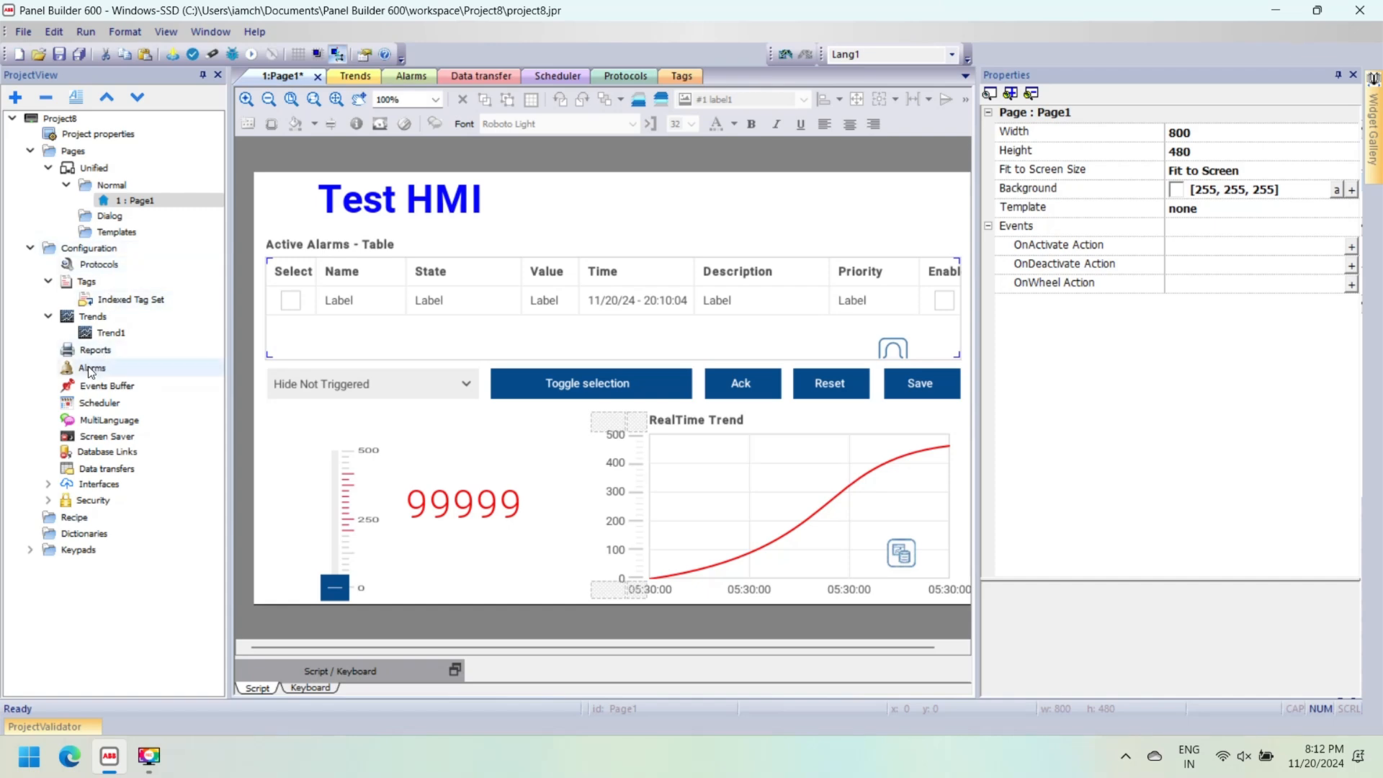
Step: Give Alarm1 a red Triggered background and a yellow background for another state, and apply
left_click(91, 367)
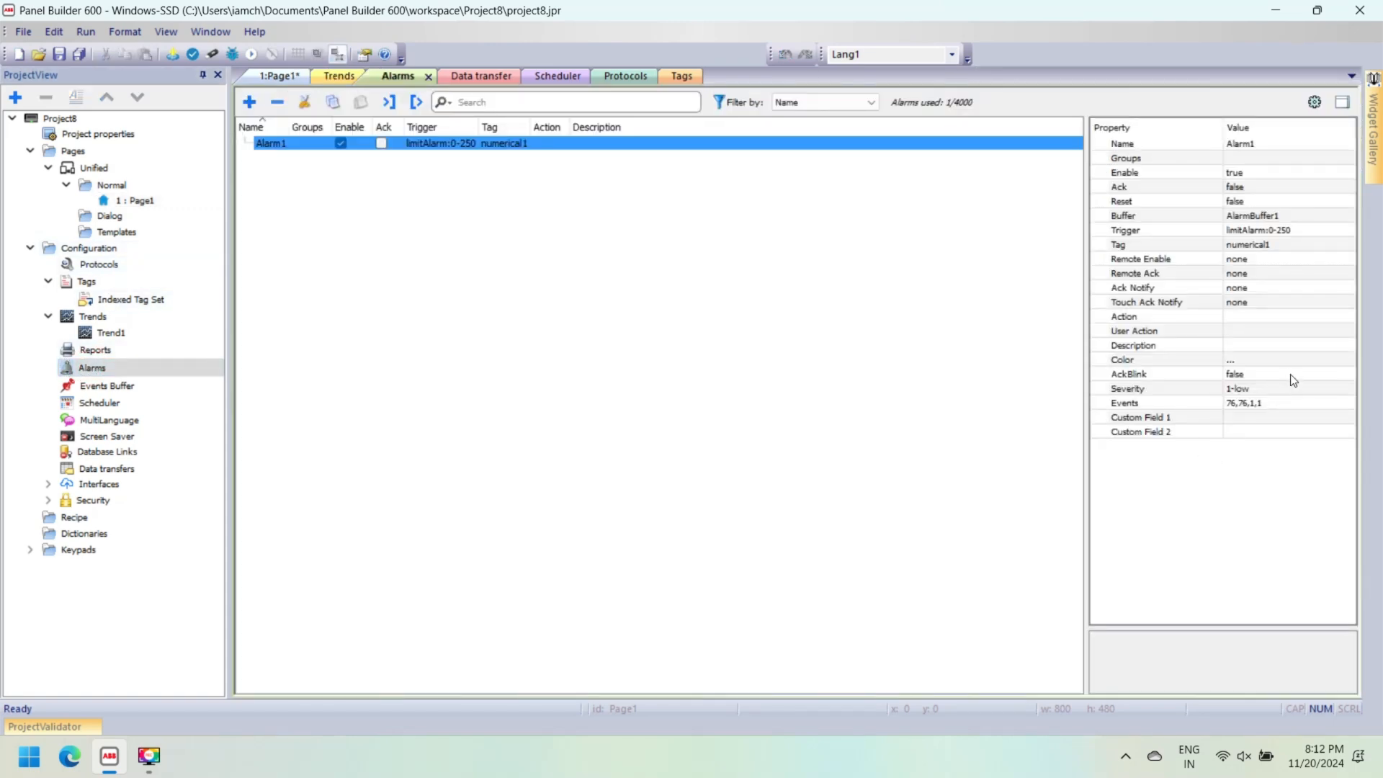
left_click(1345, 360)
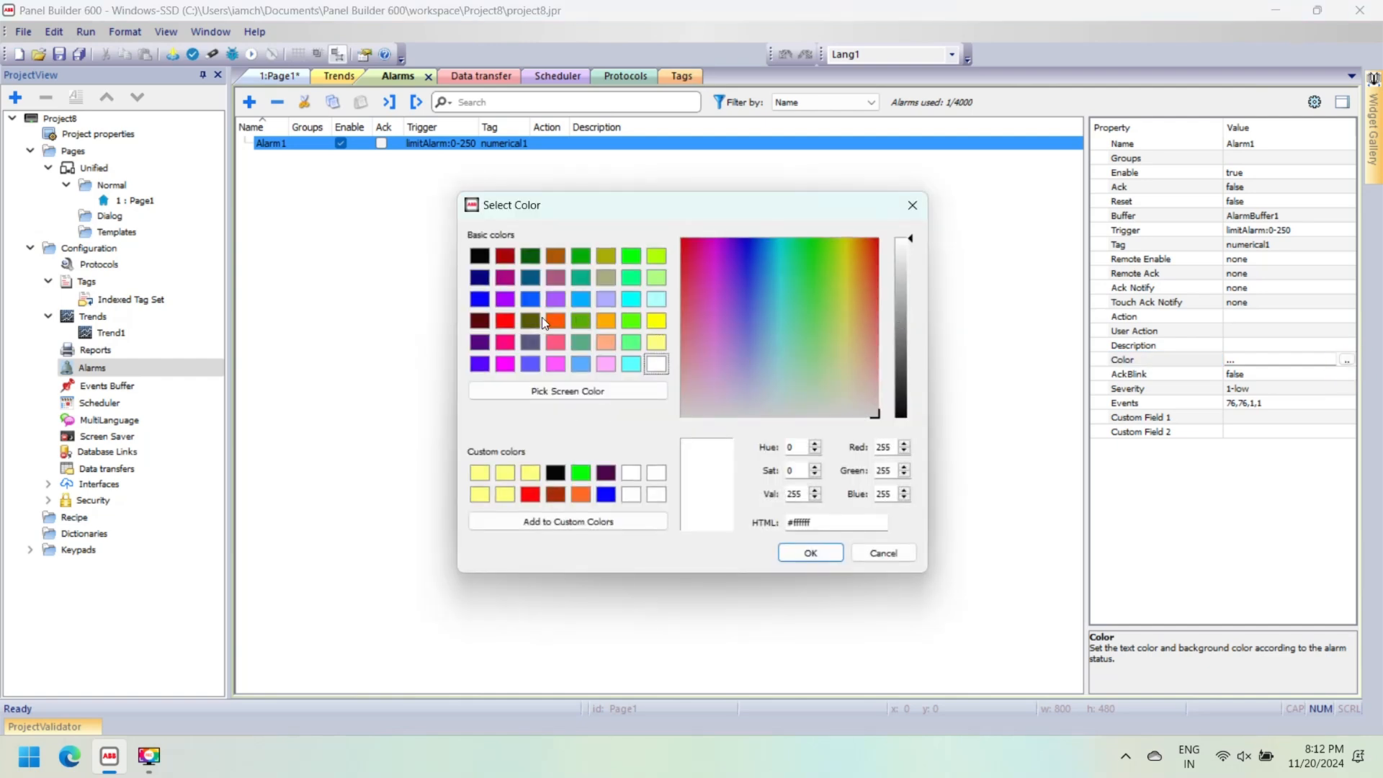
left_click(810, 553)
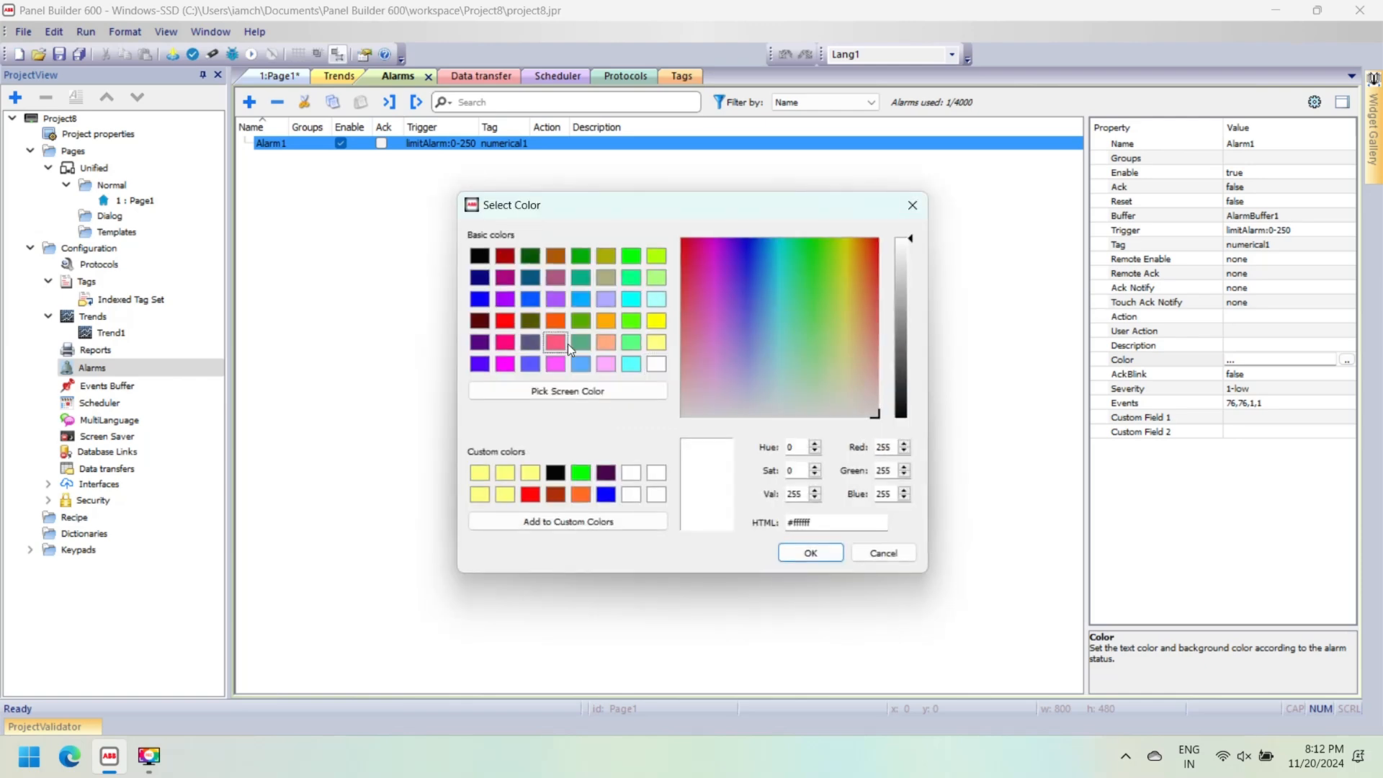
left_click(809, 553)
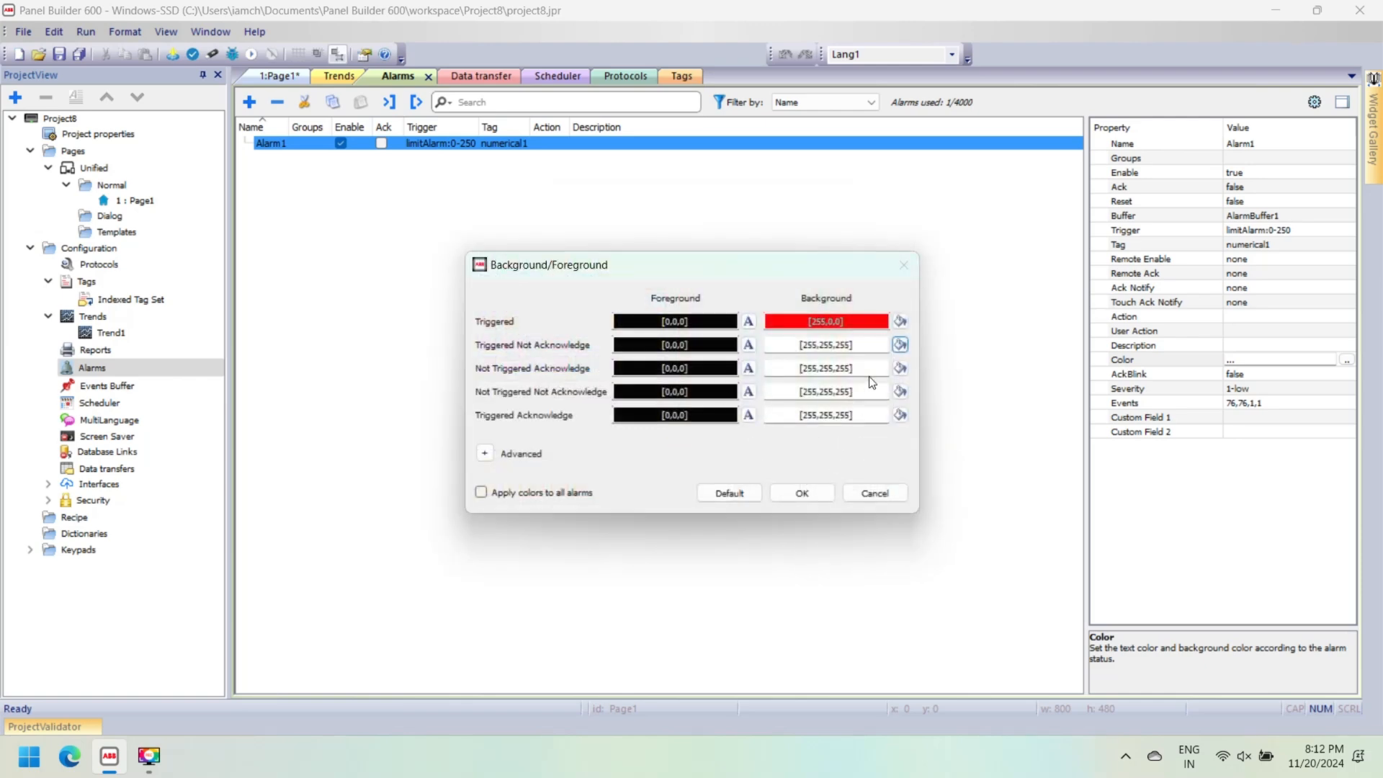
left_click(899, 344)
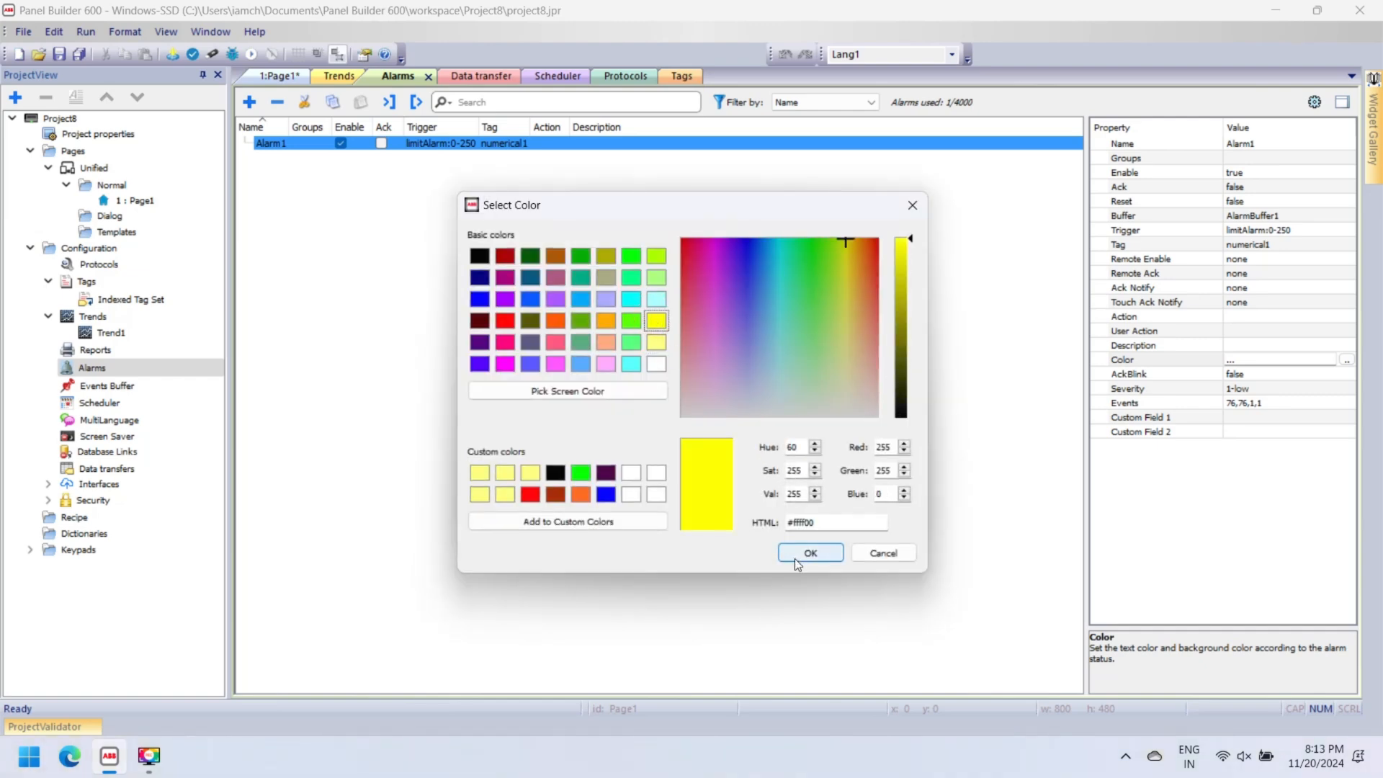
left_click(809, 553)
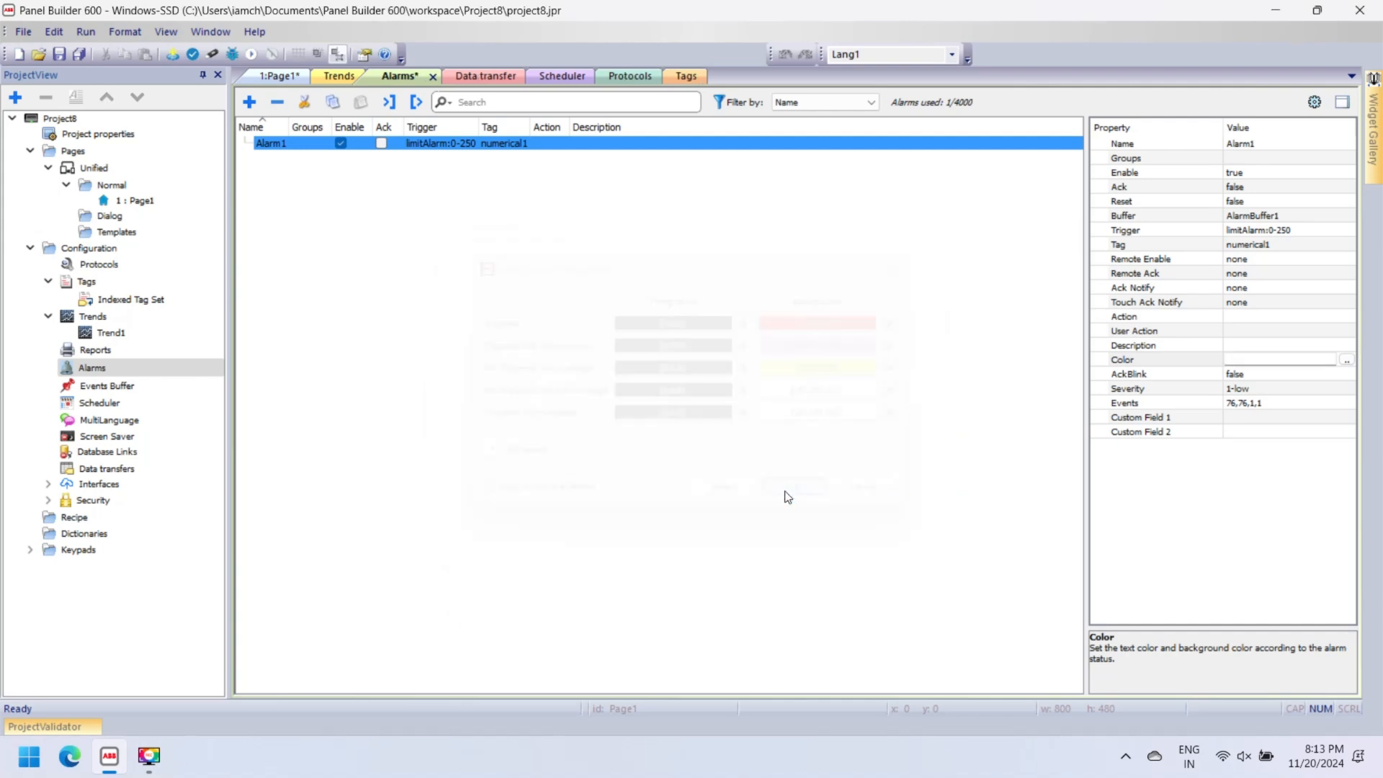
left_click(84, 32)
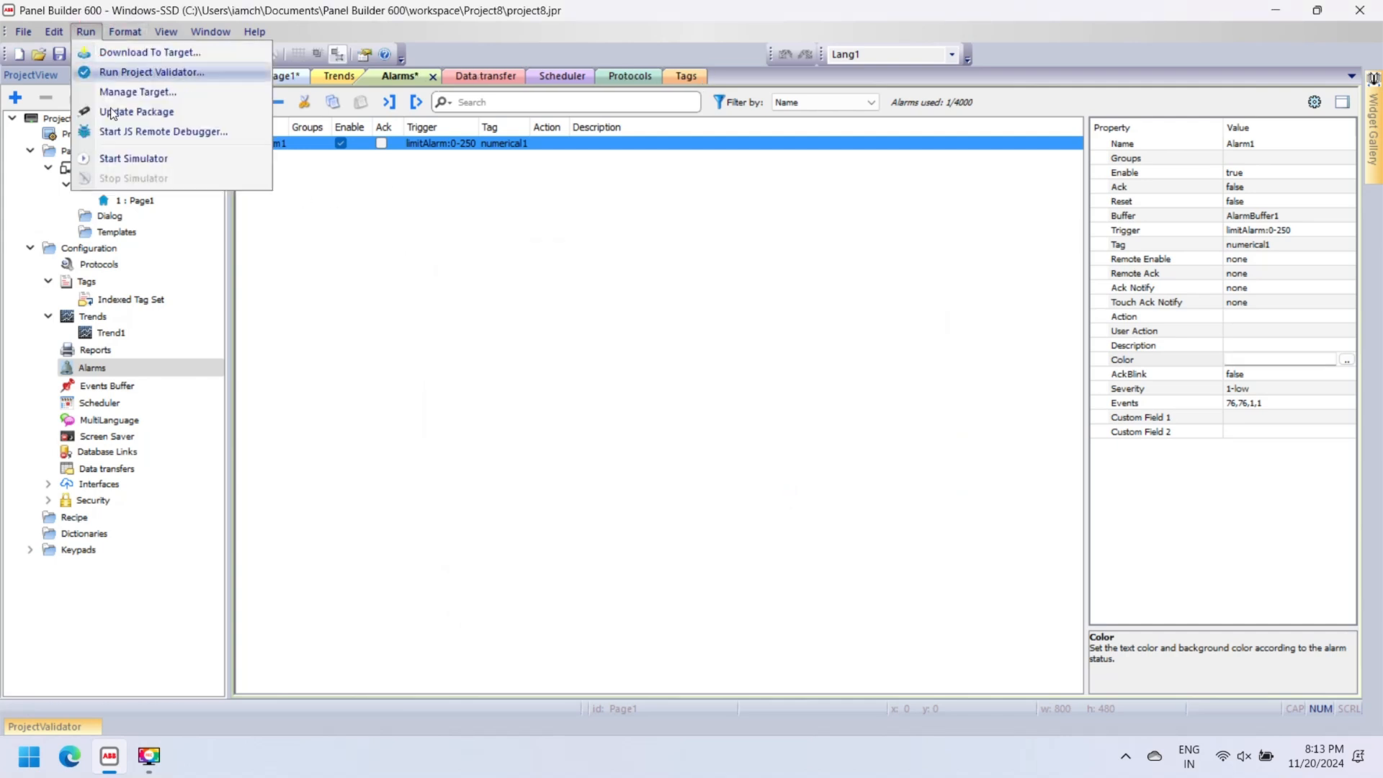
Step: Start the simulator, saving the project, and bring up the simulated page
left_click(132, 158)
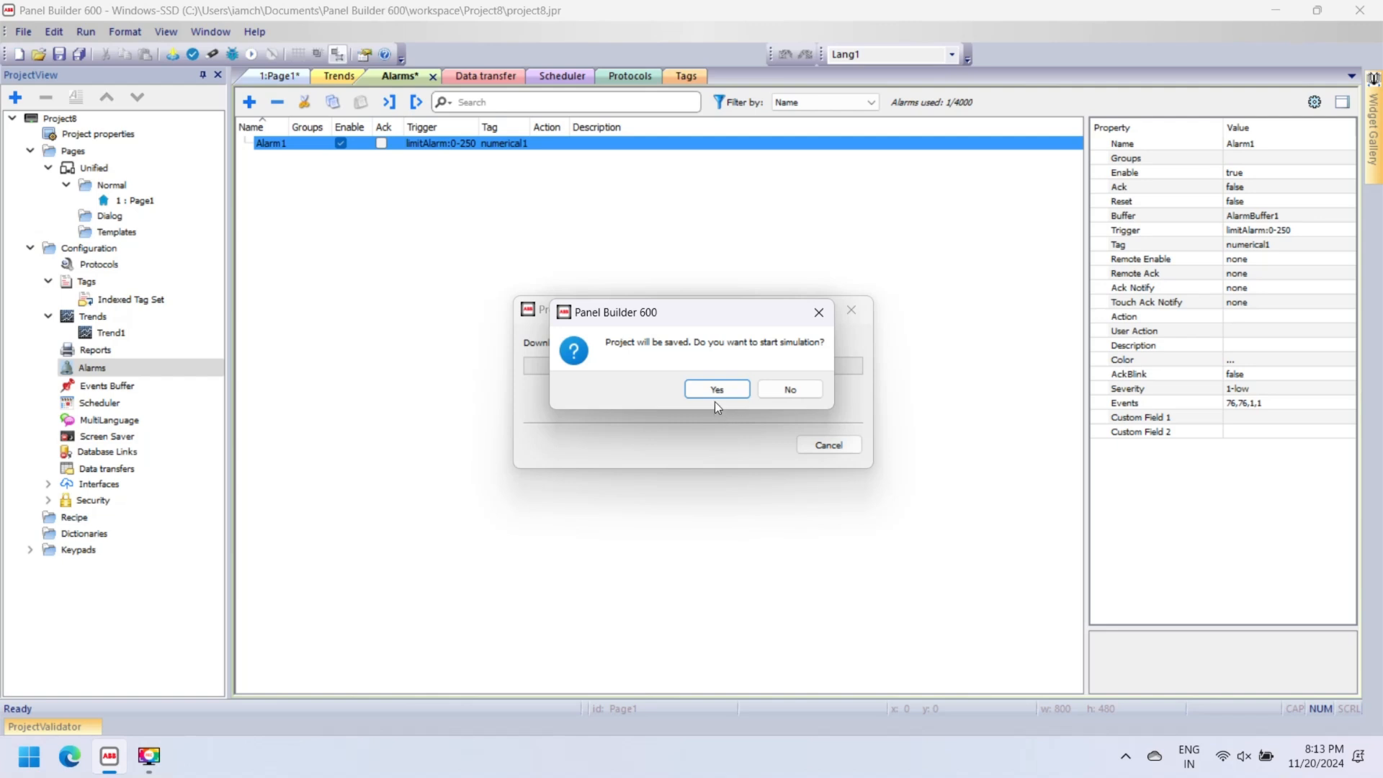
left_click(717, 389)
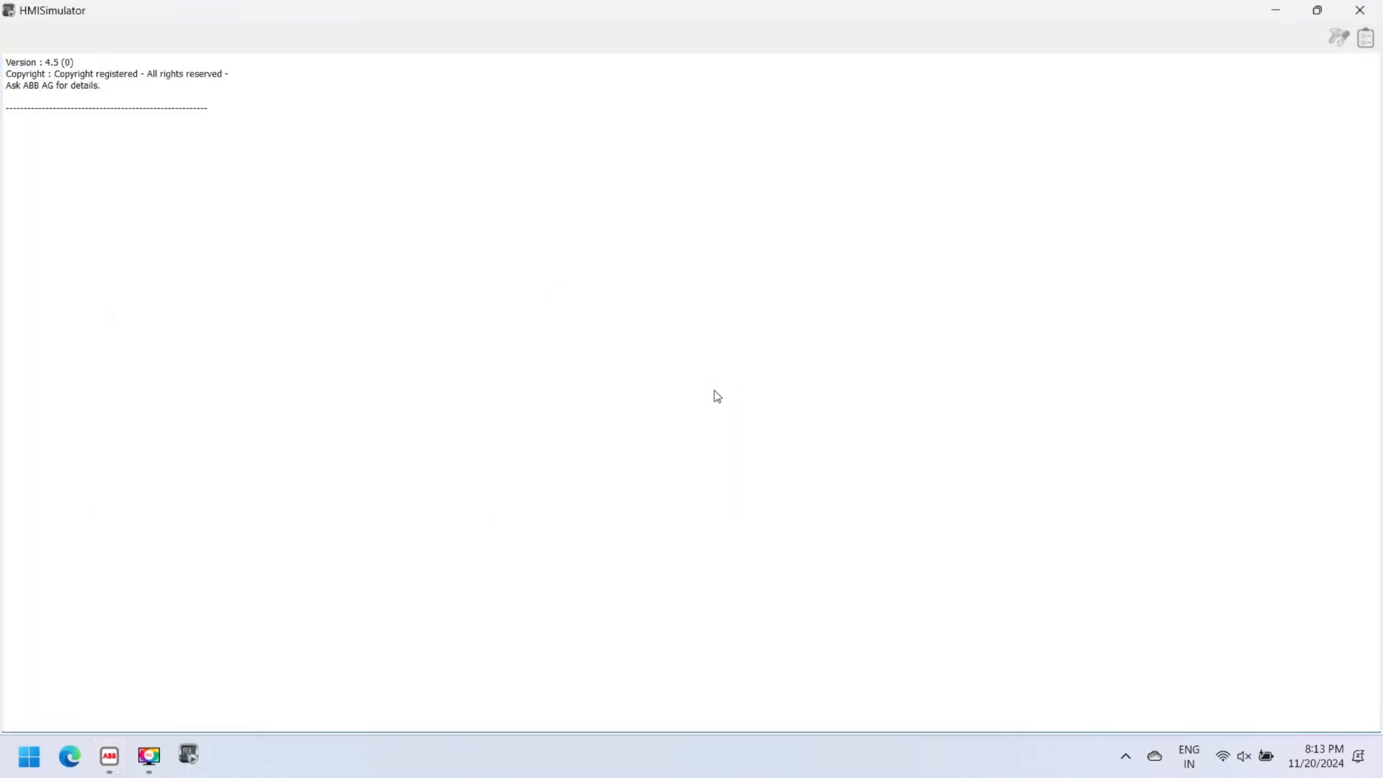
left_click(188, 755)
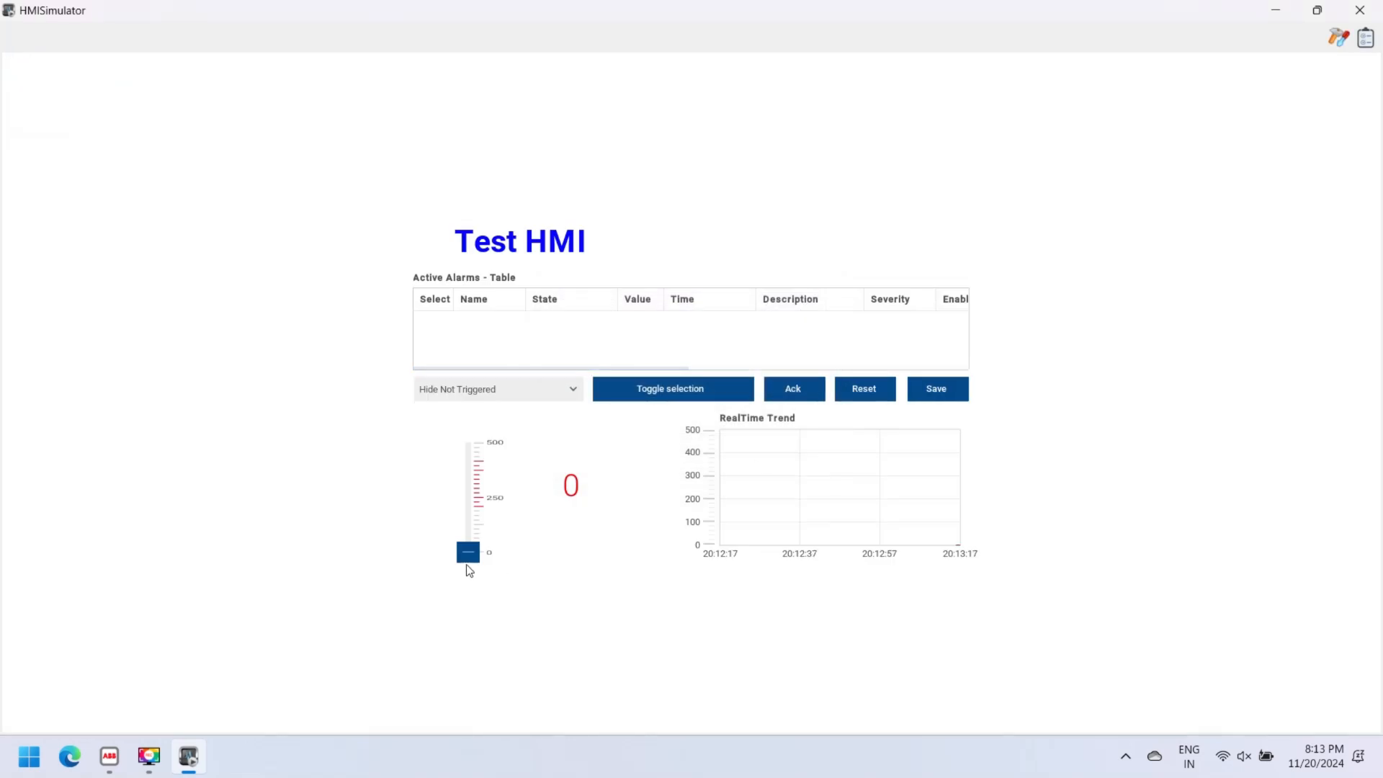
Step: Raise the slider to about 371 to trigger Alarm1 in red, then select and reset the alarm row
left_click_drag(466, 552, 467, 499)
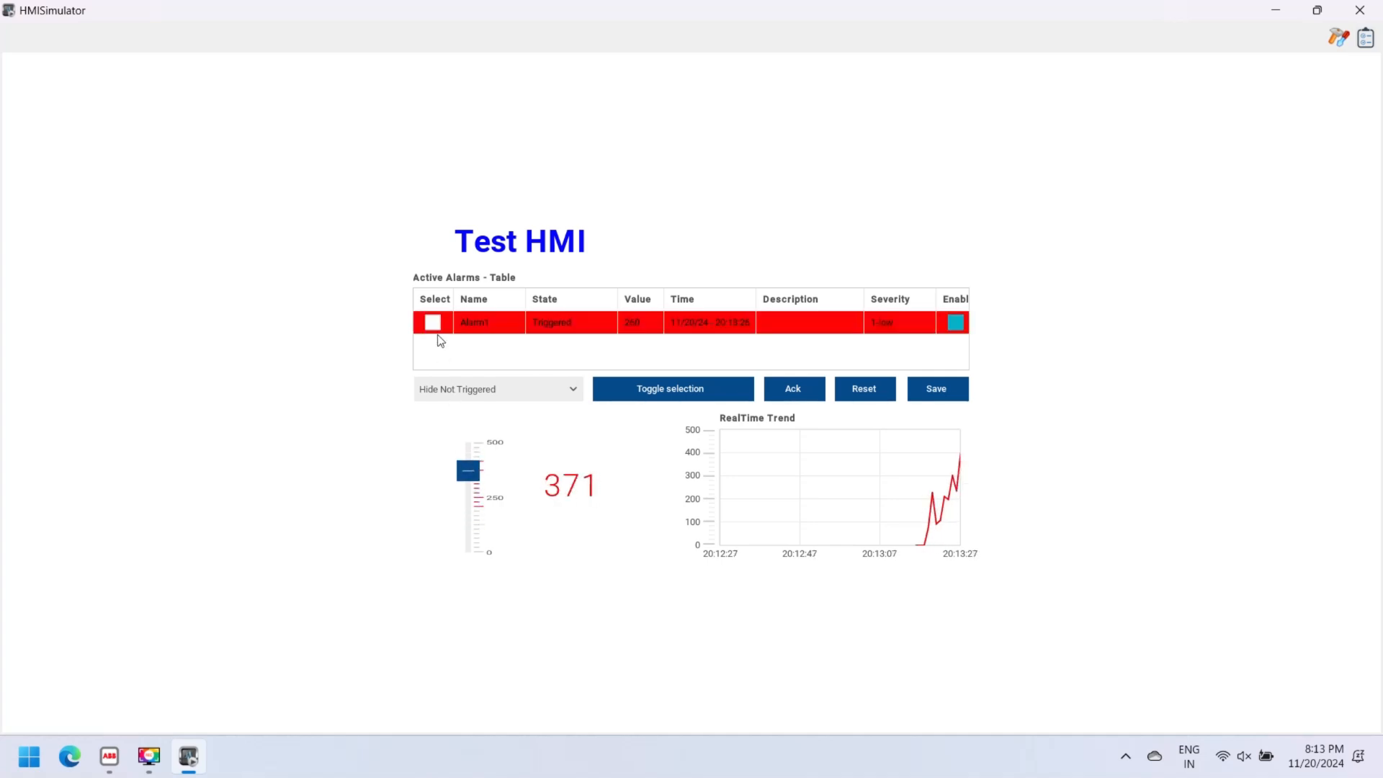
left_click(432, 322)
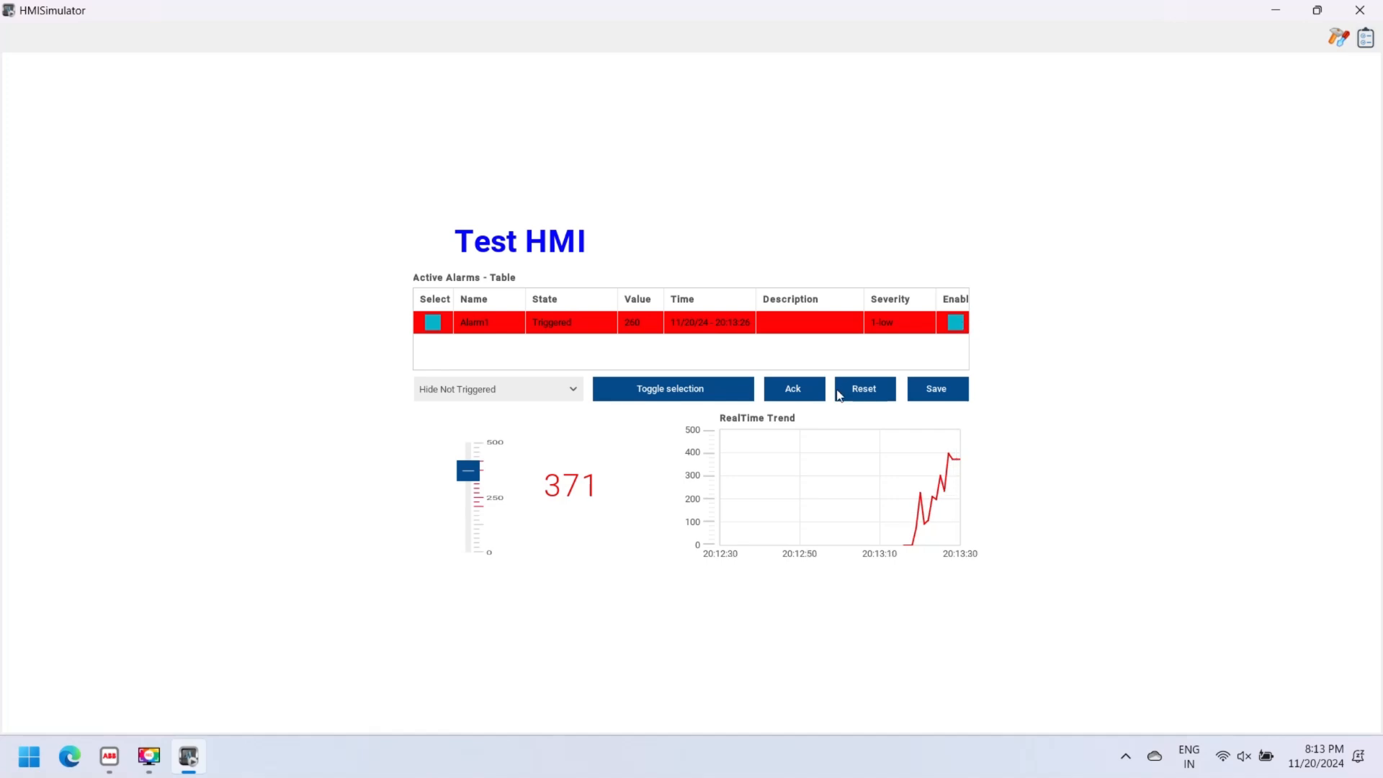
left_click(938, 389)
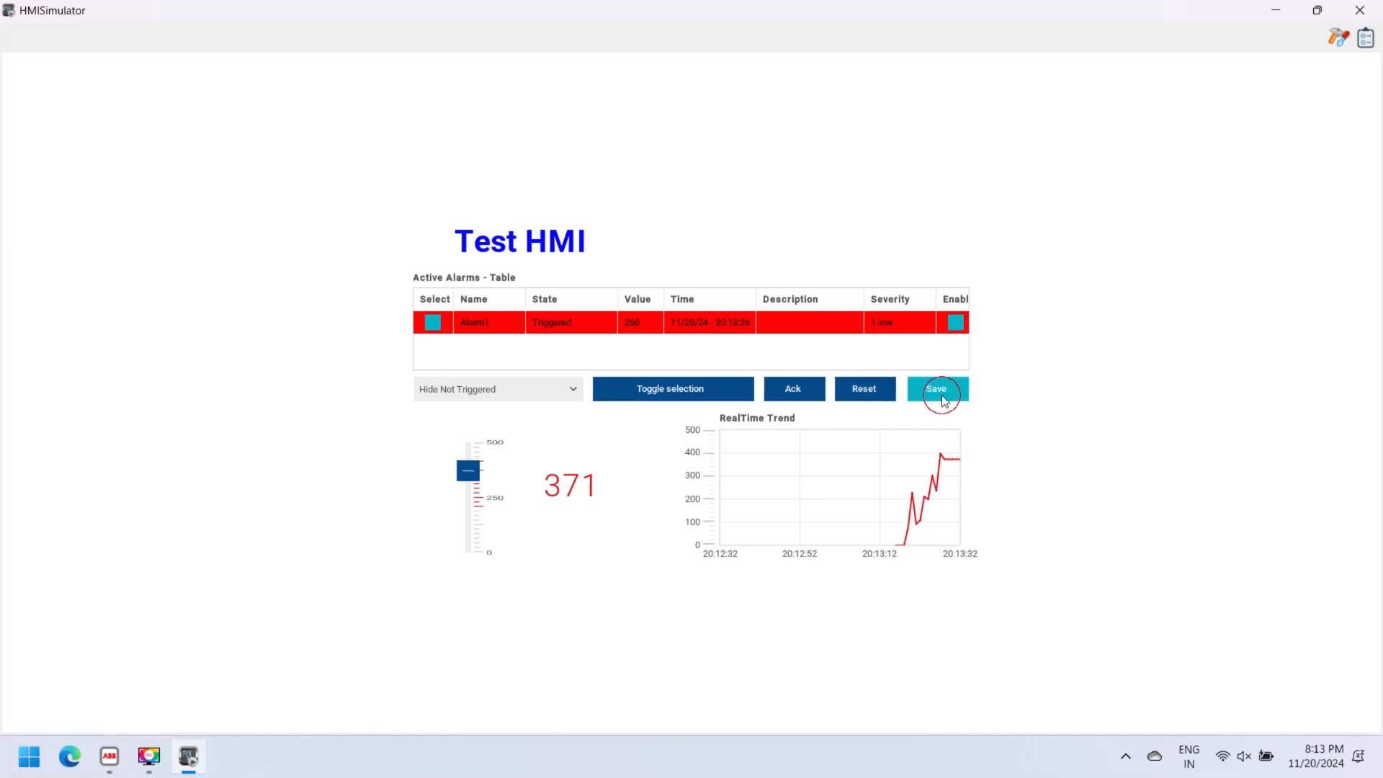